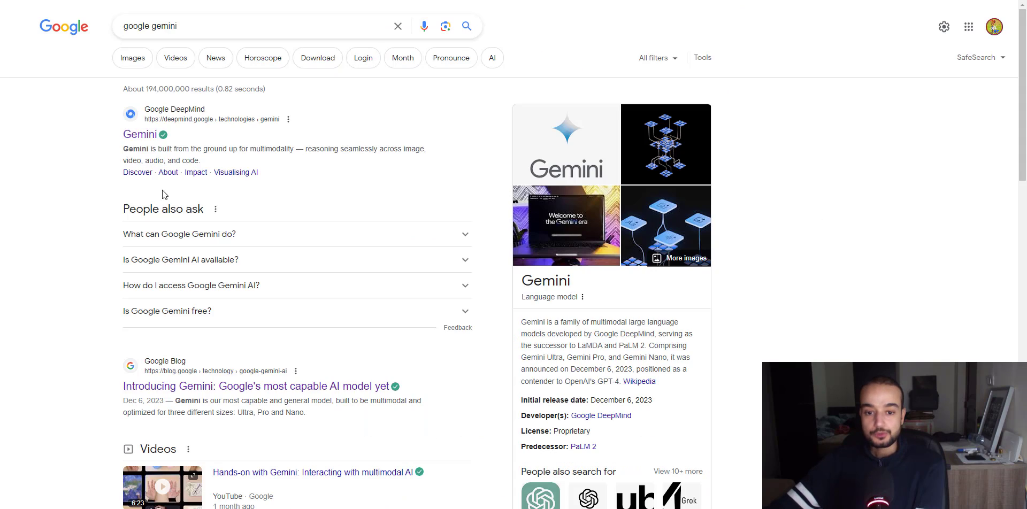
mouse_move(160, 144)
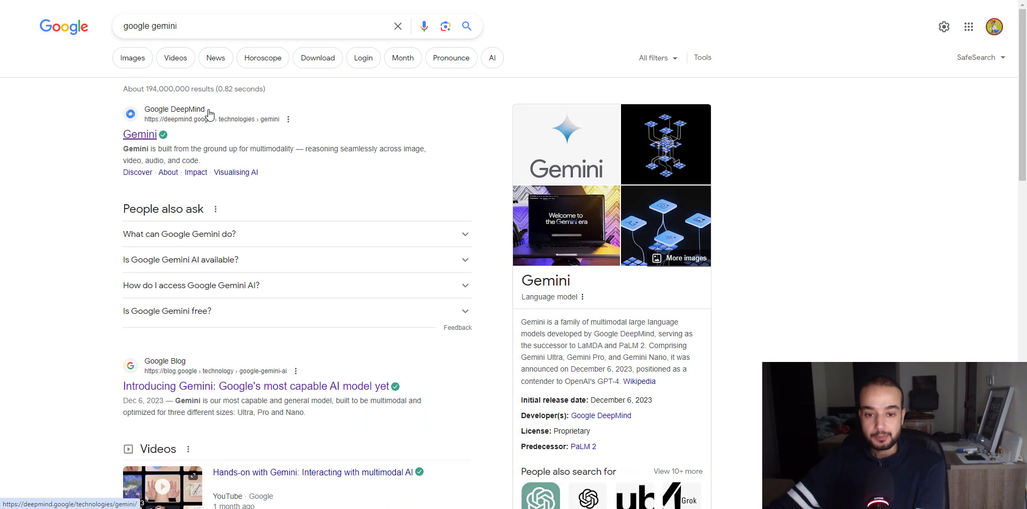
Open DeepMind's Gemini page and scroll through the Capabilities benchmark comparisons.
left_click(139, 135)
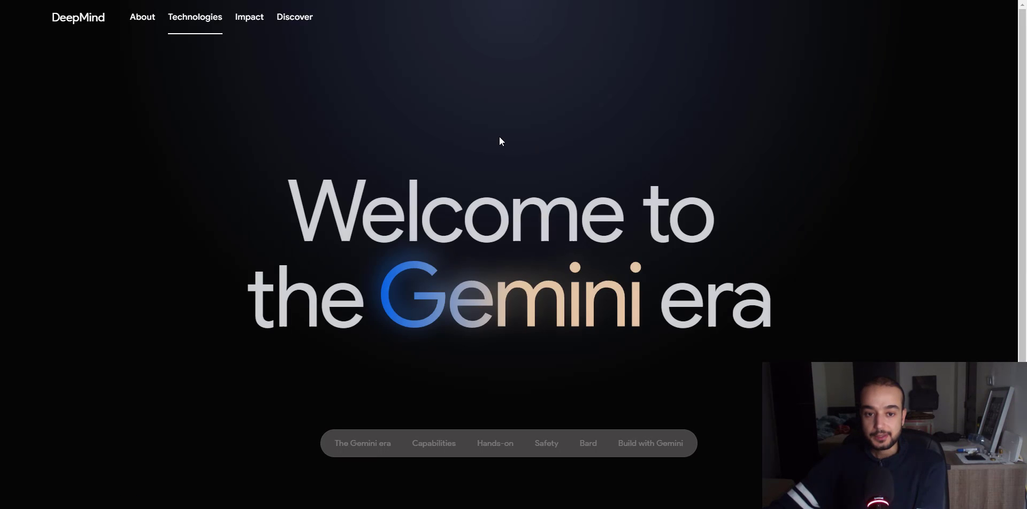
scroll("down", 3)
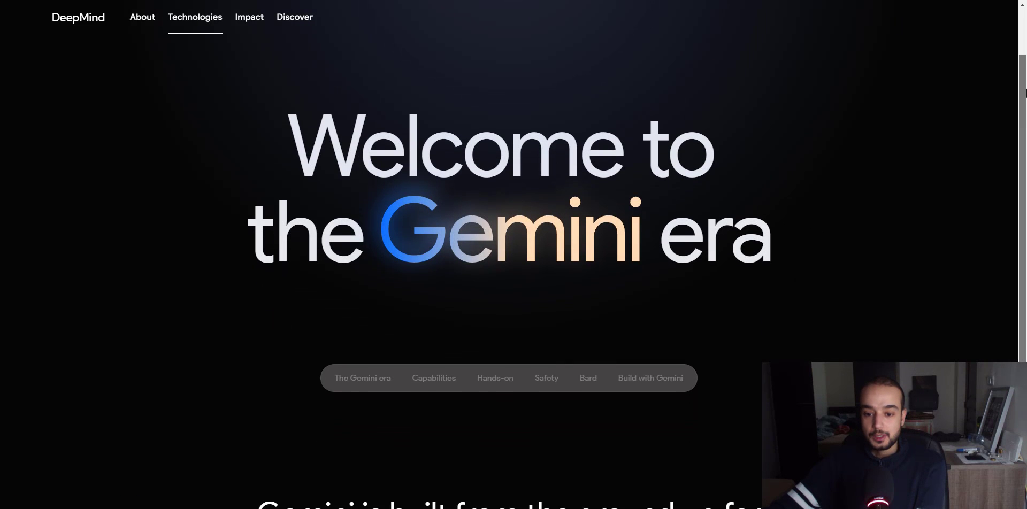
scroll("down", 3)
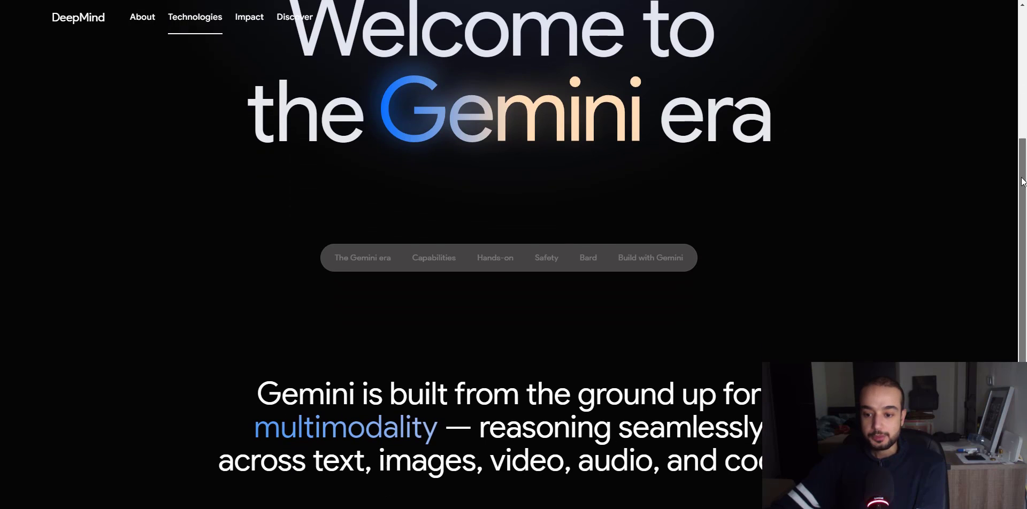
scroll("down", 3)
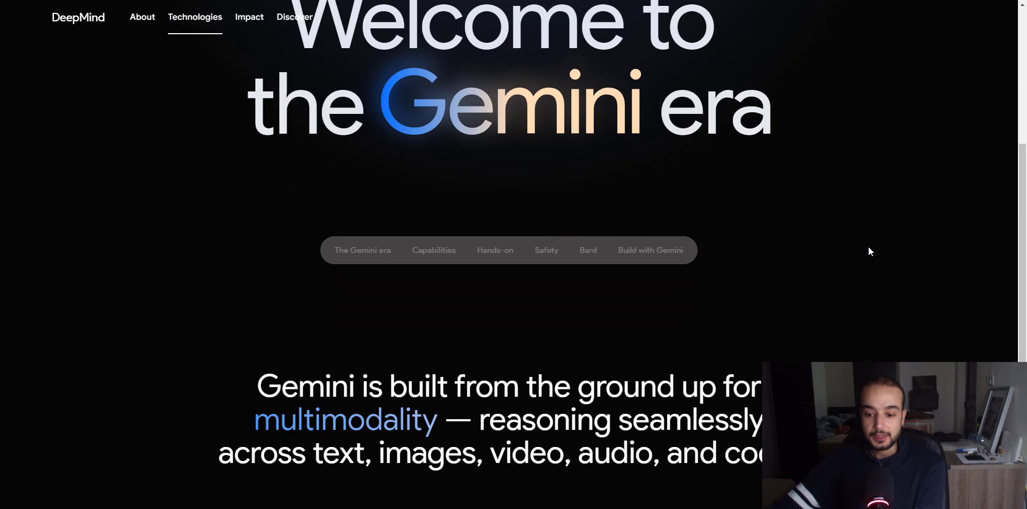
mouse_move(737, 318)
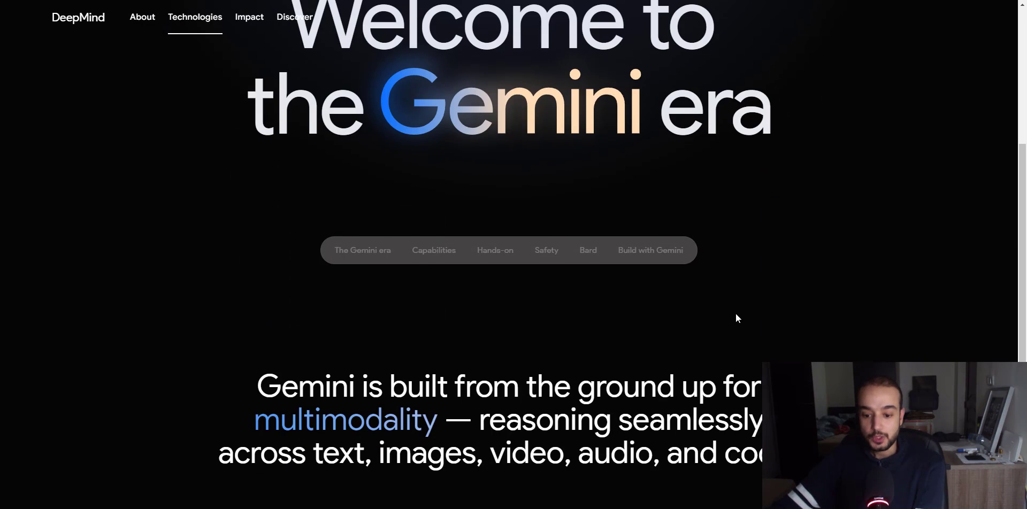
scroll("down", 3)
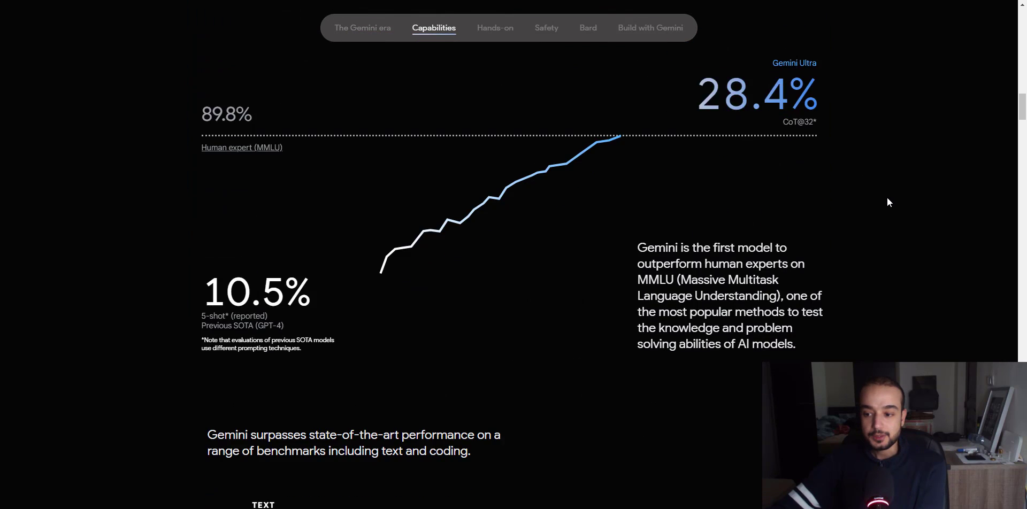
scroll("down", 3)
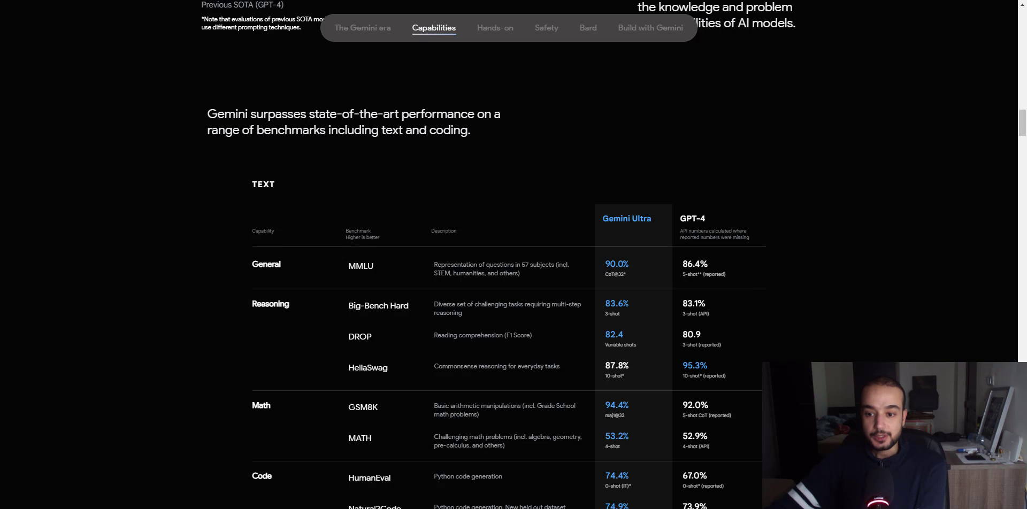
mouse_move(405, 144)
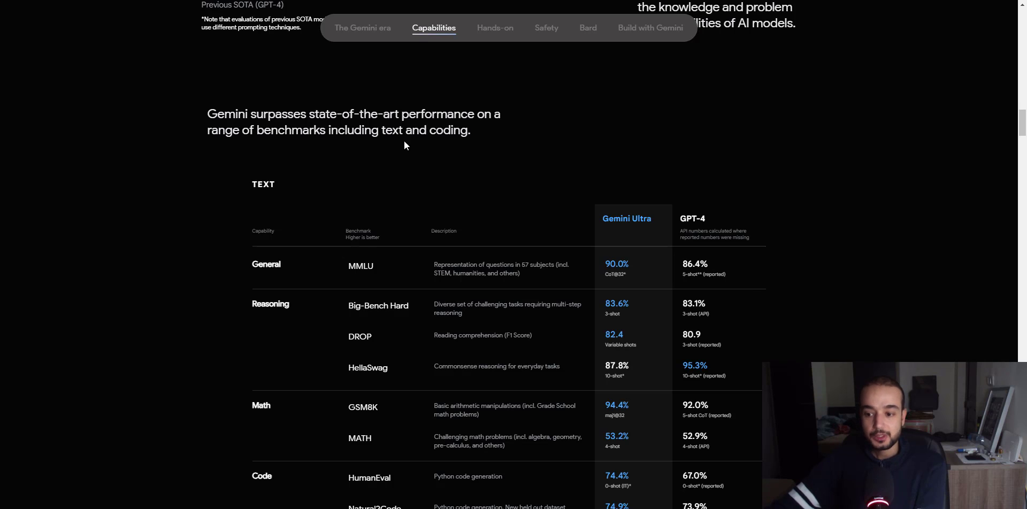
mouse_move(725, 223)
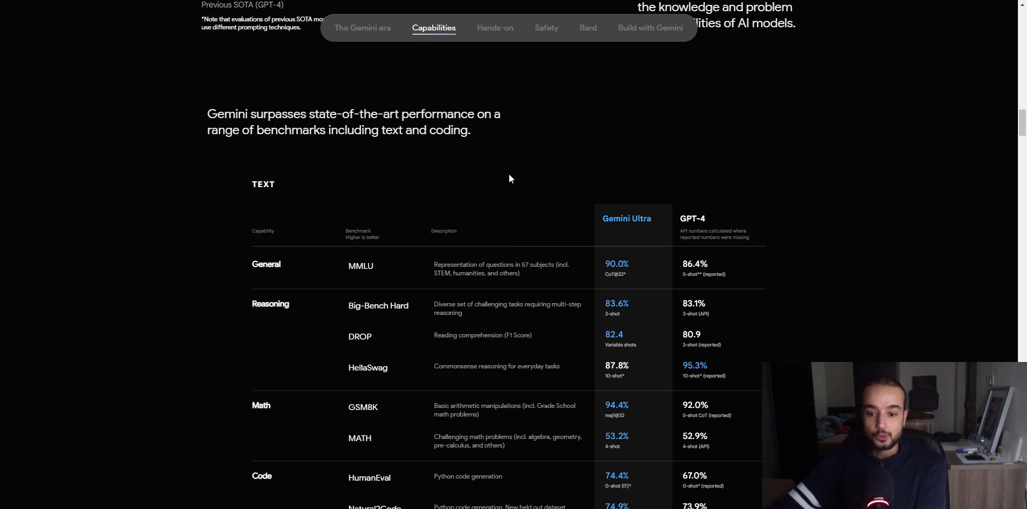
scroll("down", 3)
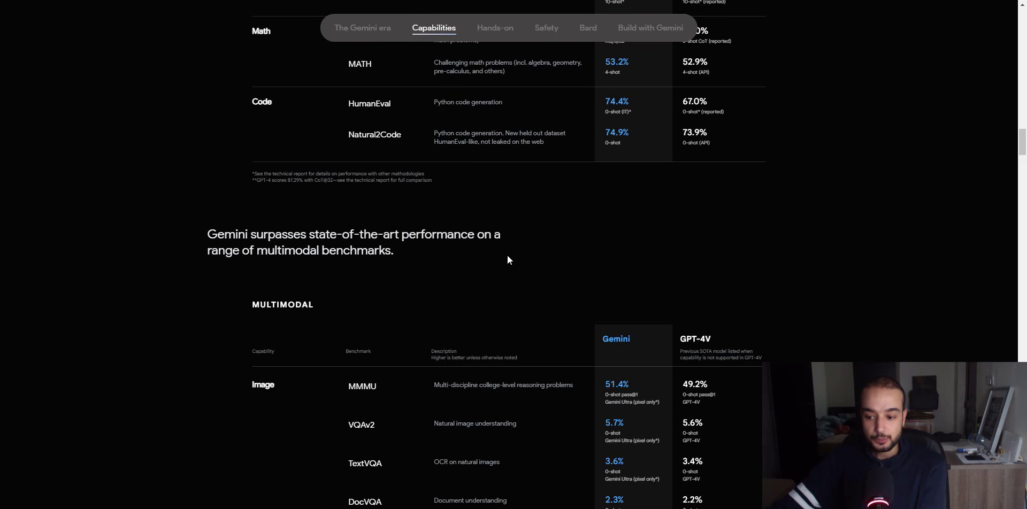
Jump via the page navigation to the Hands-on section, then the Build with Gemini section.
left_click(494, 28)
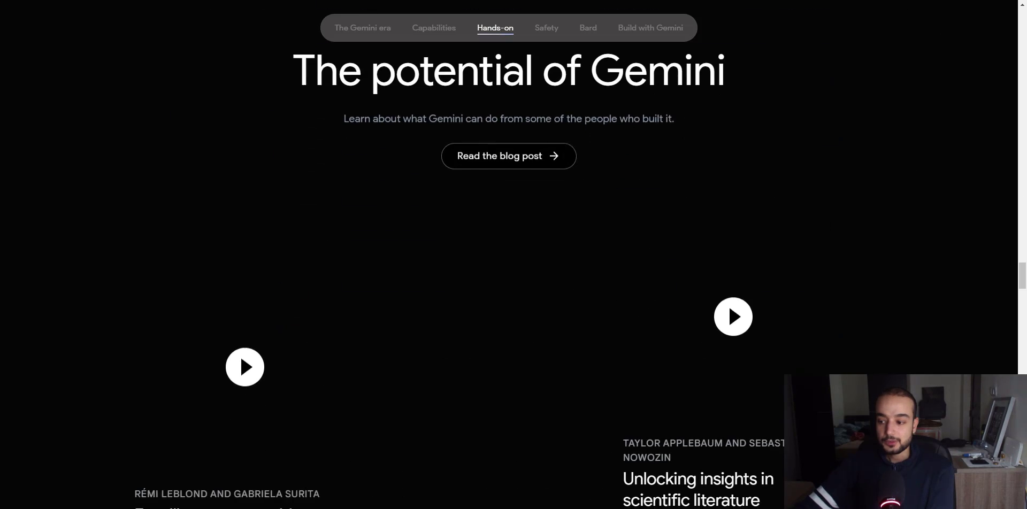
left_click(650, 28)
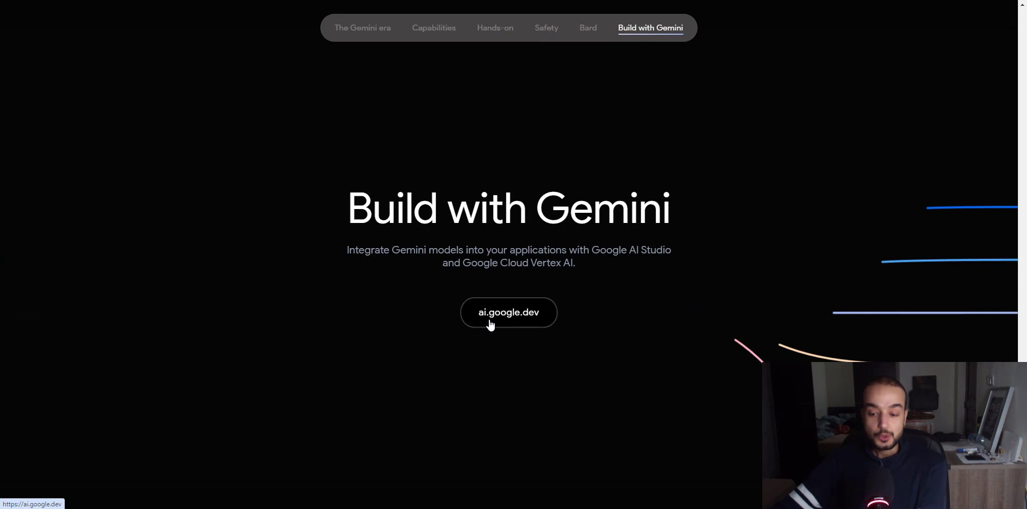
mouse_move(528, 326)
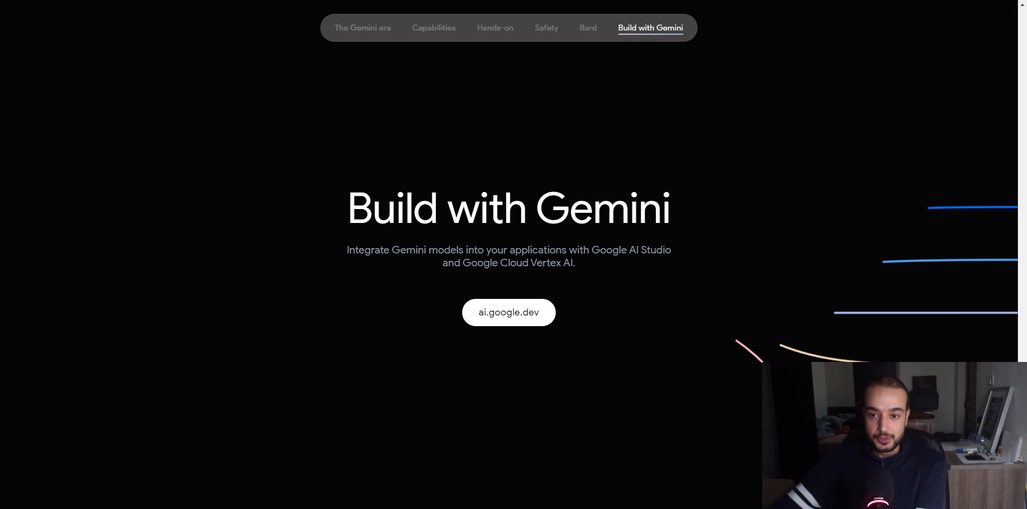
Follow the ai.google.dev link to Google AI Studio's Get API key page.
left_click(508, 312)
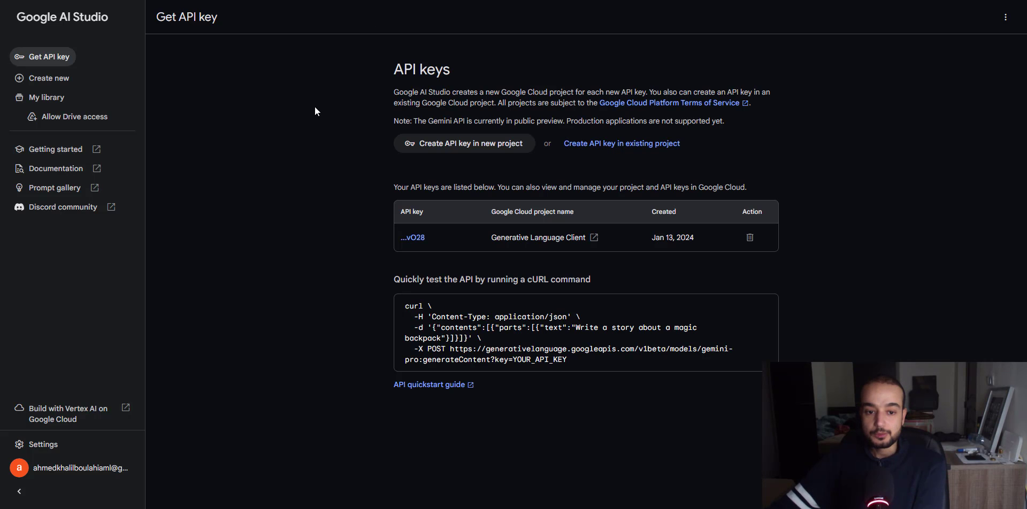
mouse_move(337, 91)
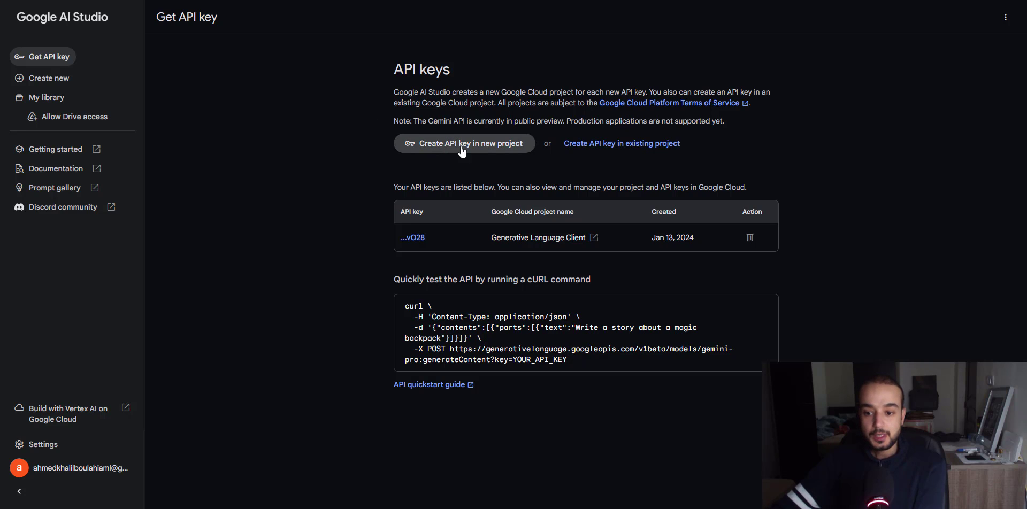
mouse_move(485, 151)
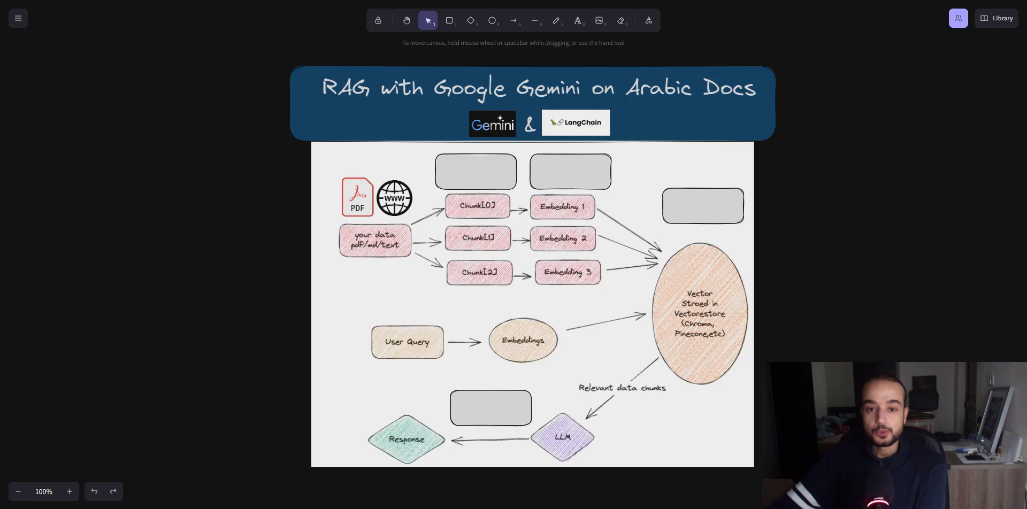
mouse_move(699, 184)
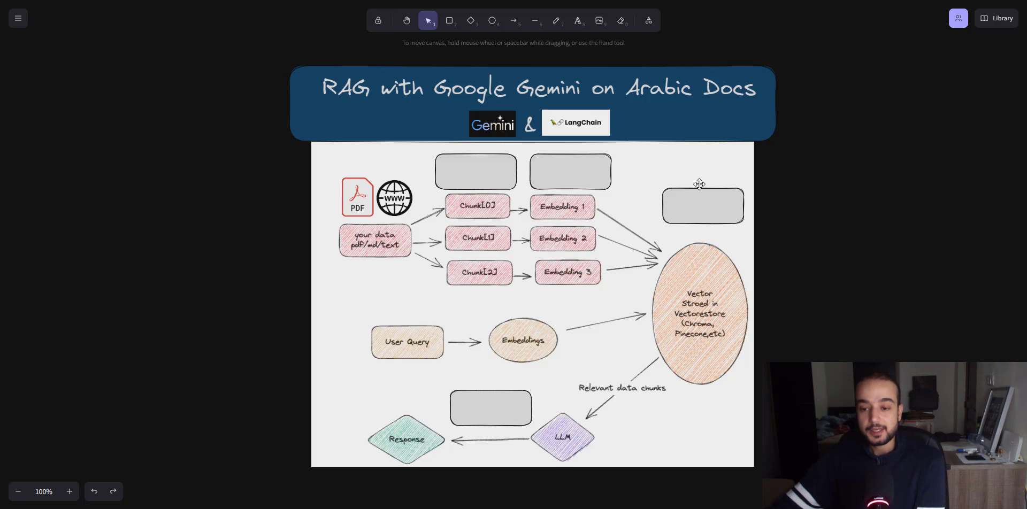
mouse_move(730, 102)
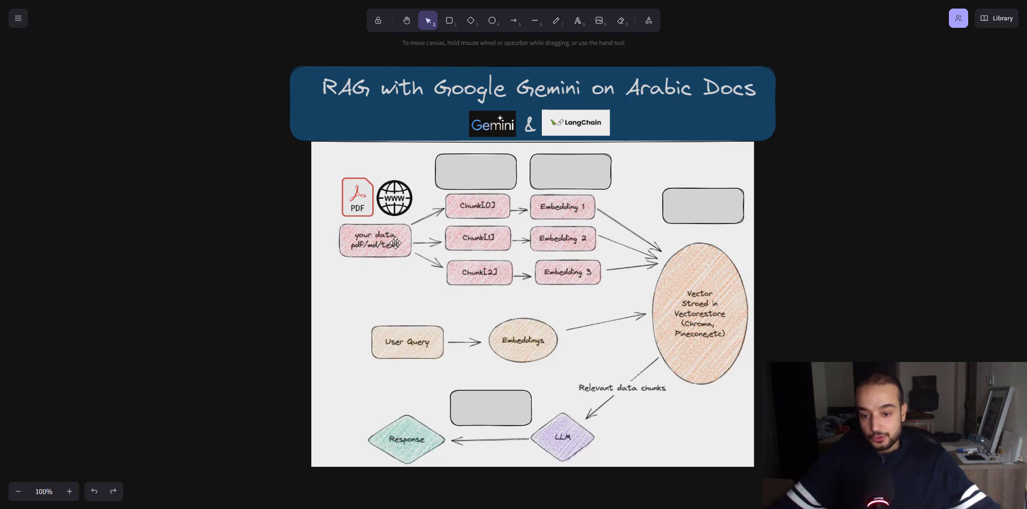
mouse_move(406, 198)
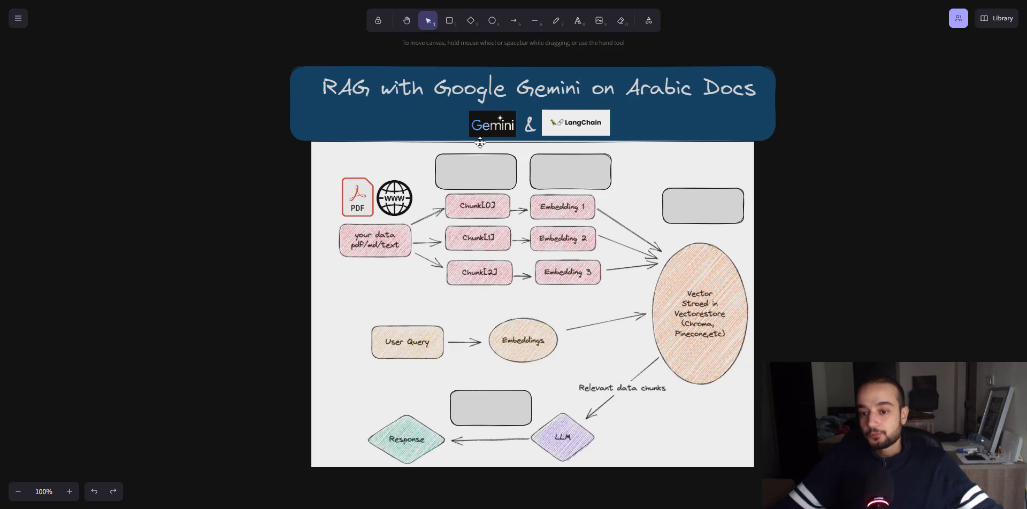
left_click(492, 123)
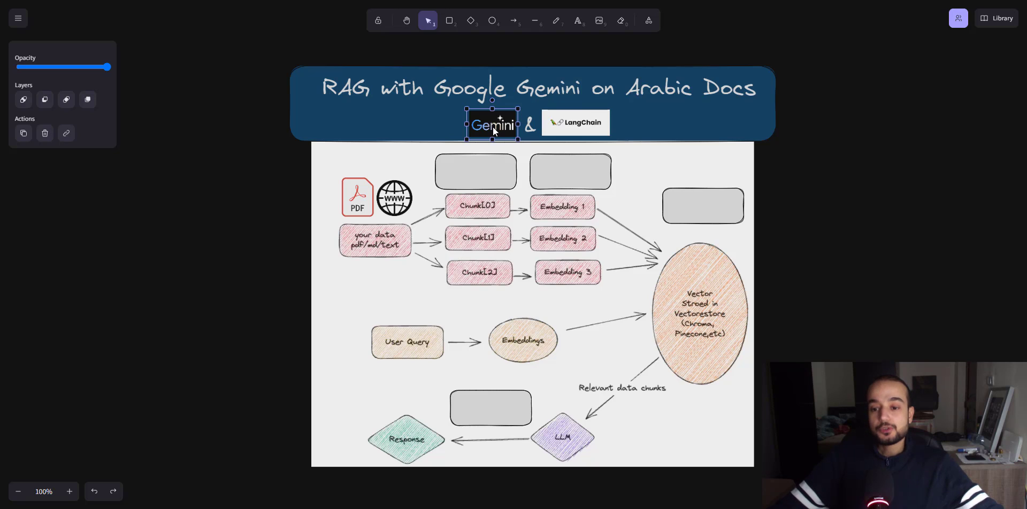
mouse_move(458, 164)
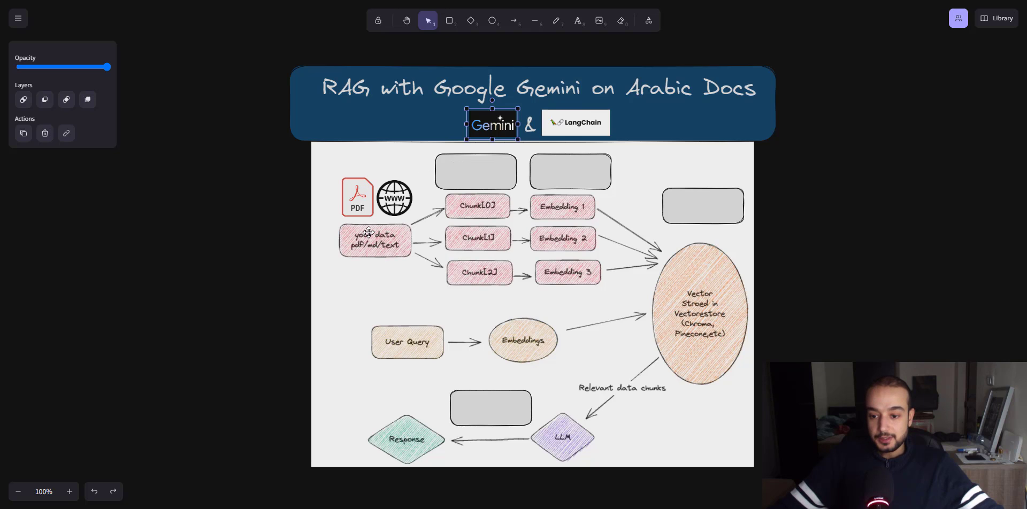
left_click(575, 123)
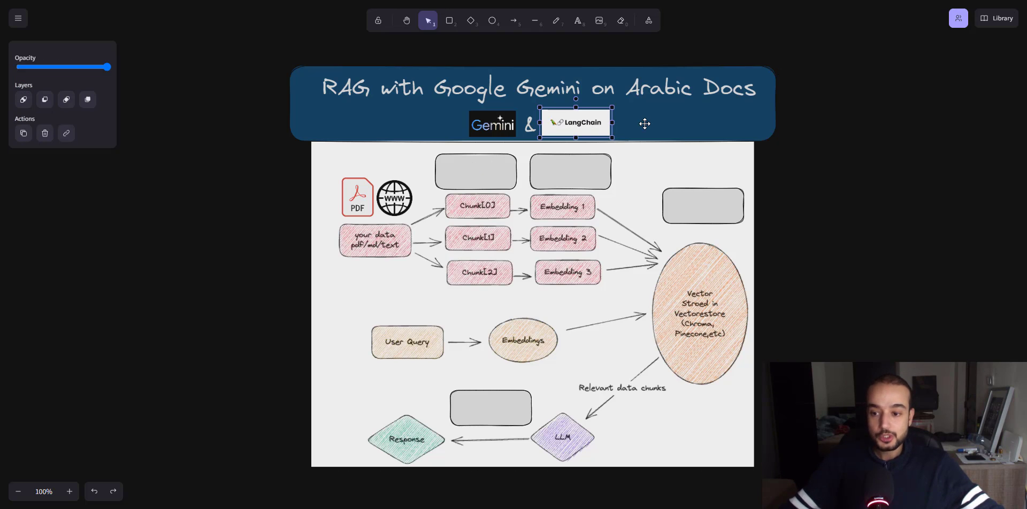
mouse_move(653, 125)
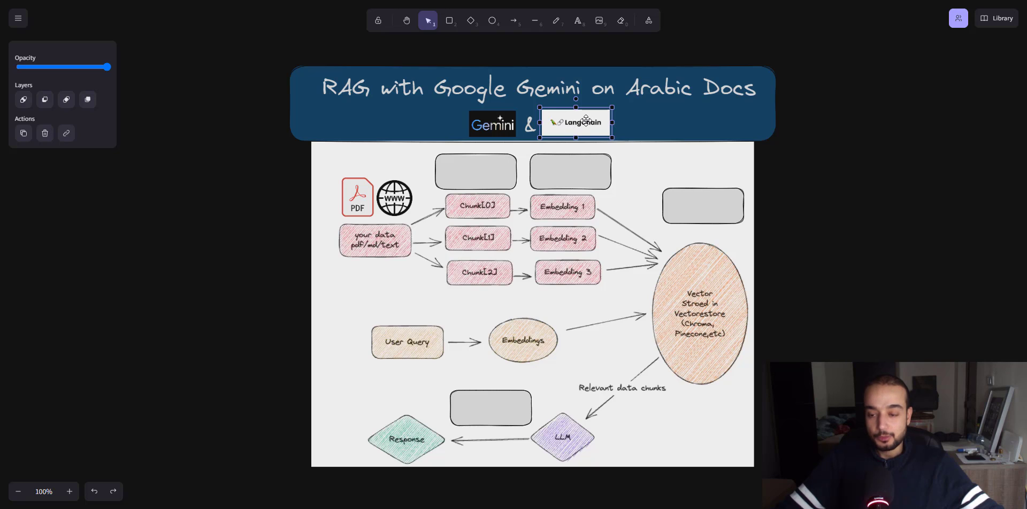
Copy the LangChain logo into the boxes above Chunk[0] and the vector store, selecting the Gemini logo for the remaining boxes.
left_click_drag(575, 122, 478, 171)
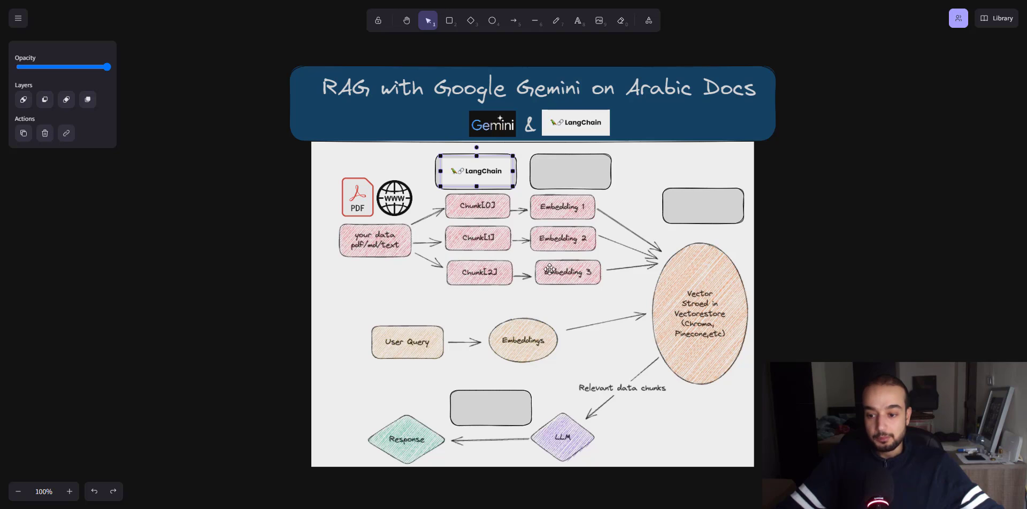
left_click(492, 124)
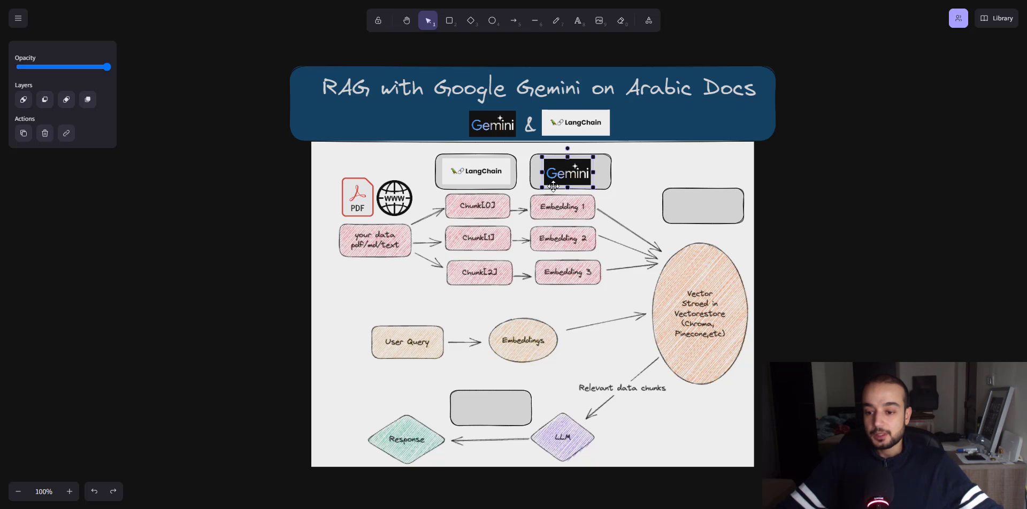
mouse_move(696, 255)
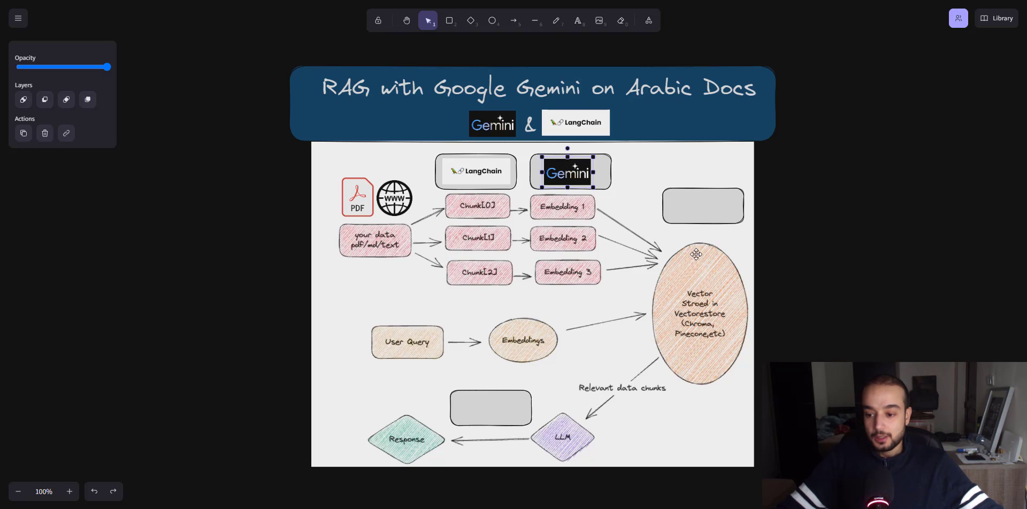
left_click(575, 123)
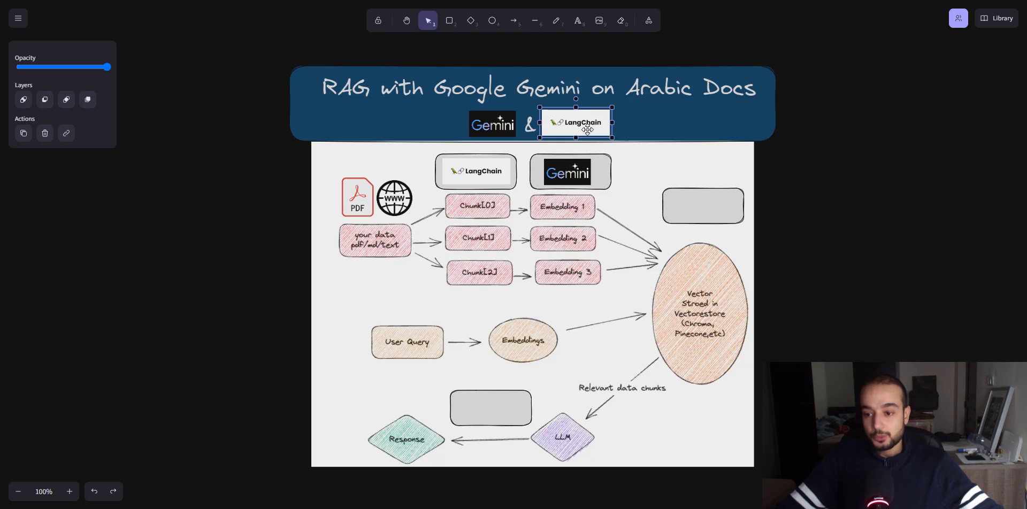
left_click_drag(575, 122, 701, 204)
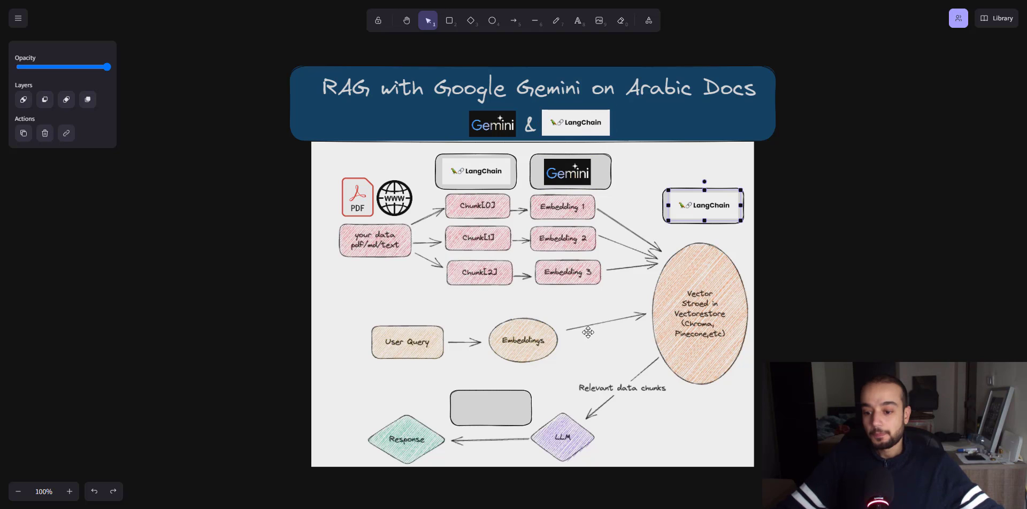
left_click(492, 124)
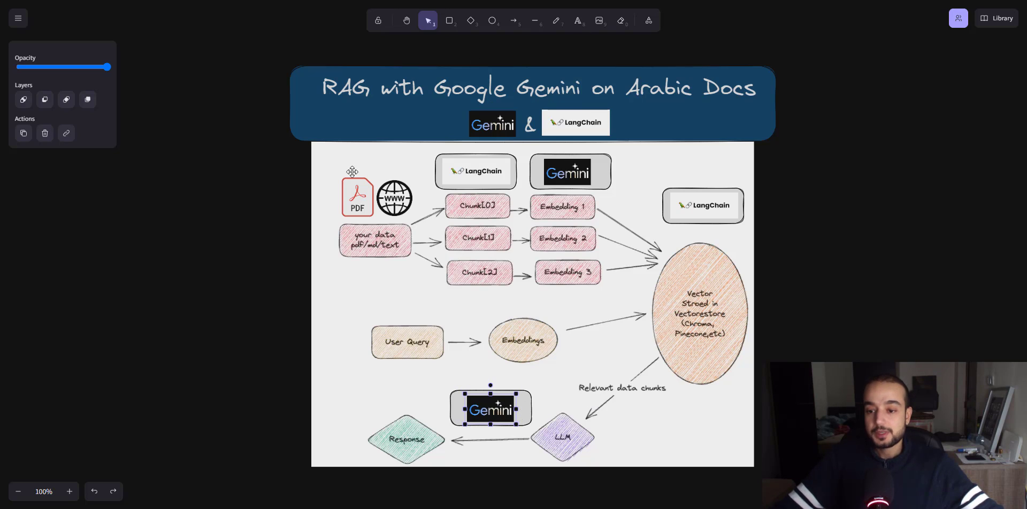
mouse_move(703, 333)
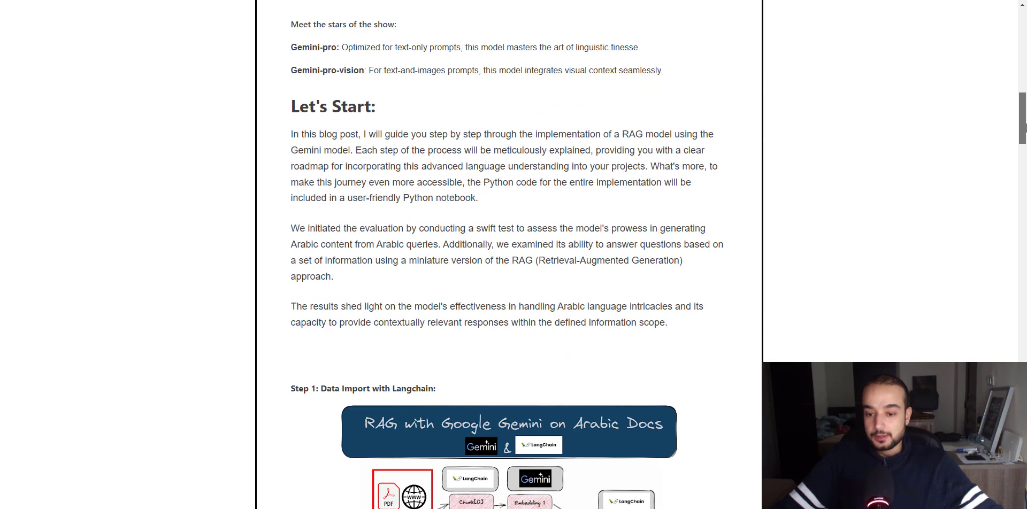
Scroll the blog post from Step 1 down to Step 4, Vector Store with DocArrayInMemorySearch.
scroll("down", 3)
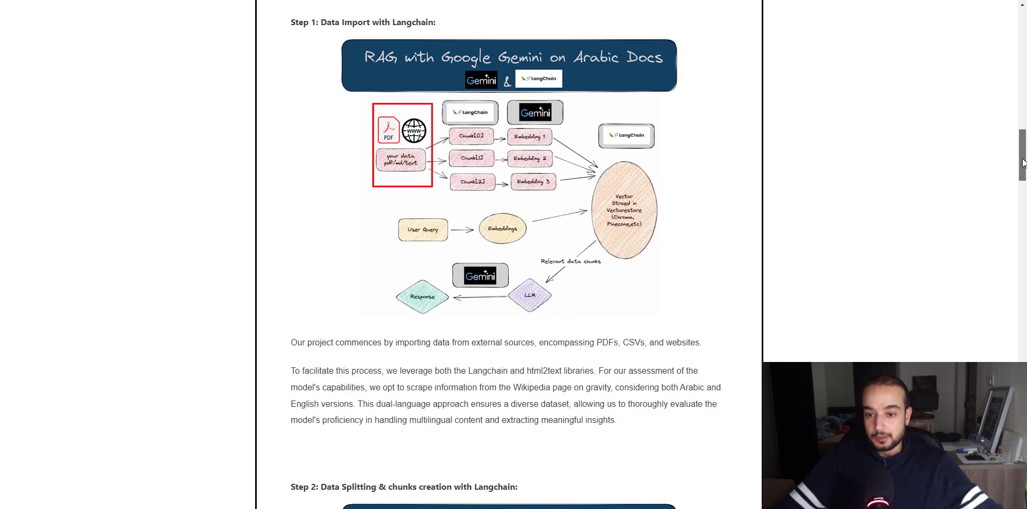
scroll("down", 3)
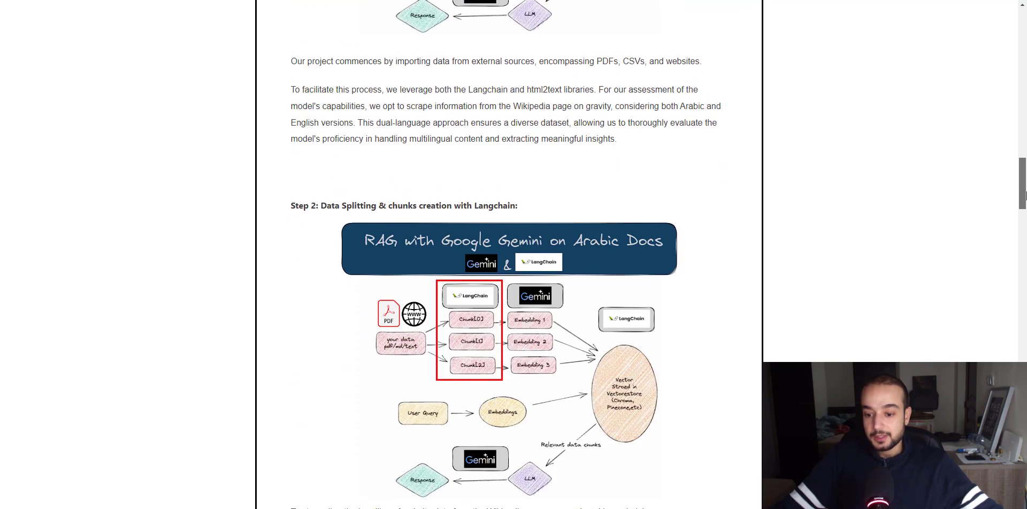
scroll("down", 3)
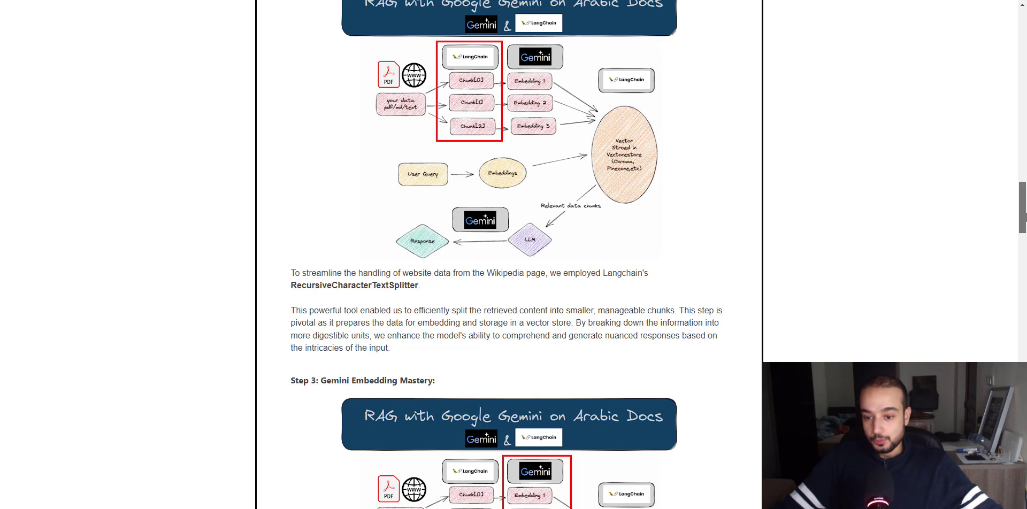
scroll("down", 3)
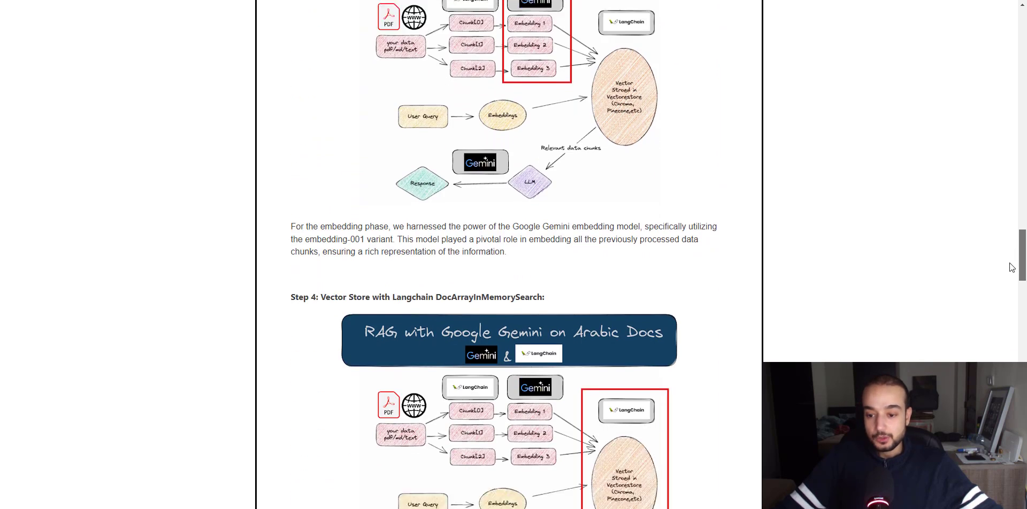
scroll("down", 3)
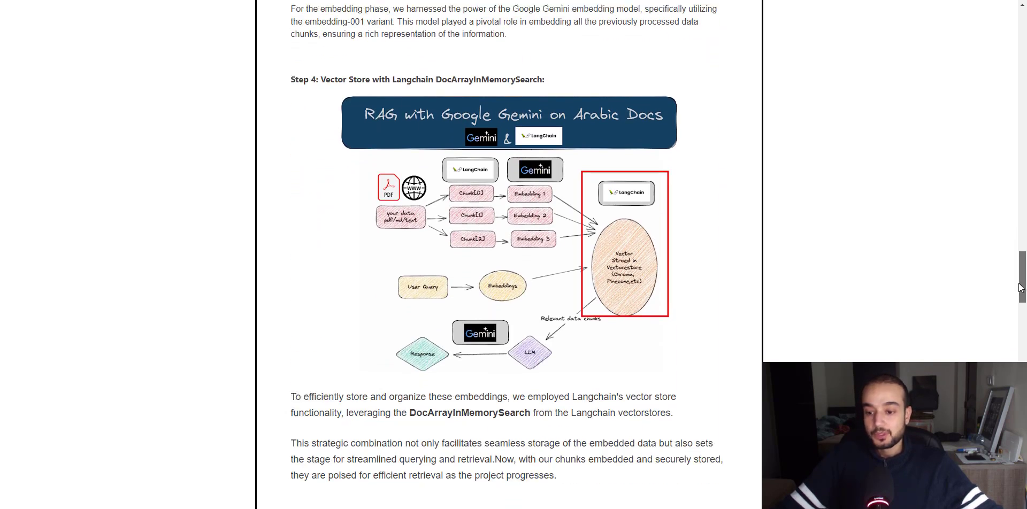
scroll("down", 3)
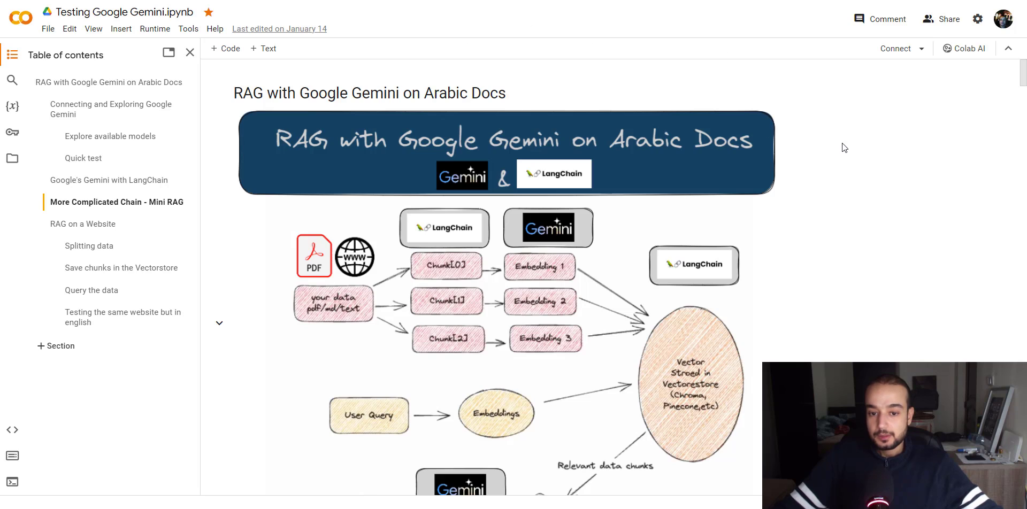
Scroll to the Connecting section and check the GOOGLE_API_KEY secret in the Secrets panel, switching between Secrets and Files.
scroll("down", 3)
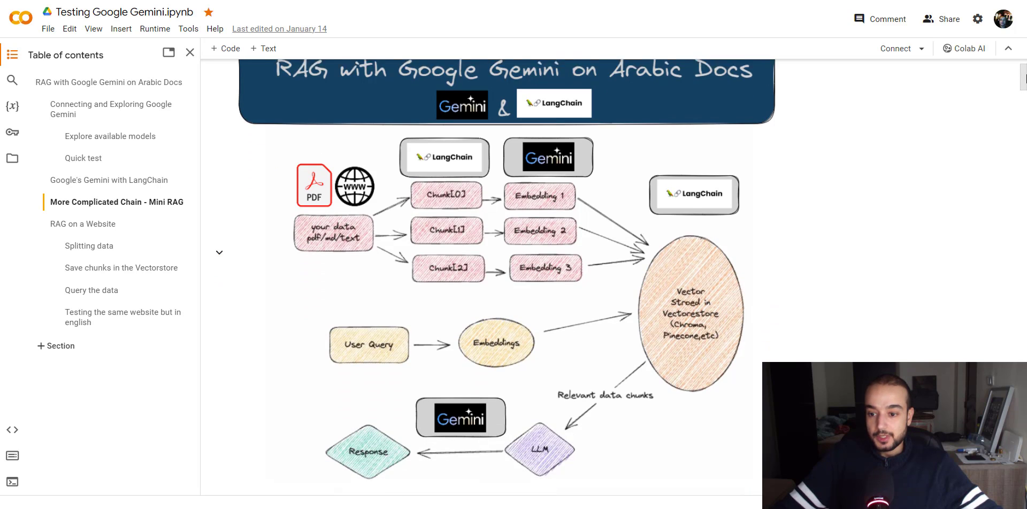
scroll("down", 3)
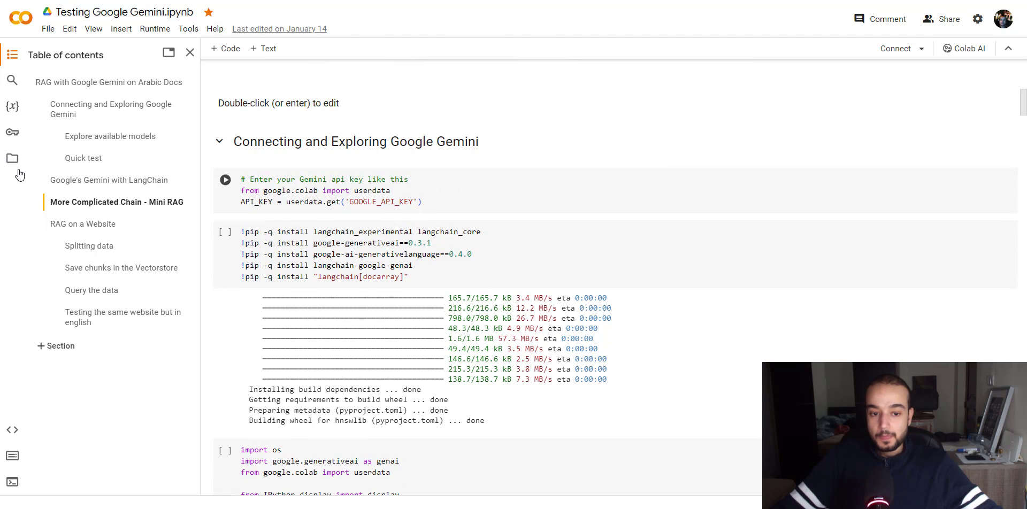
left_click(12, 133)
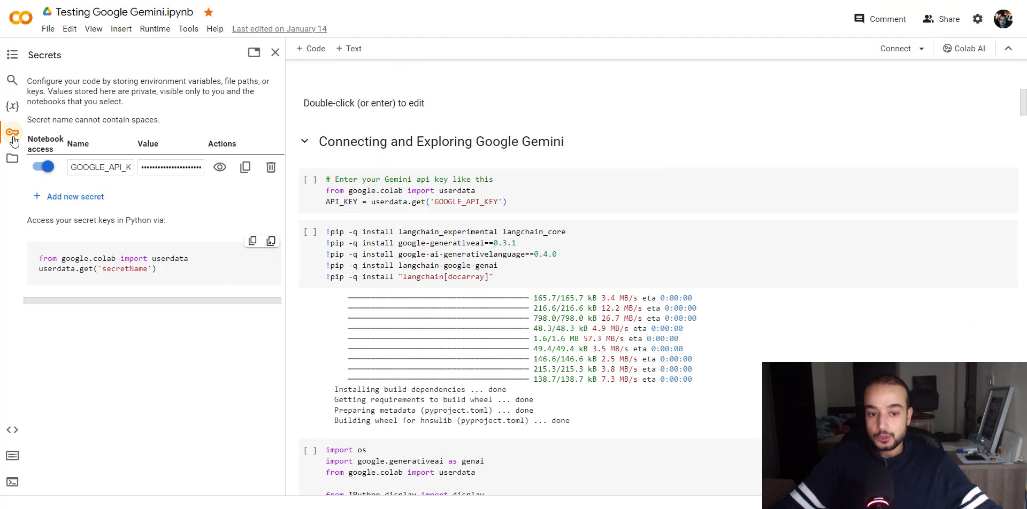
mouse_move(45, 77)
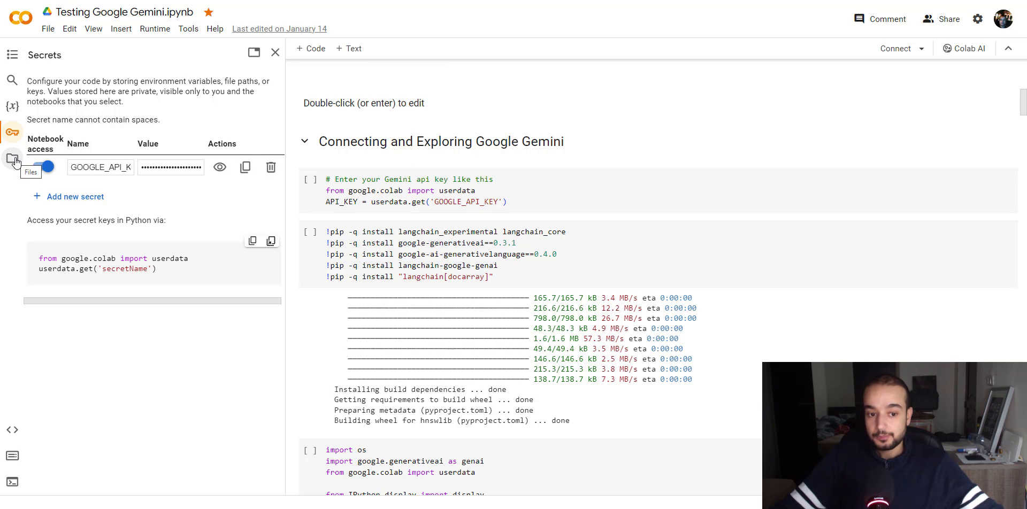
left_click(12, 157)
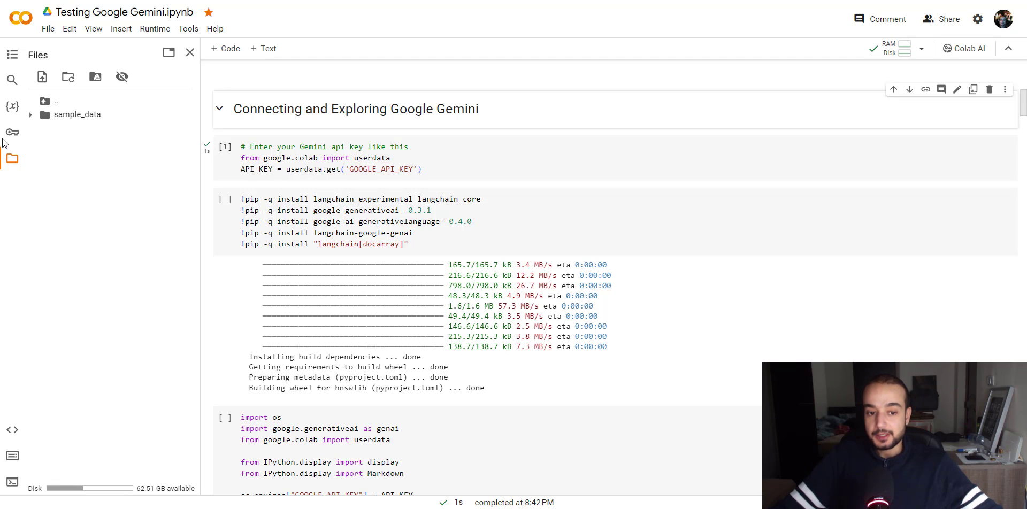
left_click(12, 133)
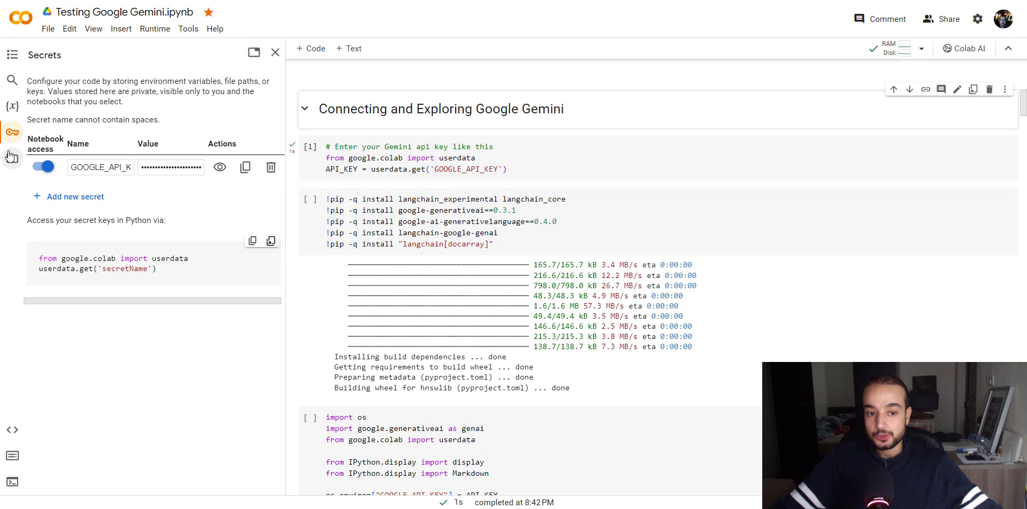
left_click(11, 158)
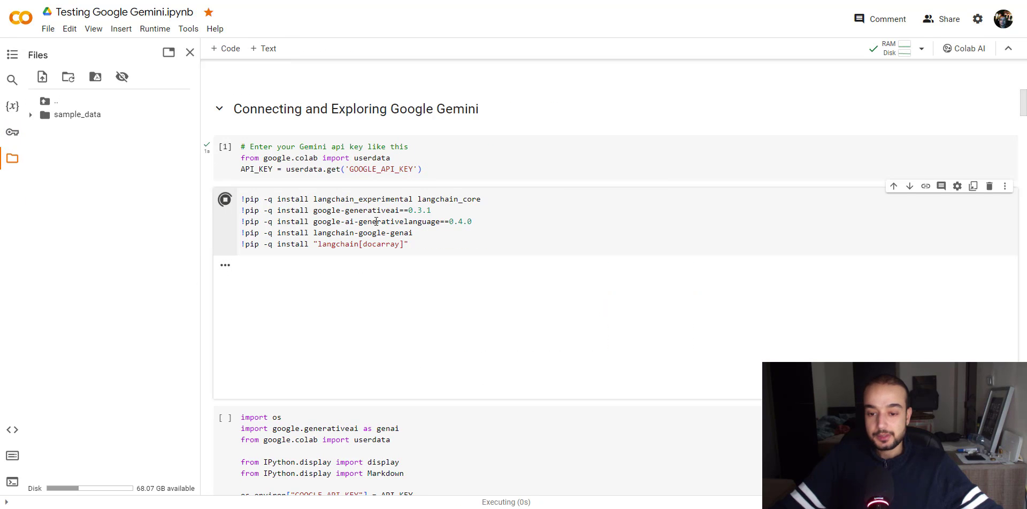
Review the listed models, highlighting chat-bison-001, then gemini-pro's name, description and output token limit.
scroll("down", 3)
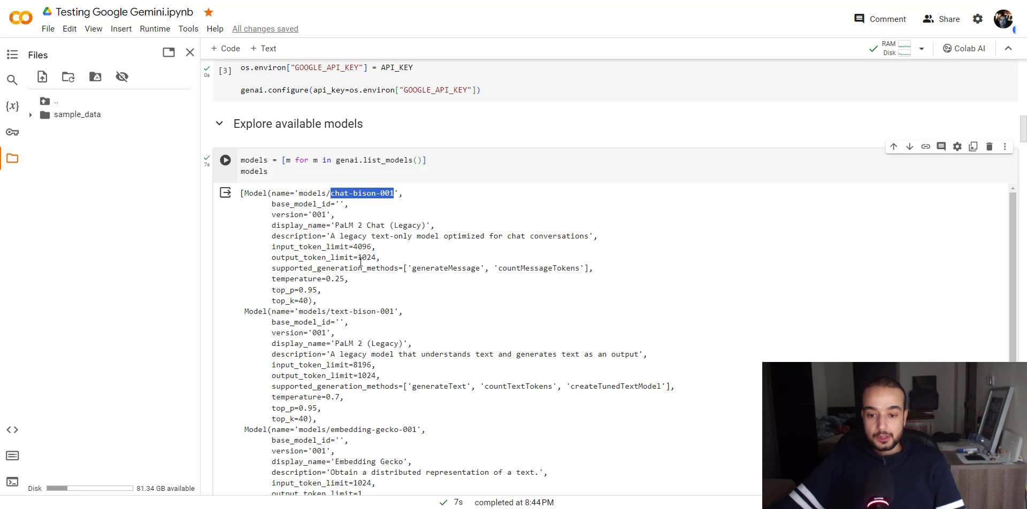
left_click_drag(331, 236, 389, 237)
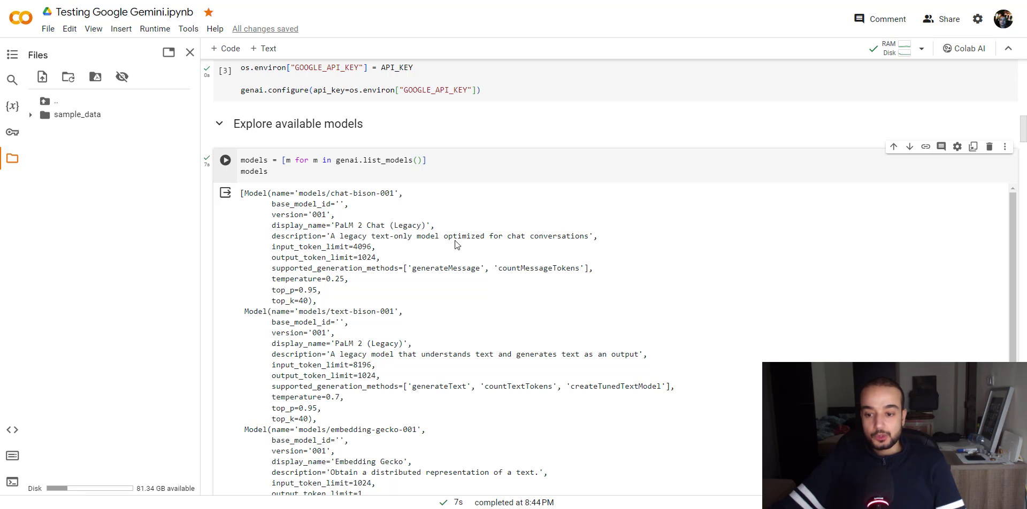
scroll("down", 3)
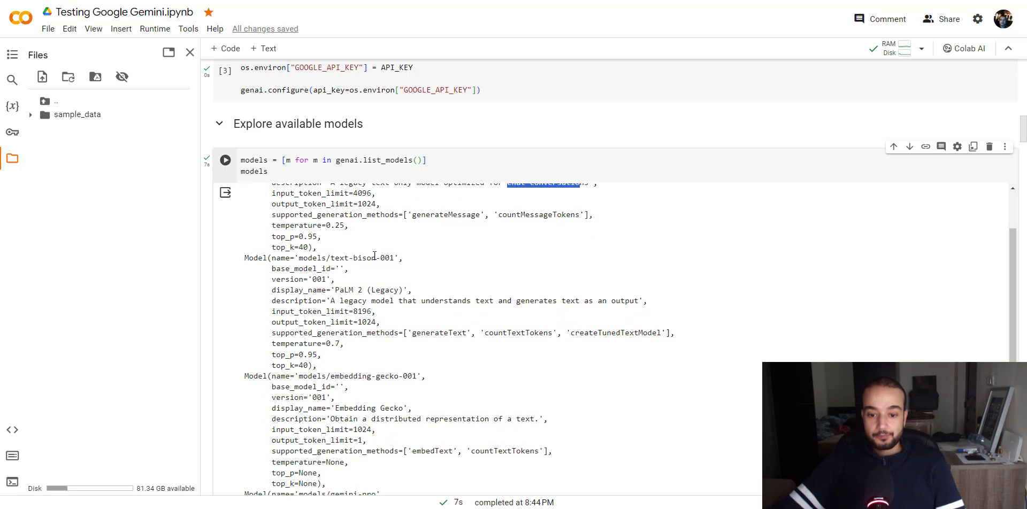
double_click(363, 258)
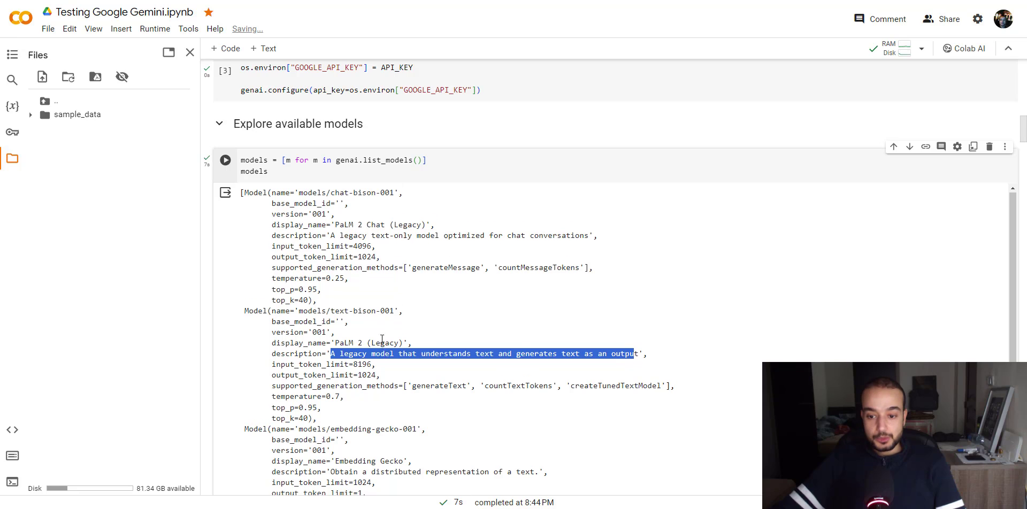
scroll("down", 3)
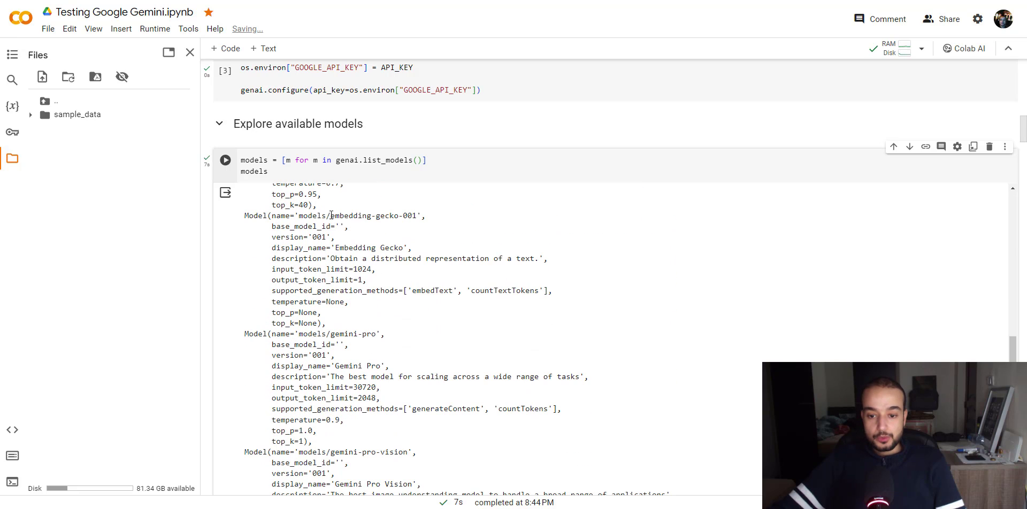
scroll("down", 3)
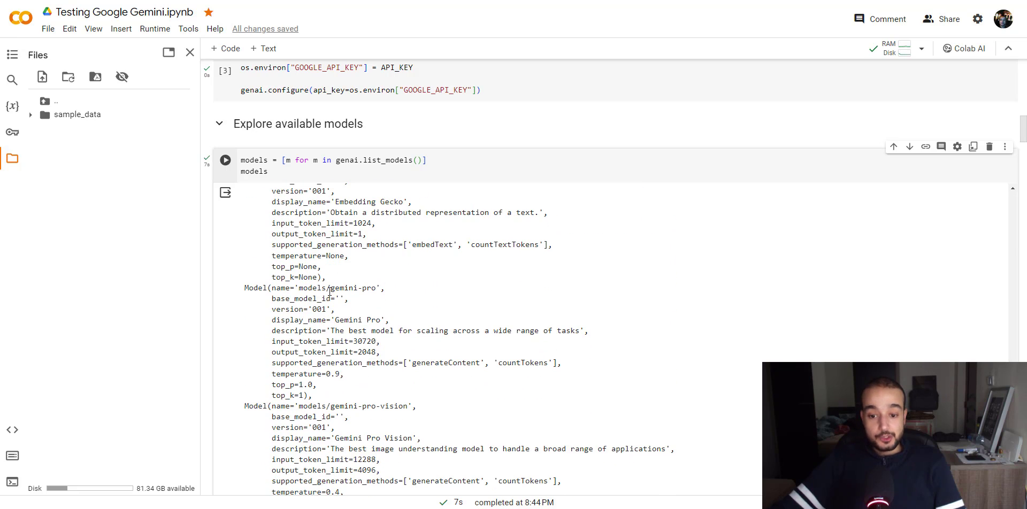
double_click(353, 287)
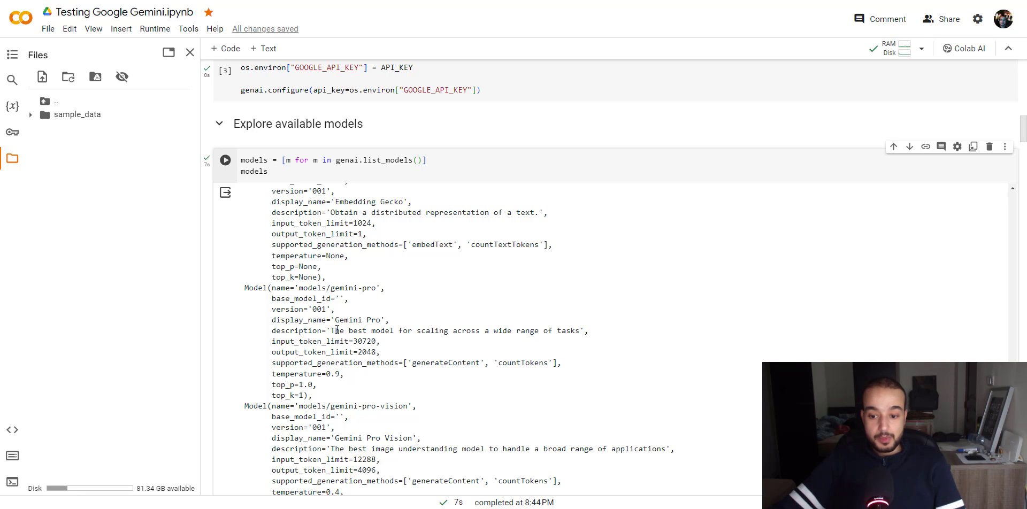
left_click_drag(331, 331, 553, 330)
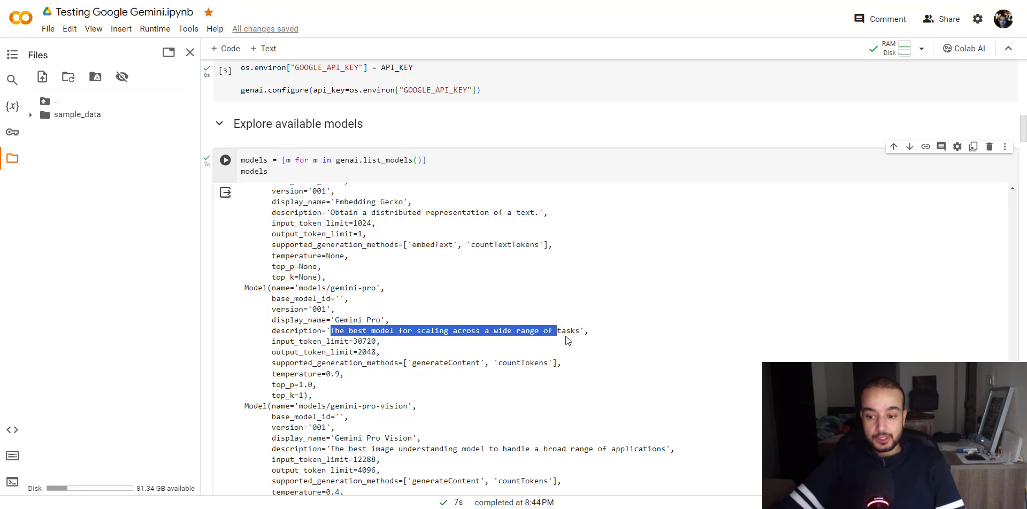
scroll("down", 3)
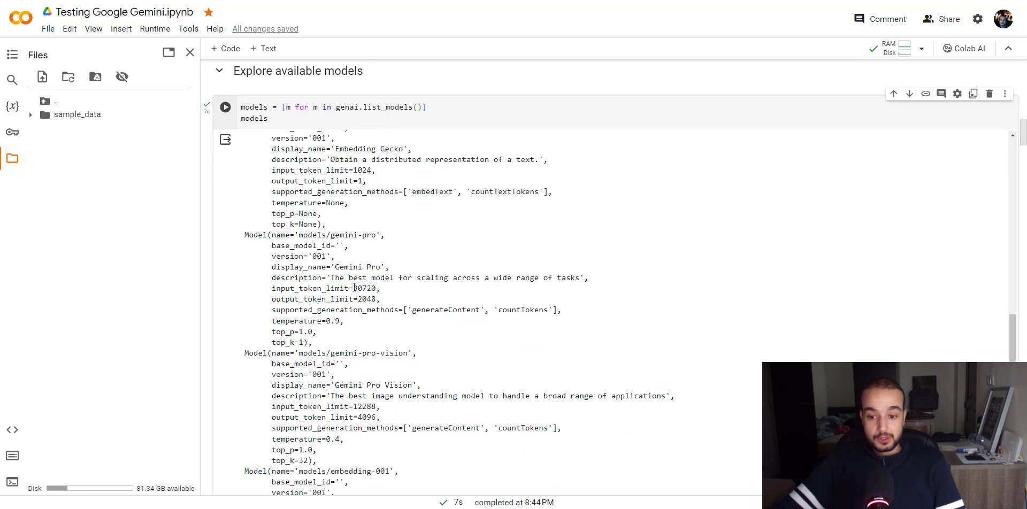
double_click(358, 289)
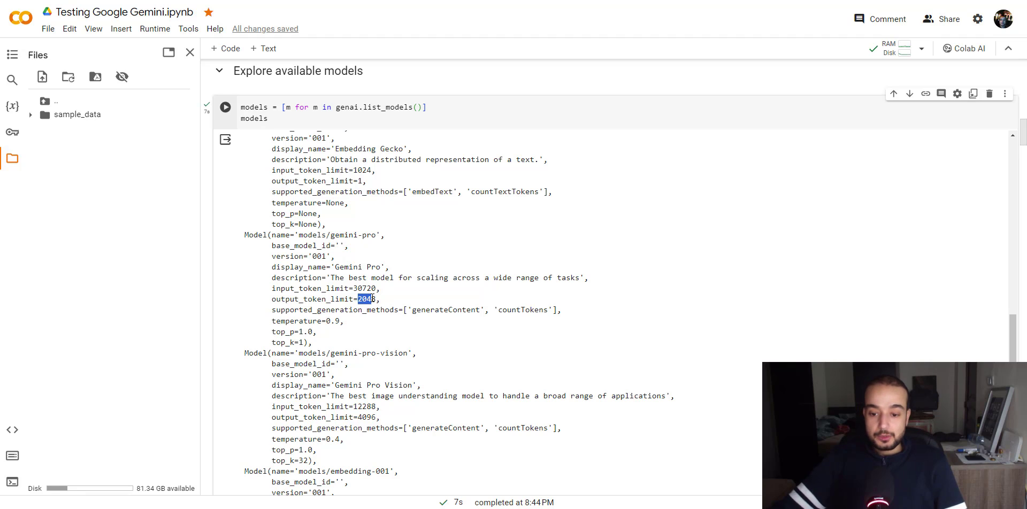
Continue down the list, highlighting the embedding-001 description and the aqa model's name and display name.
scroll("down", 3)
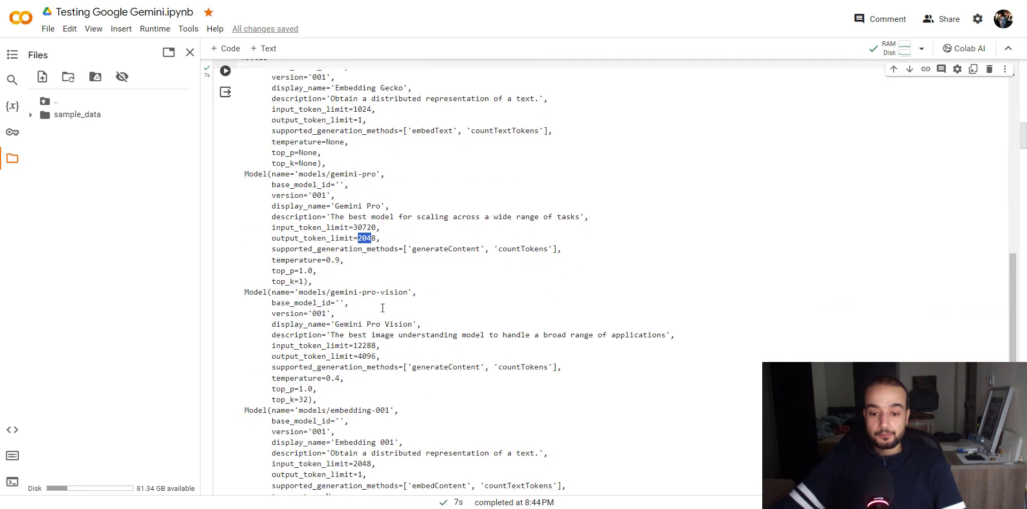
scroll("down", 3)
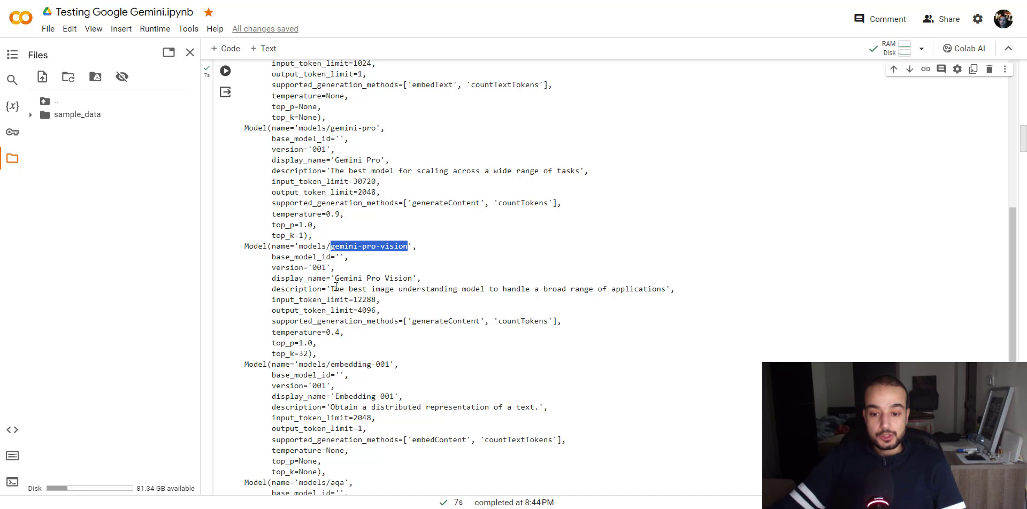
mouse_move(471, 286)
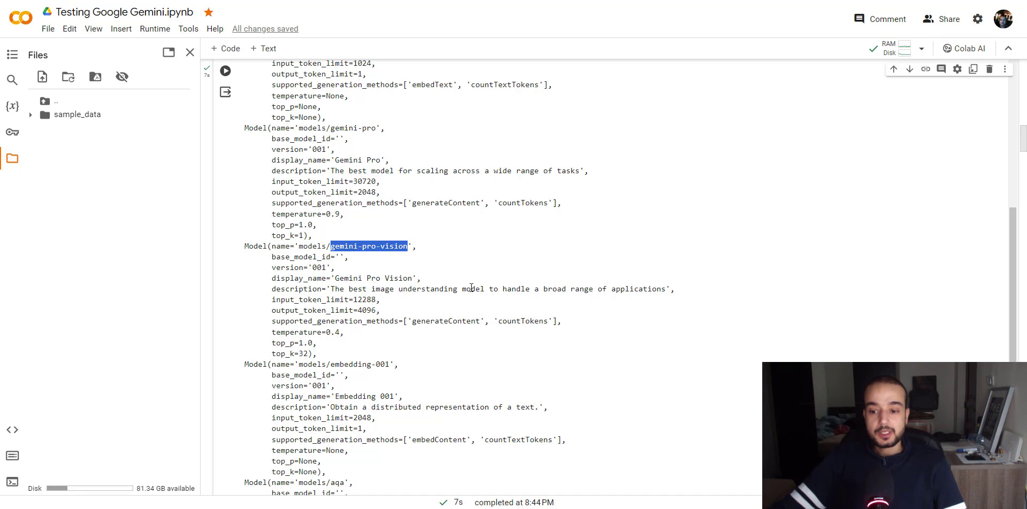
mouse_move(583, 287)
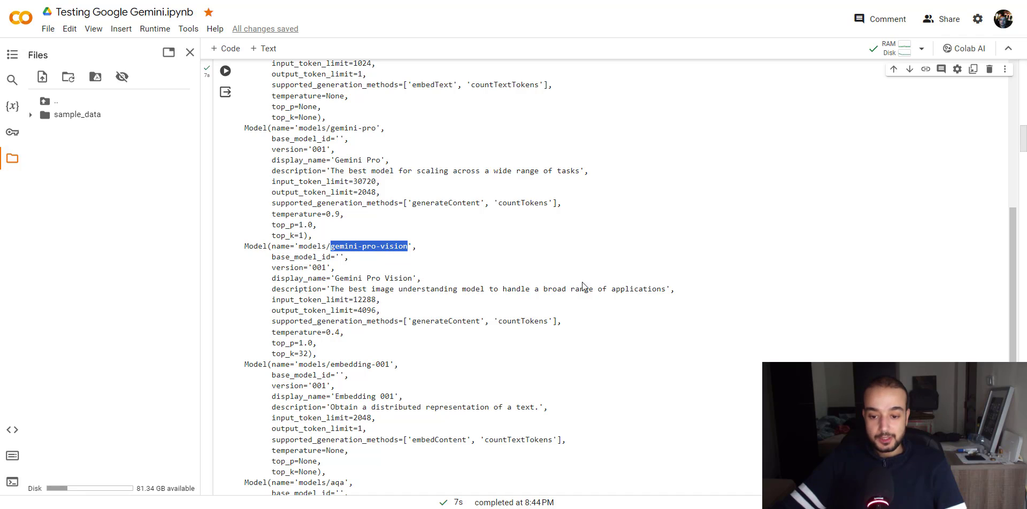
scroll("down", 3)
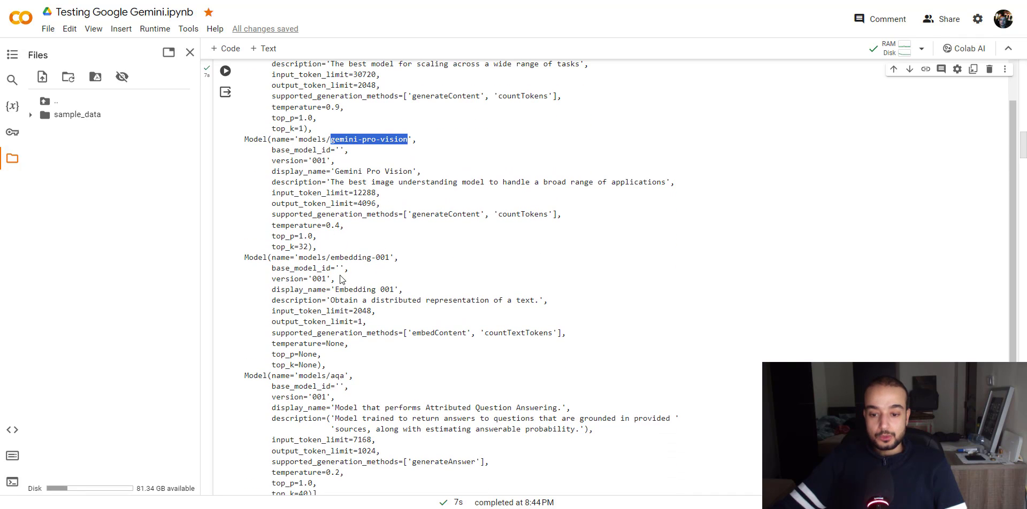
double_click(359, 257)
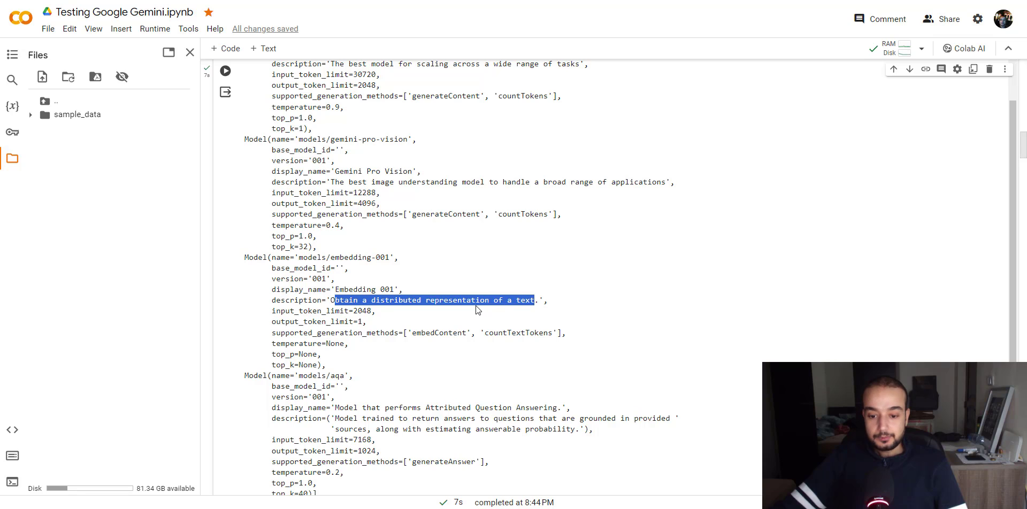
scroll("down", 3)
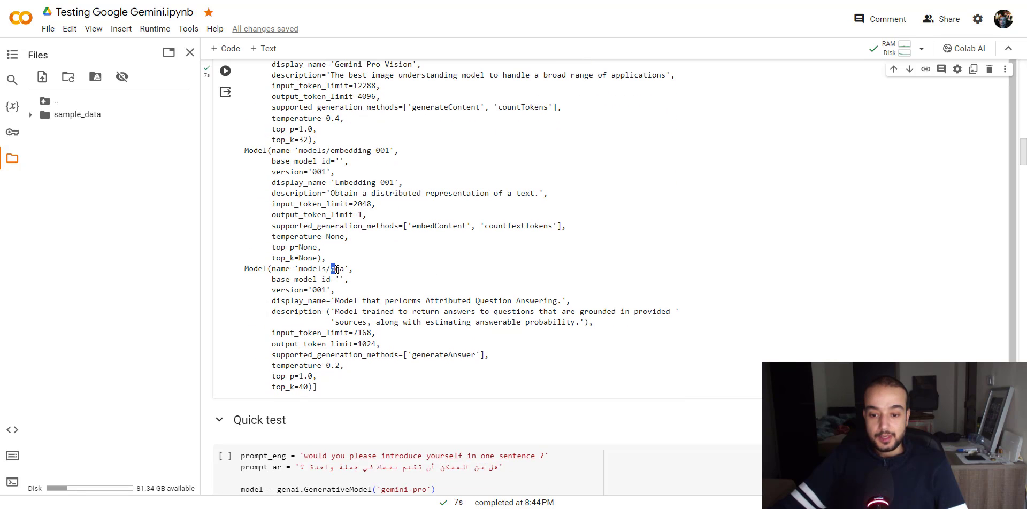
double_click(339, 268)
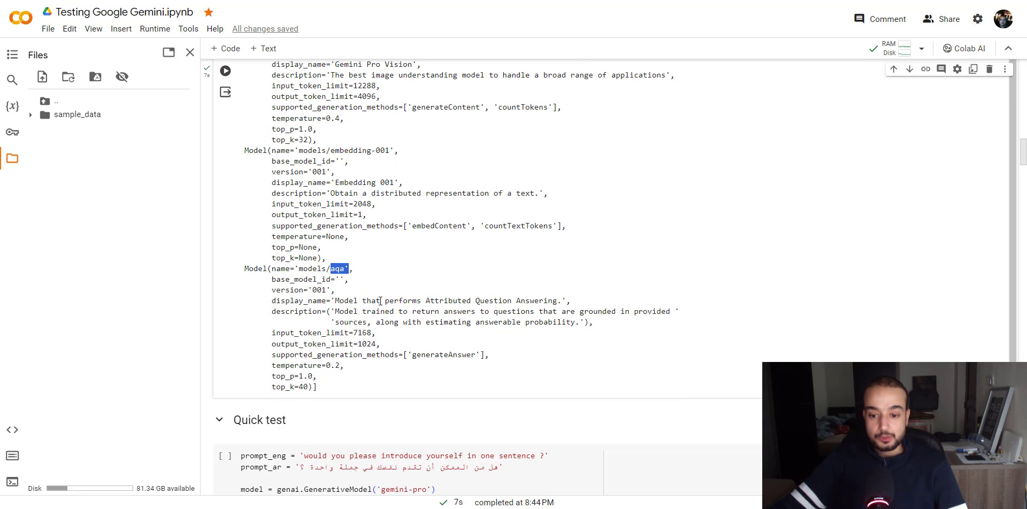
left_click_drag(391, 300, 556, 300)
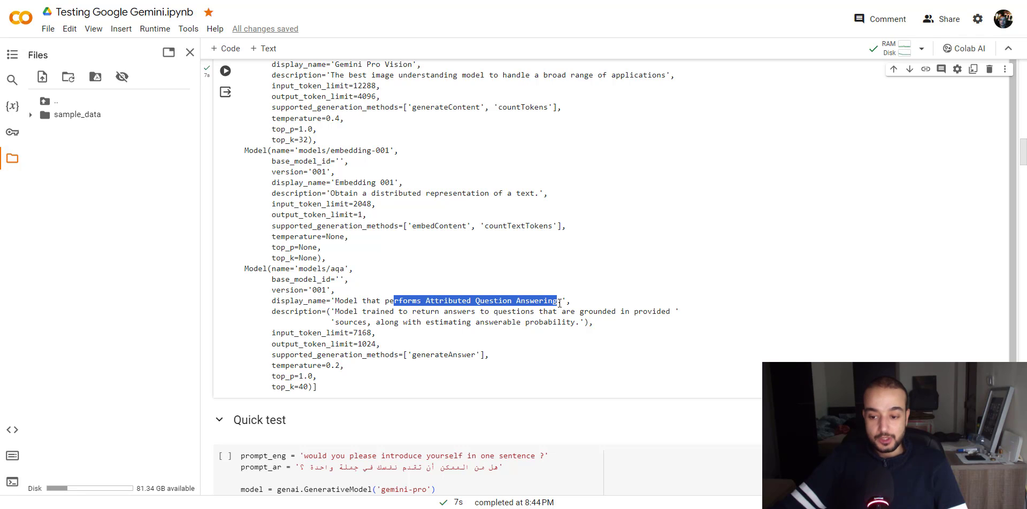
scroll("down", 3)
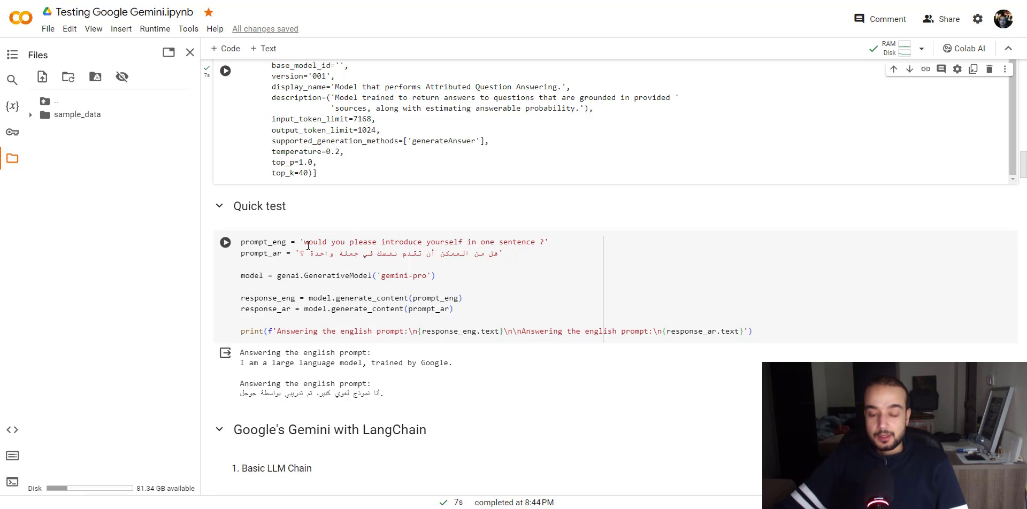
Highlight the English prompt, rerun the Quick test cell and scroll to the LangChain section.
left_click_drag(304, 242, 524, 241)
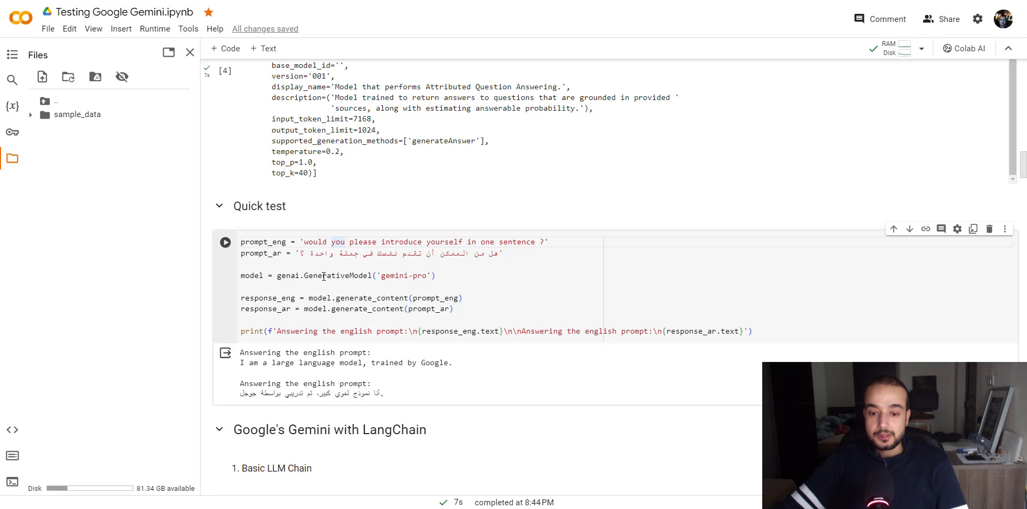
left_click(225, 241)
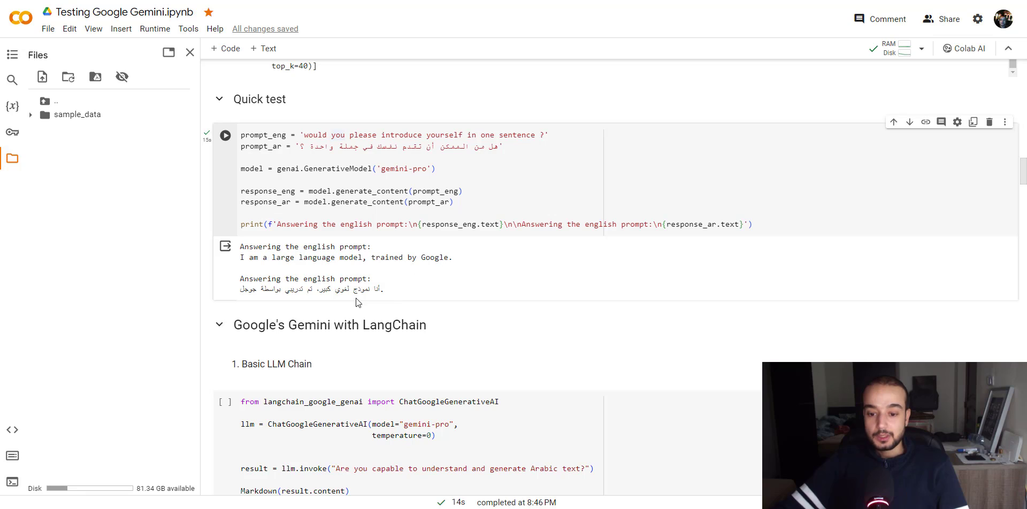
mouse_move(378, 292)
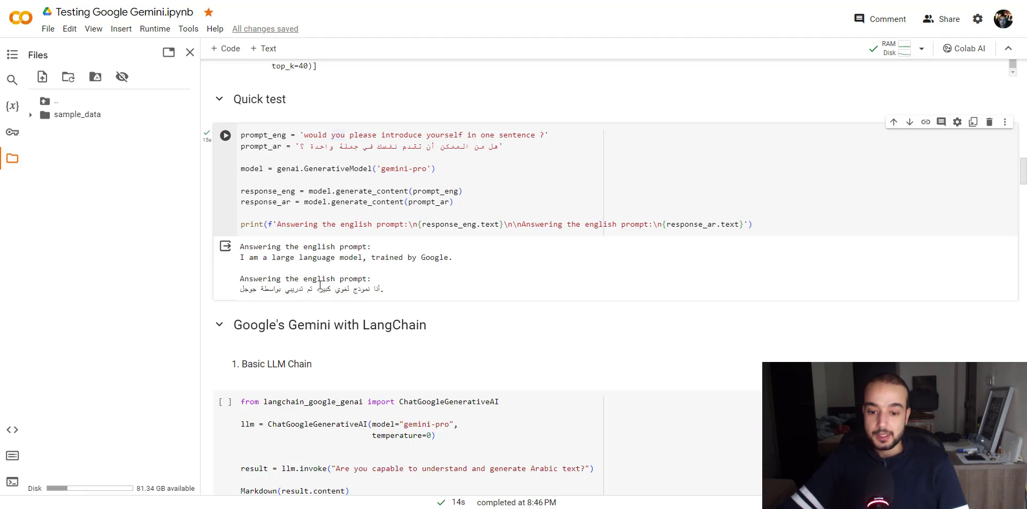
scroll("down", 3)
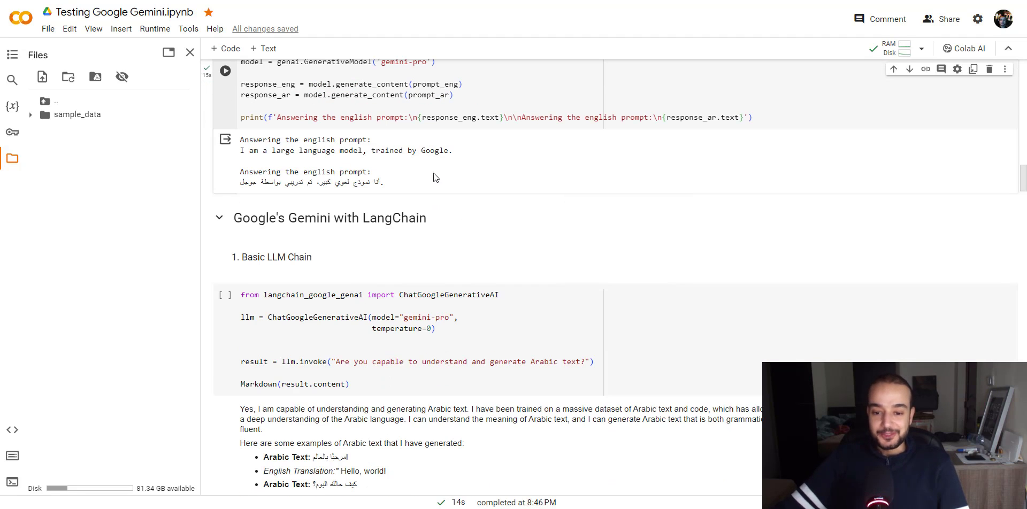
mouse_move(443, 231)
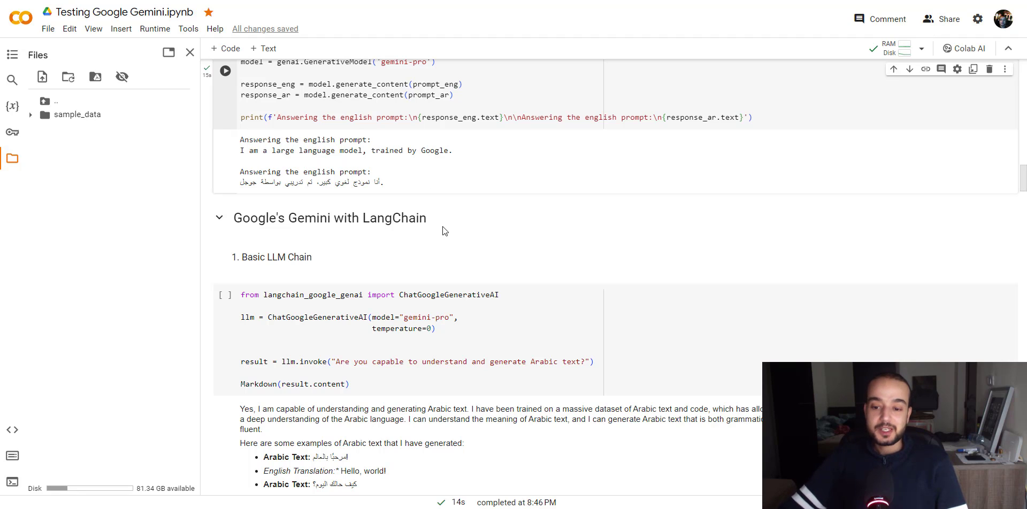
mouse_move(242, 263)
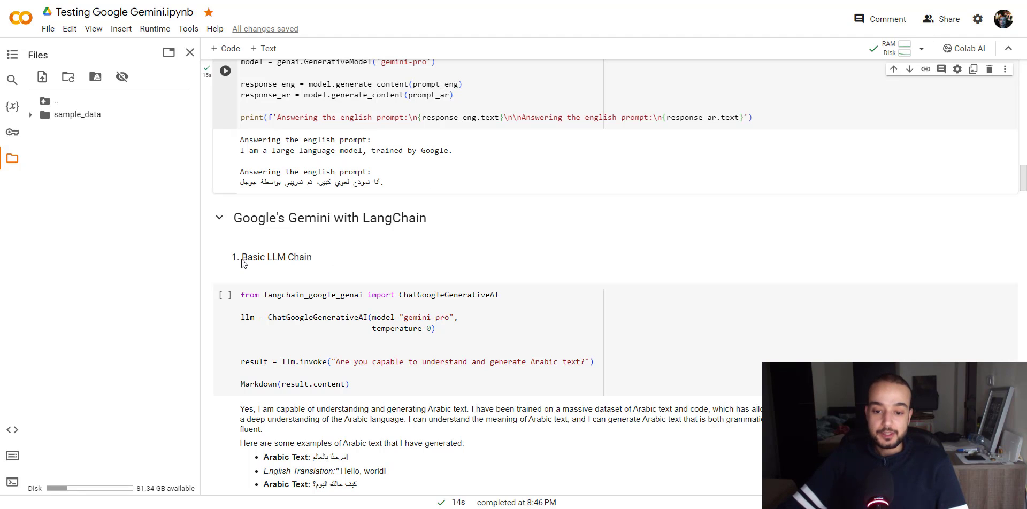
Highlight the Basic LLM Chain heading and question, then run the cell so Gemini answers about Arabic via Markdown.
double_click(275, 257)
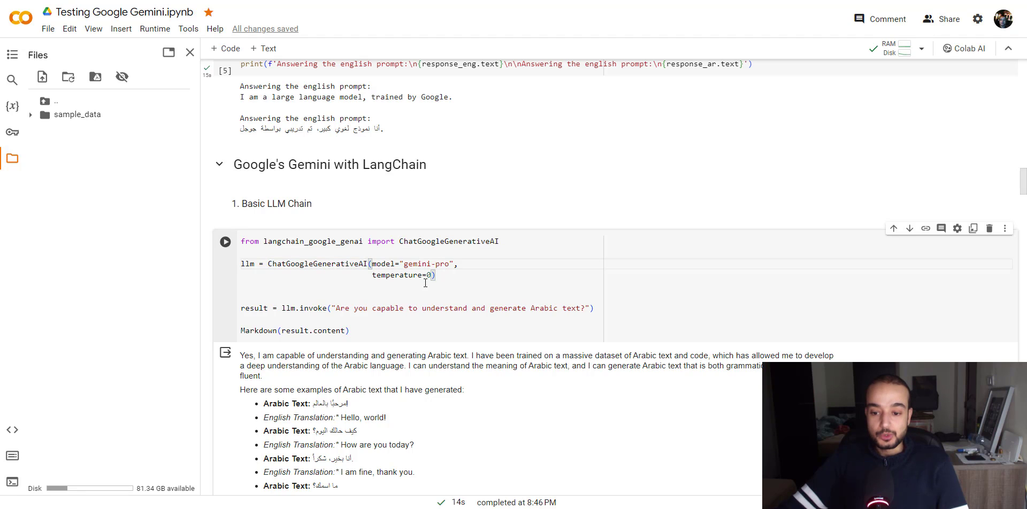
double_click(396, 275)
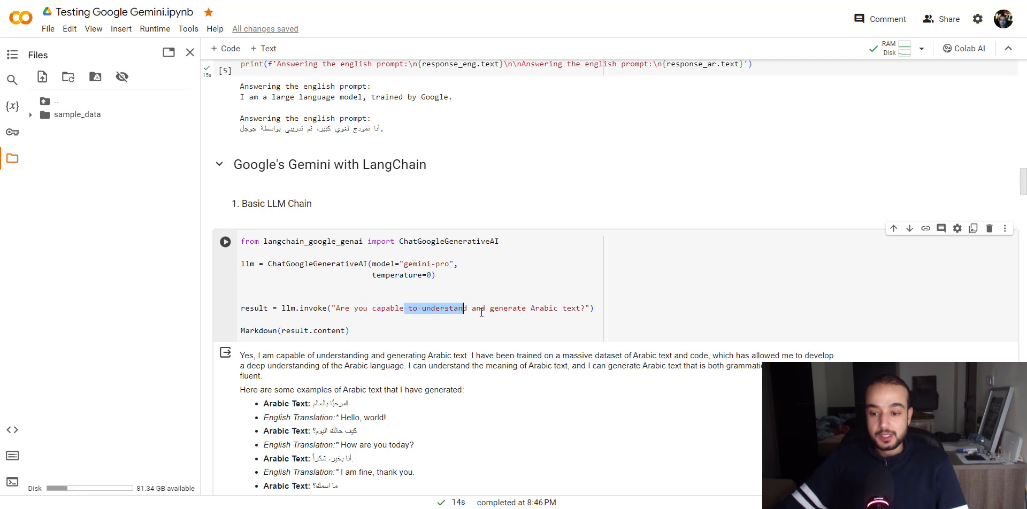
scroll("down", 3)
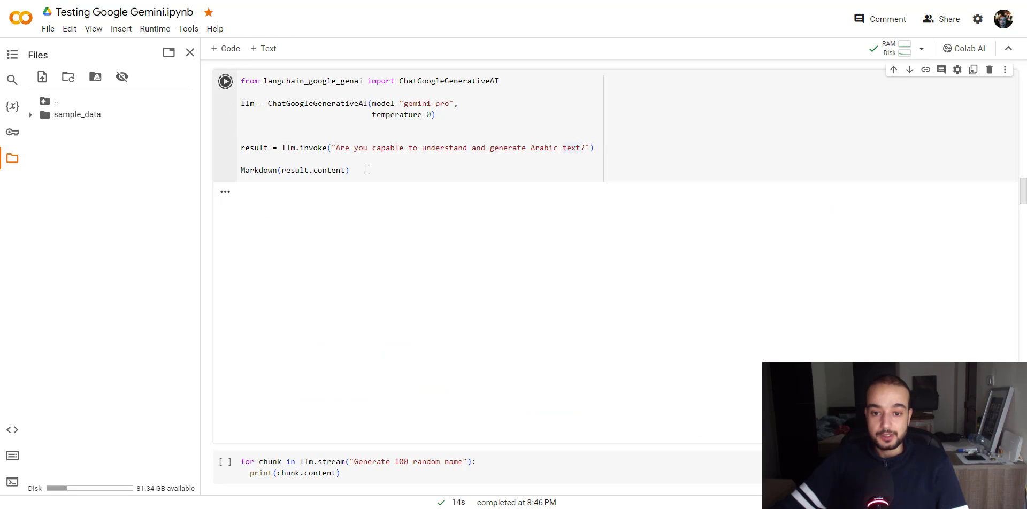
left_click(225, 80)
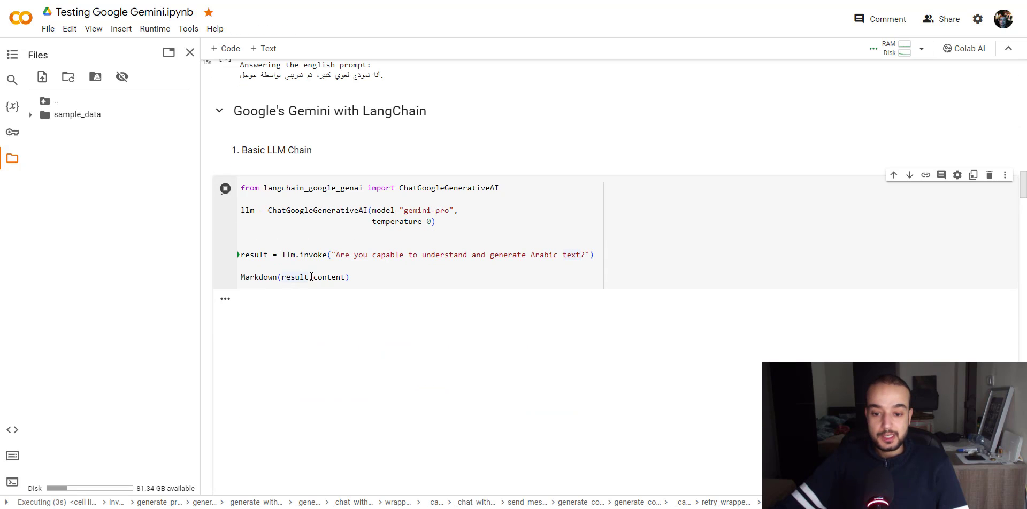
left_click(224, 188)
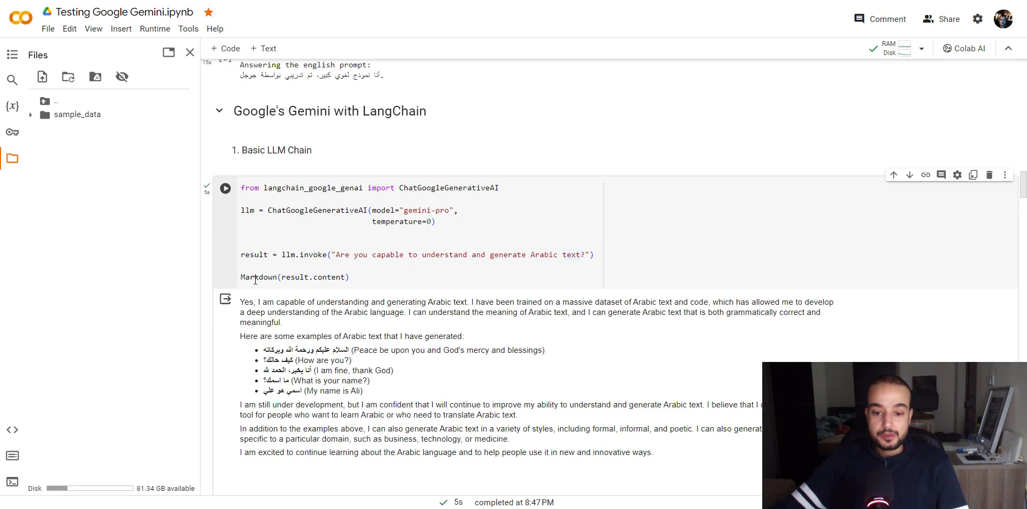
double_click(259, 277)
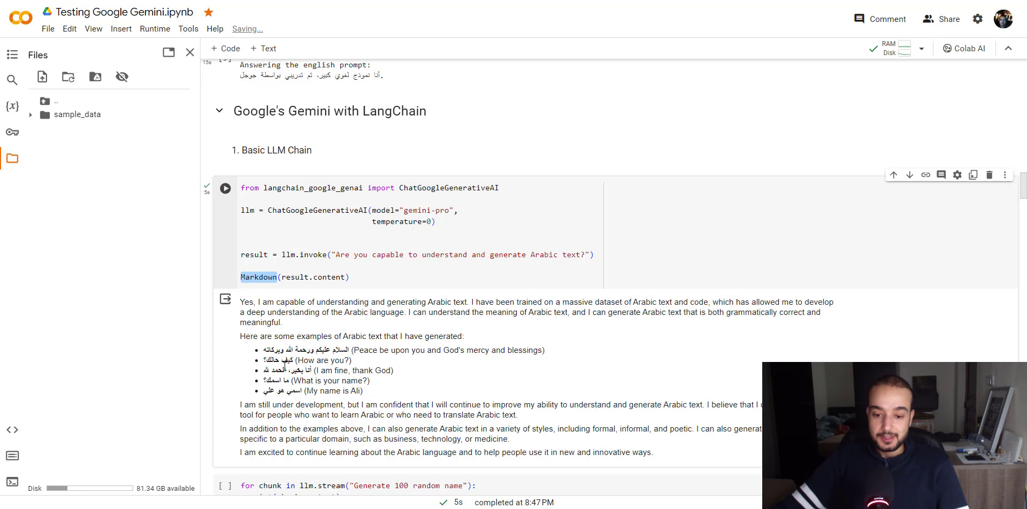
Highlight the prompt, topic placeholder and output_parser in the Arabic ChatPromptTemplate and chain definitions.
scroll("down", 3)
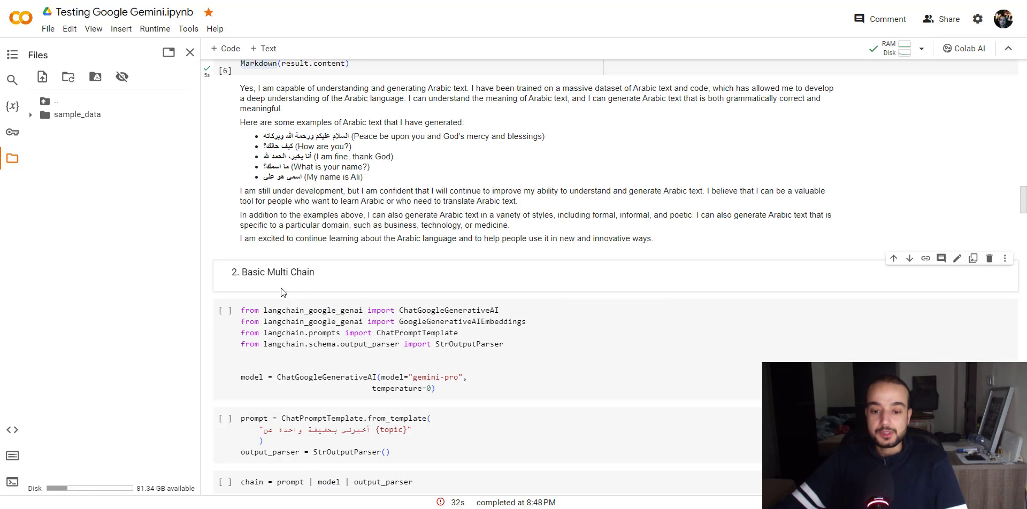
mouse_move(259, 286)
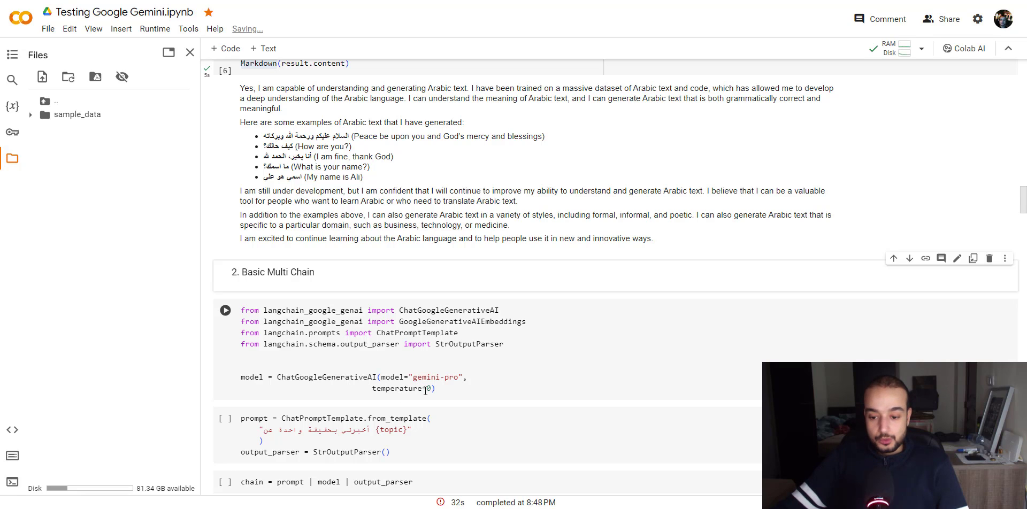
scroll("down", 3)
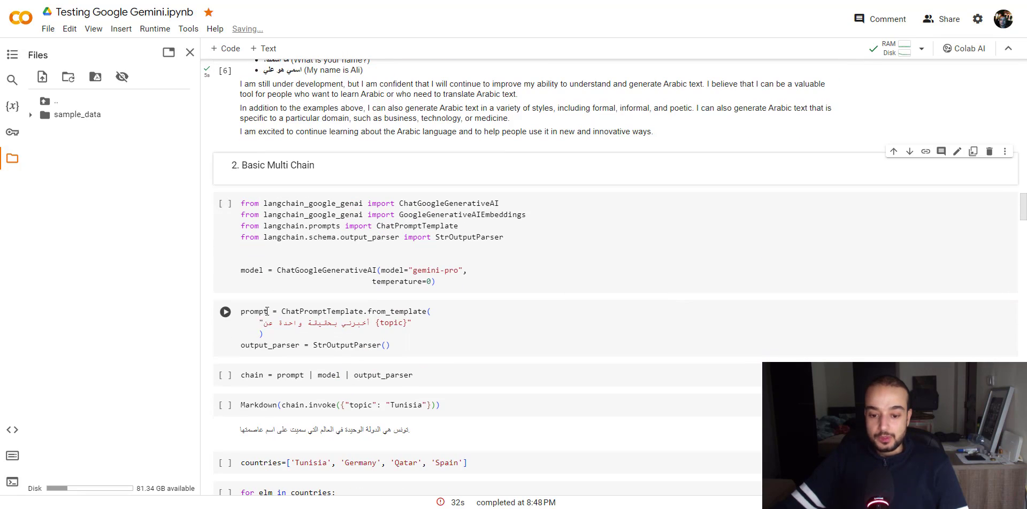
double_click(322, 311)
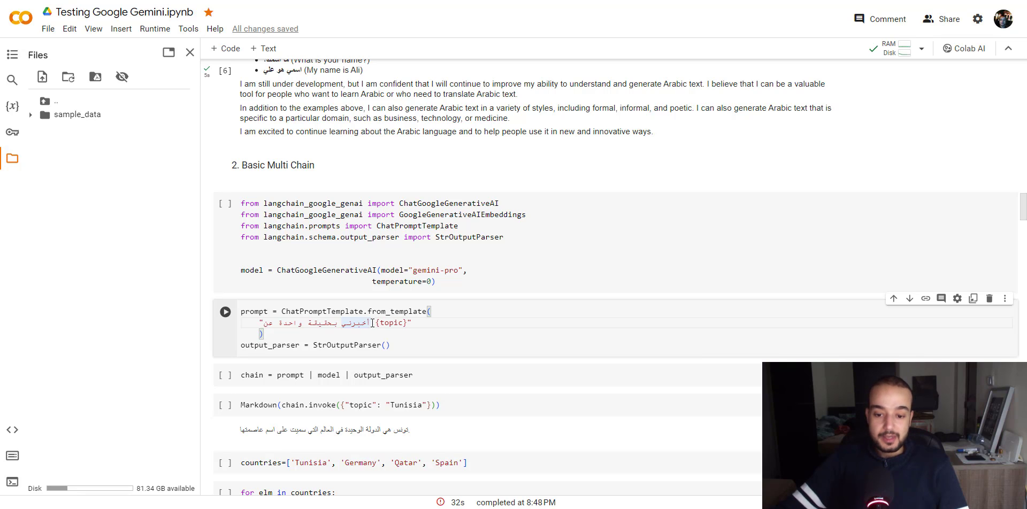
double_click(391, 322)
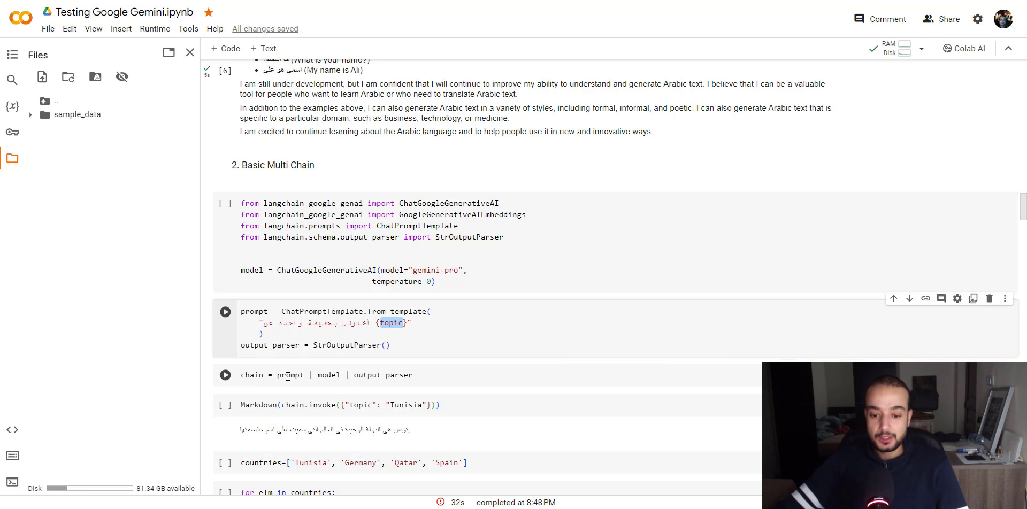
double_click(289, 374)
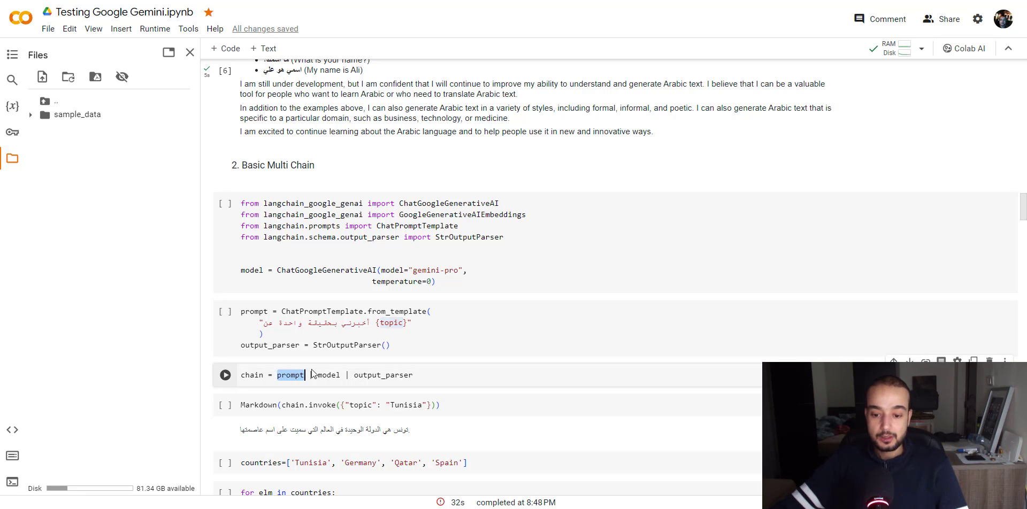
double_click(383, 375)
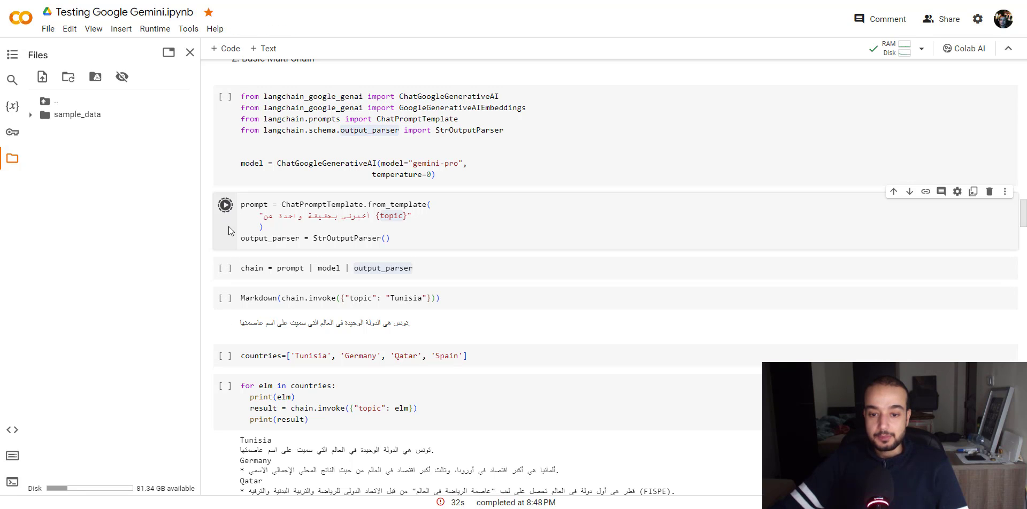
Run the prompt template cell and the chain.invoke cell returning an Arabic fact about Tunisia.
left_click(224, 205)
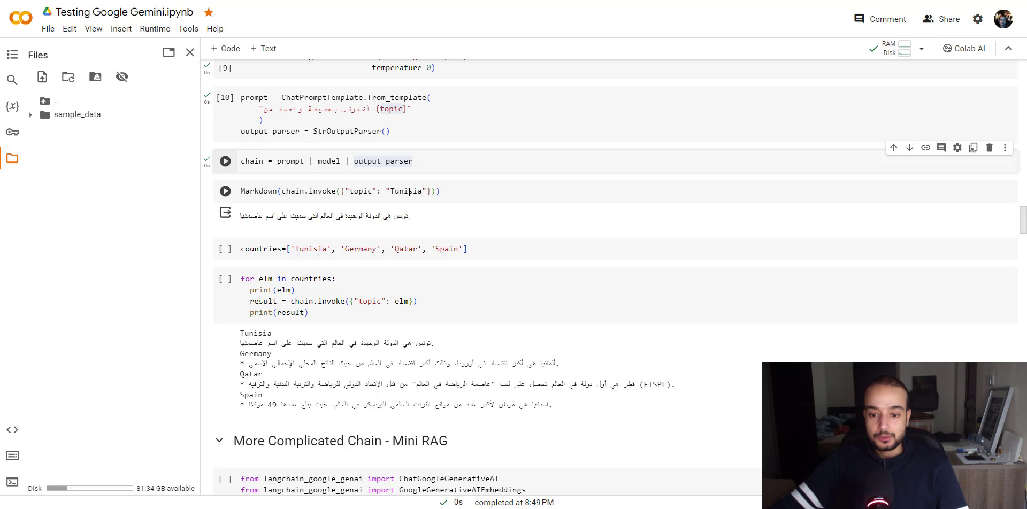
left_click(225, 190)
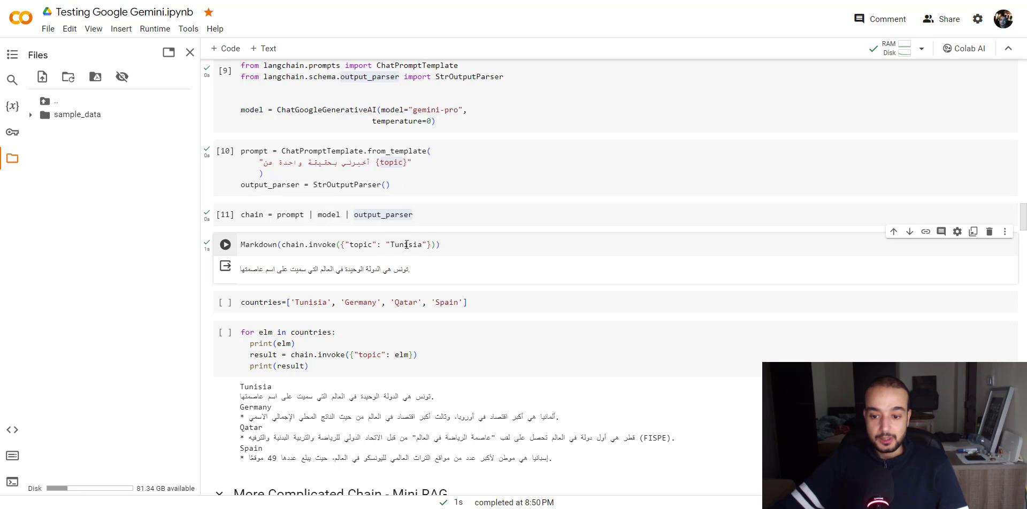
mouse_move(376, 283)
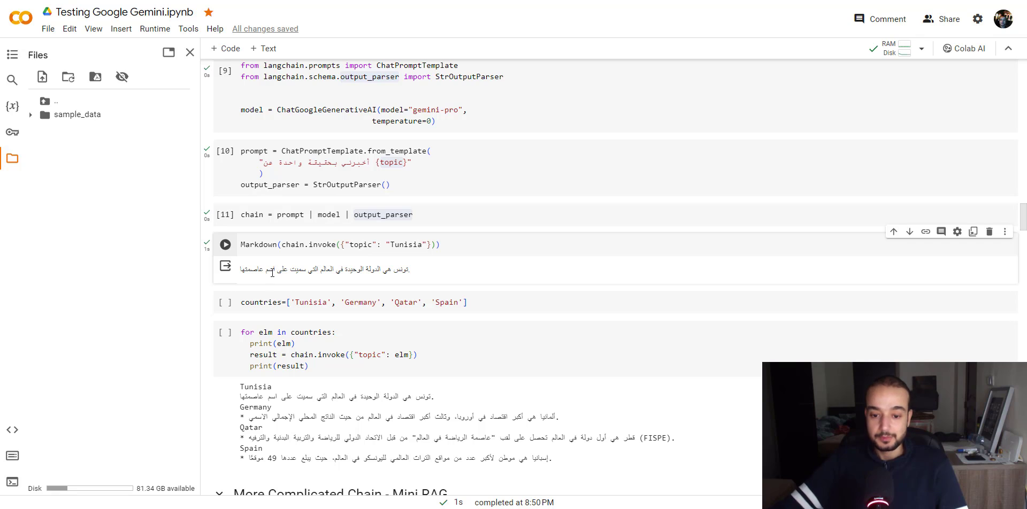
Scroll to the countries loop output and highlight the number 49 in Spain's Arabic answer.
scroll("down", 3)
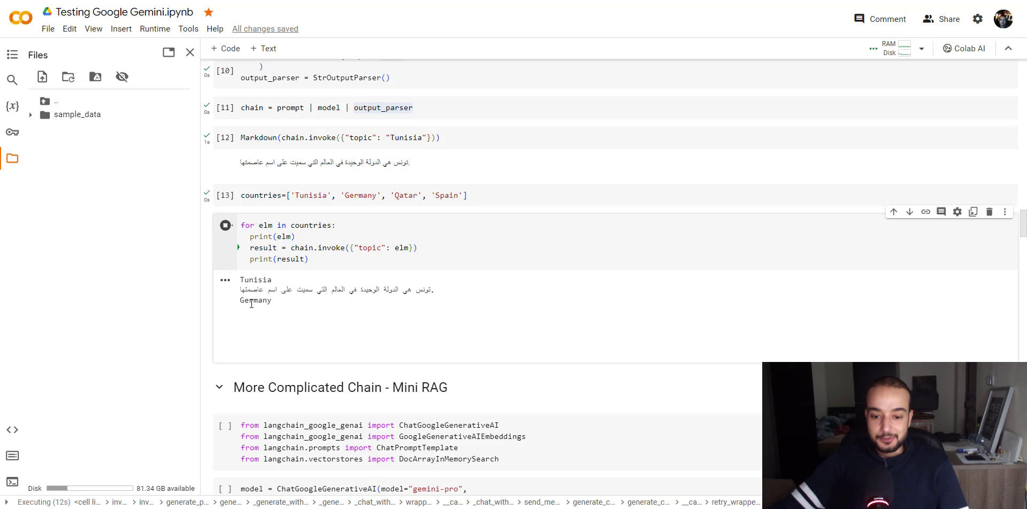
mouse_move(285, 307)
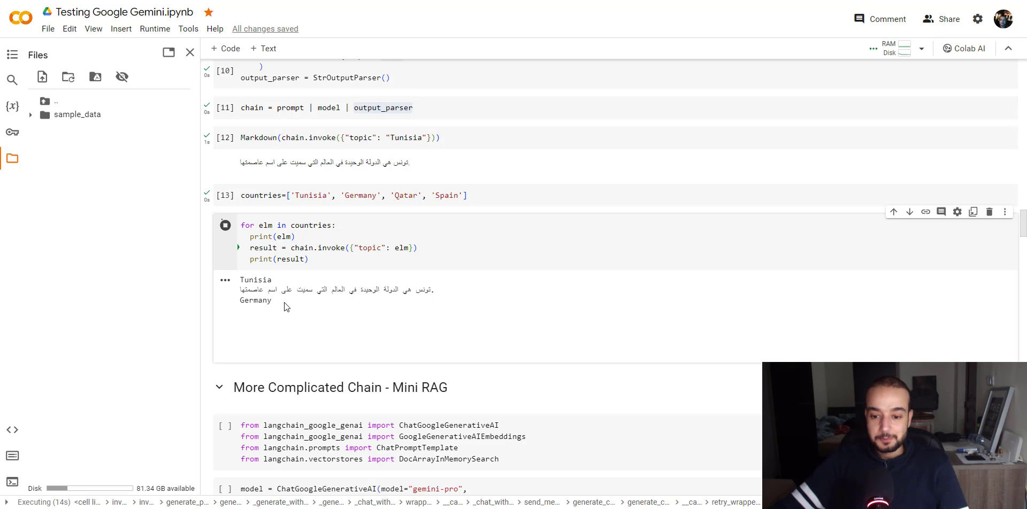
mouse_move(419, 313)
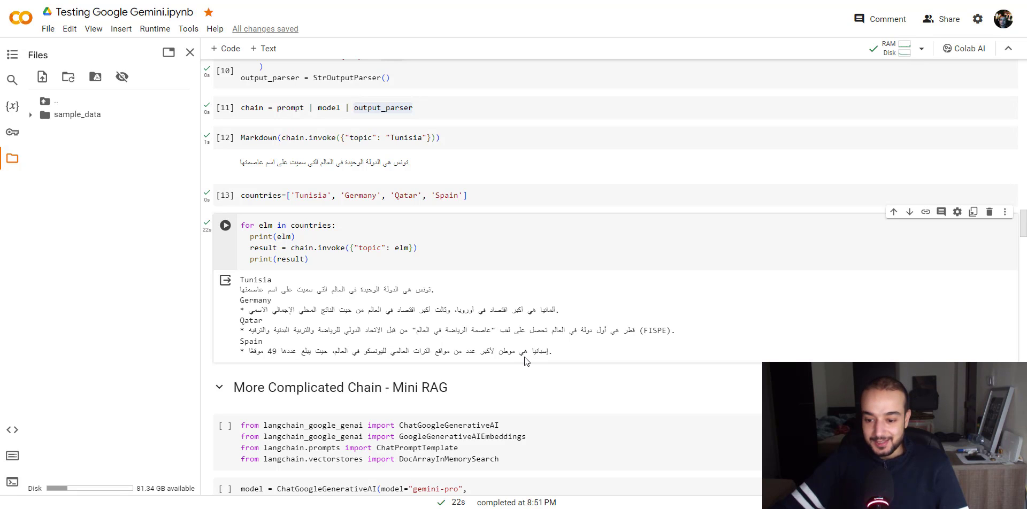
mouse_move(504, 353)
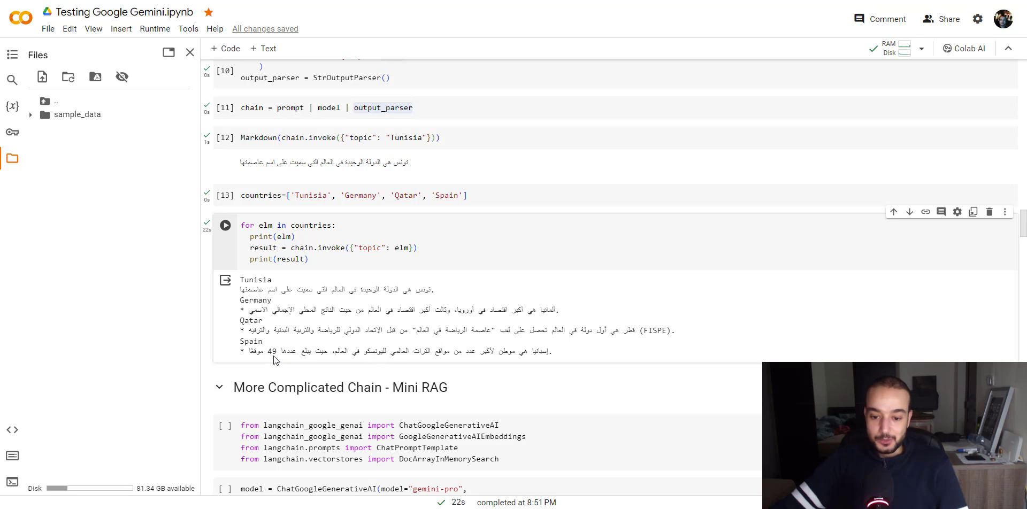
double_click(269, 351)
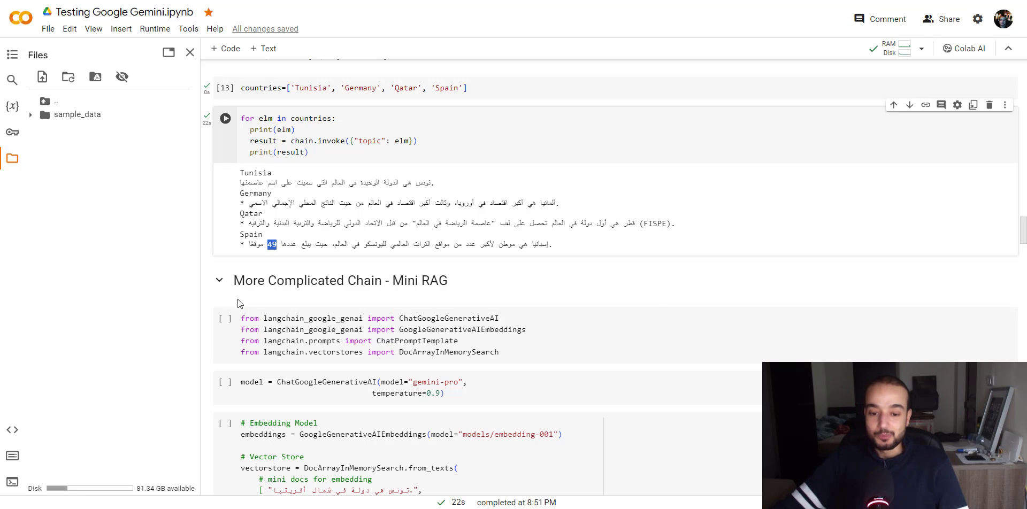
mouse_move(413, 296)
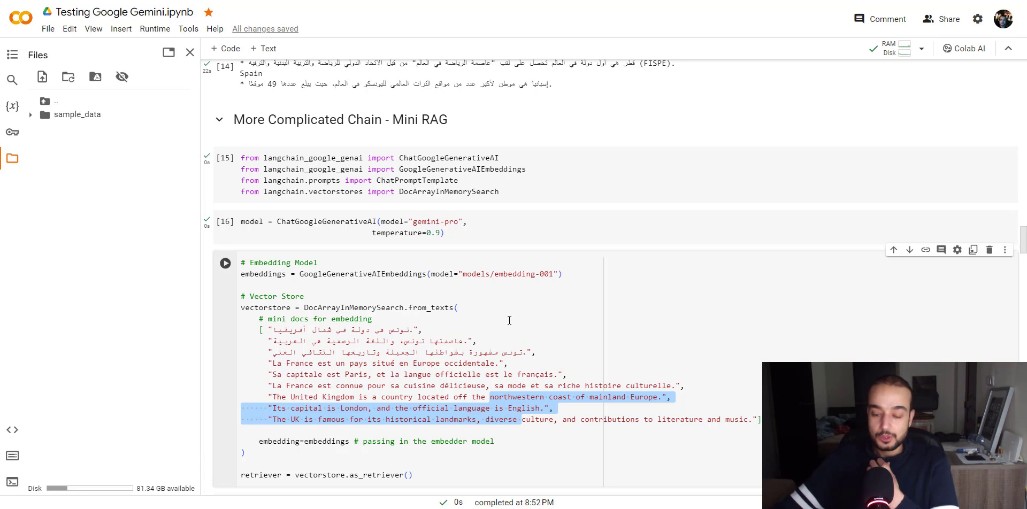
Review the embedding model and DocArrayInMemorySearch vector store code, then run the English Tunisia capital retrieval query.
scroll("down", 3)
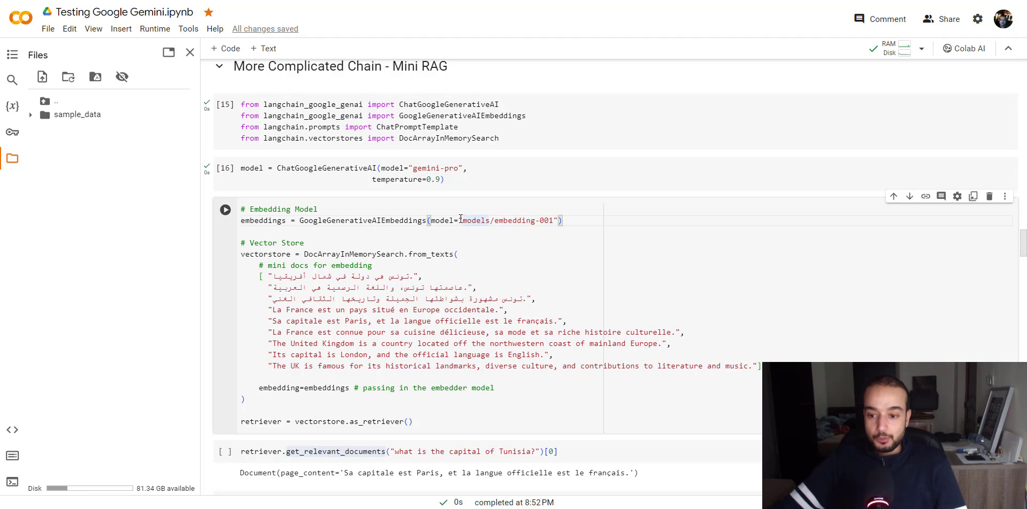
double_click(503, 220)
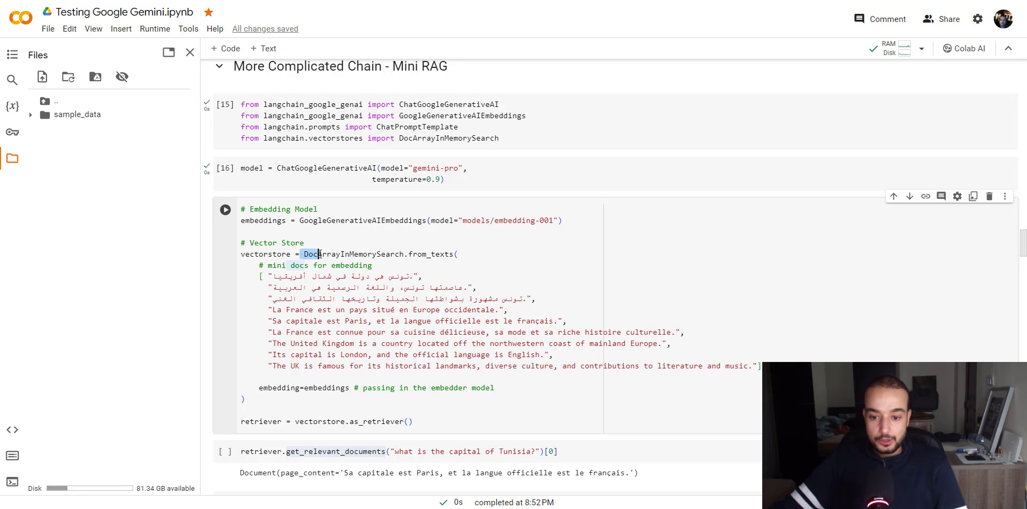
double_click(354, 253)
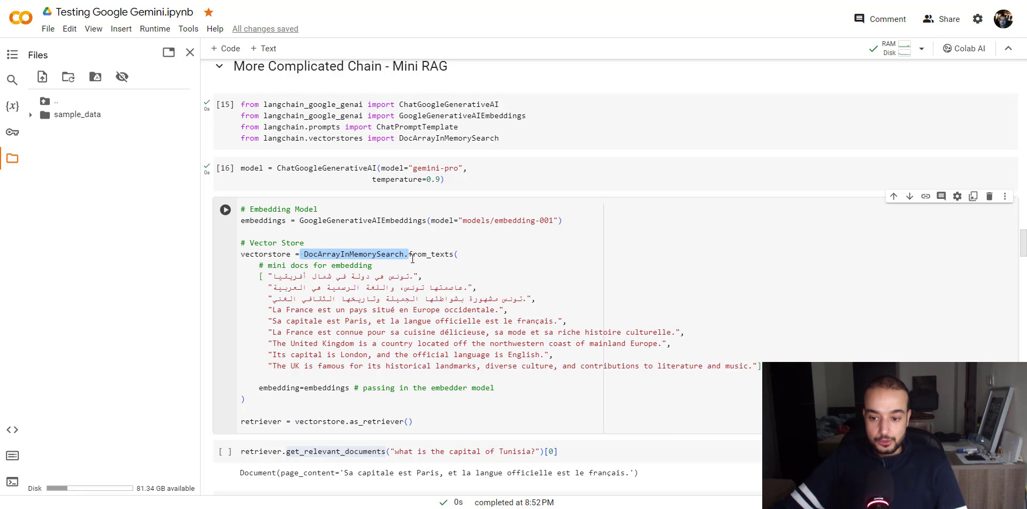
scroll("down", 3)
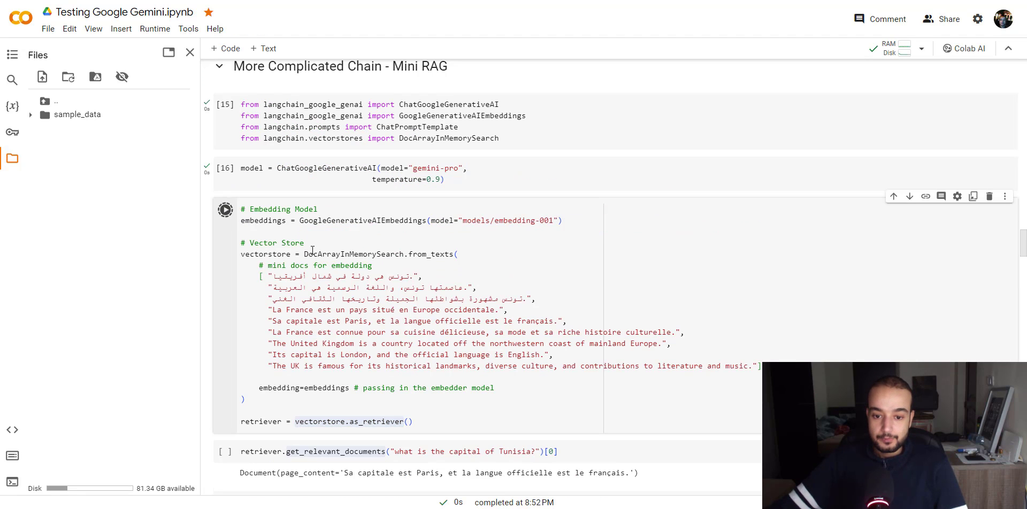
left_click(225, 208)
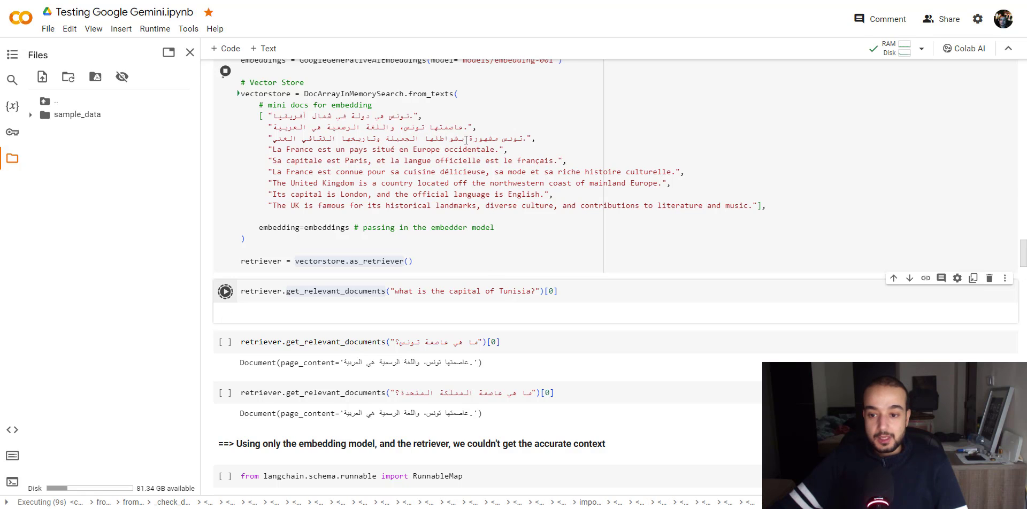
Retrieve the top document for the English Tunisia capital question and launch the Arabic Tunisia query.
left_click(225, 291)
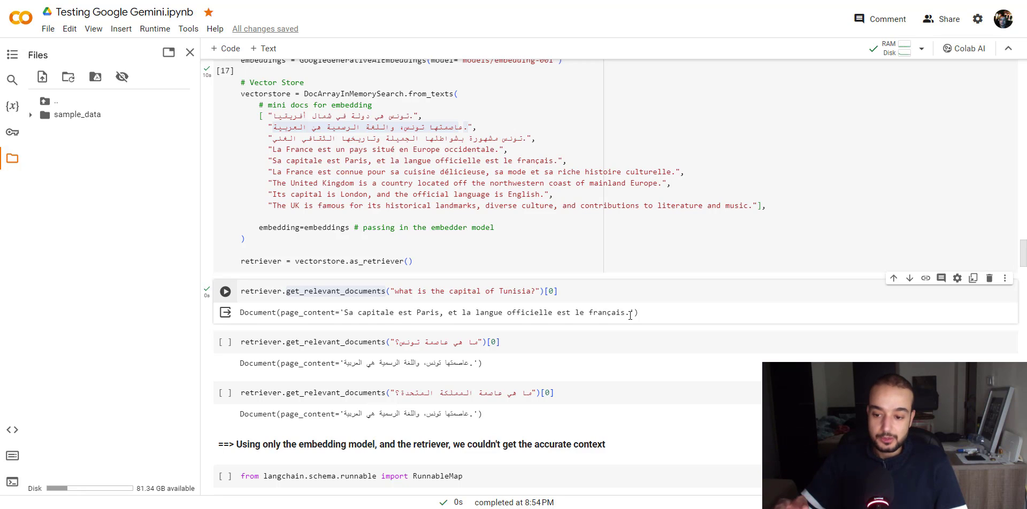
mouse_move(520, 295)
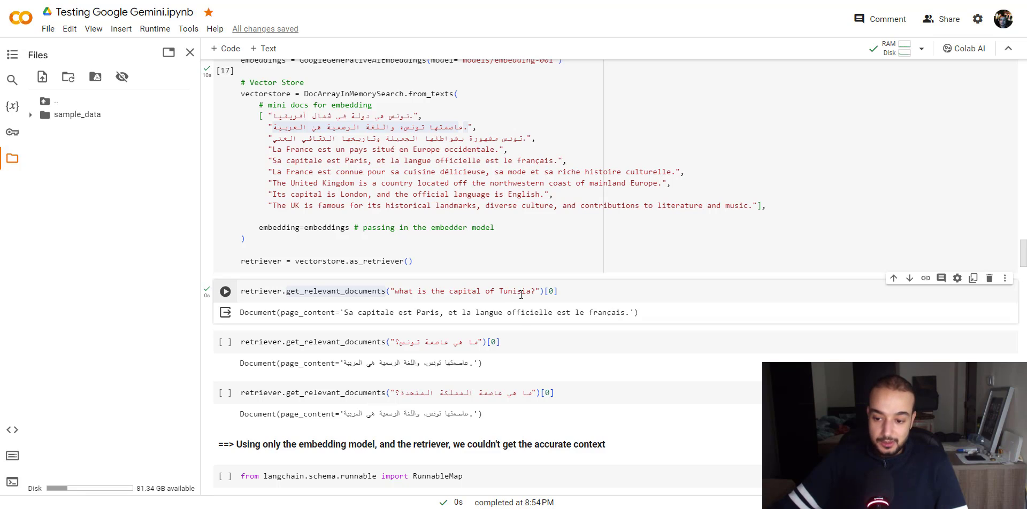
double_click(464, 291)
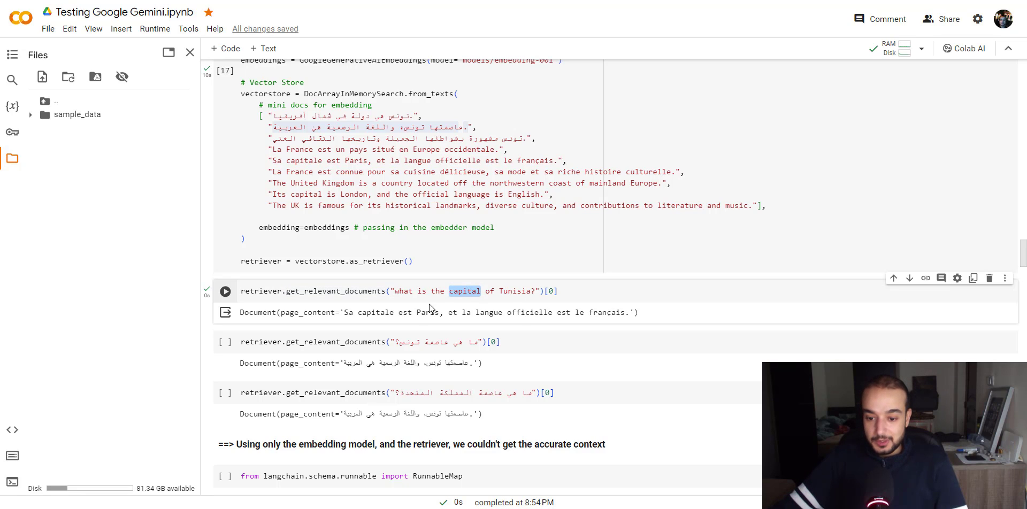
double_click(375, 313)
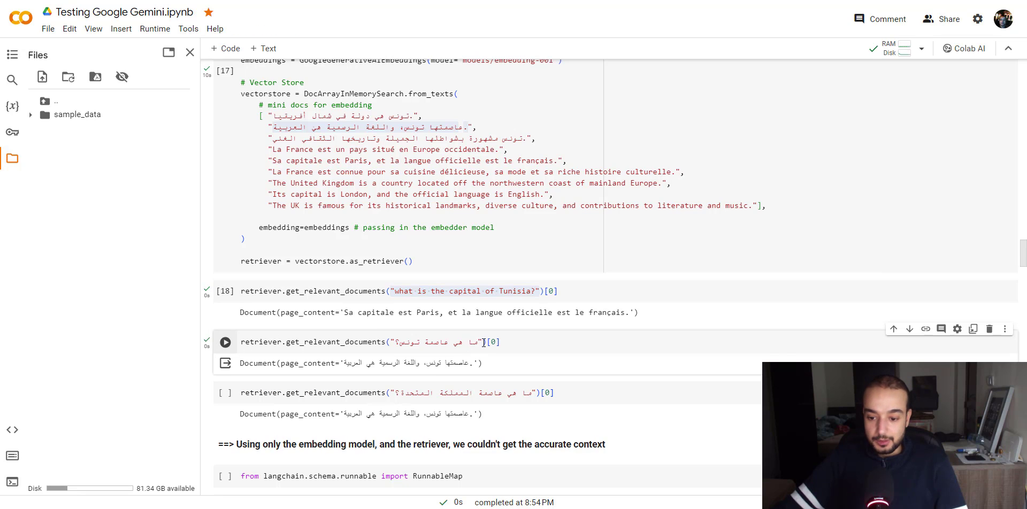
Retrieve the top documents for the Arabic Tunisia and Arabic United Kingdom capital questions and inspect the answers.
double_click(435, 341)
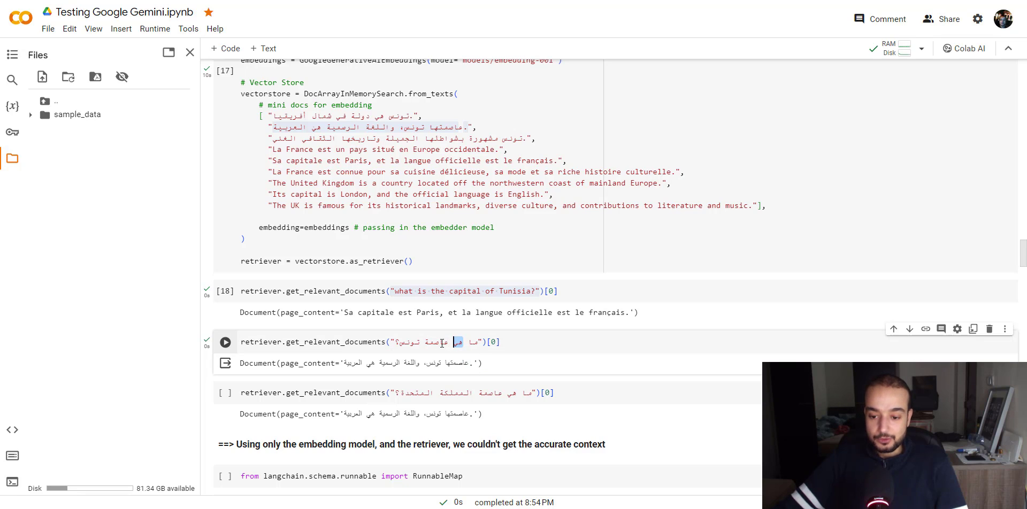
left_click(224, 341)
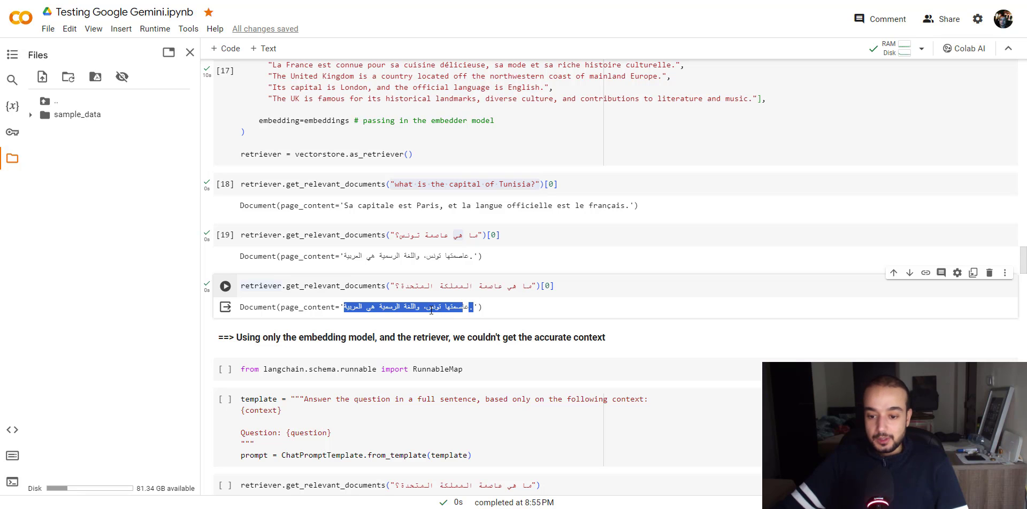
mouse_move(466, 297)
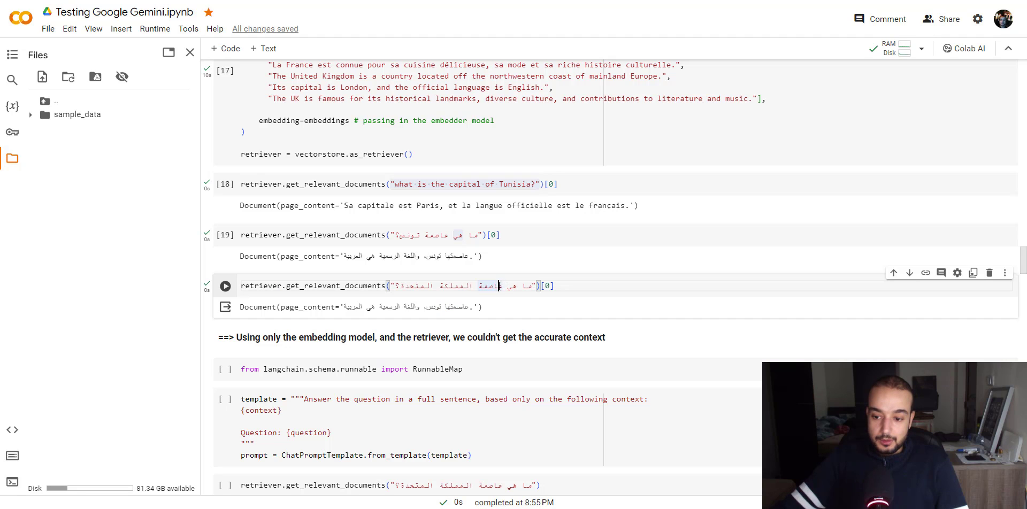
double_click(455, 307)
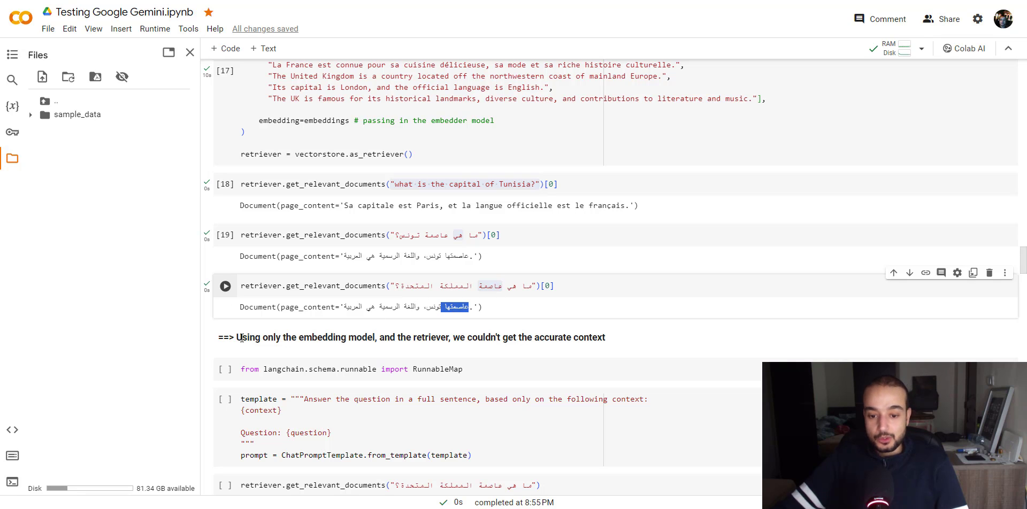
mouse_move(407, 341)
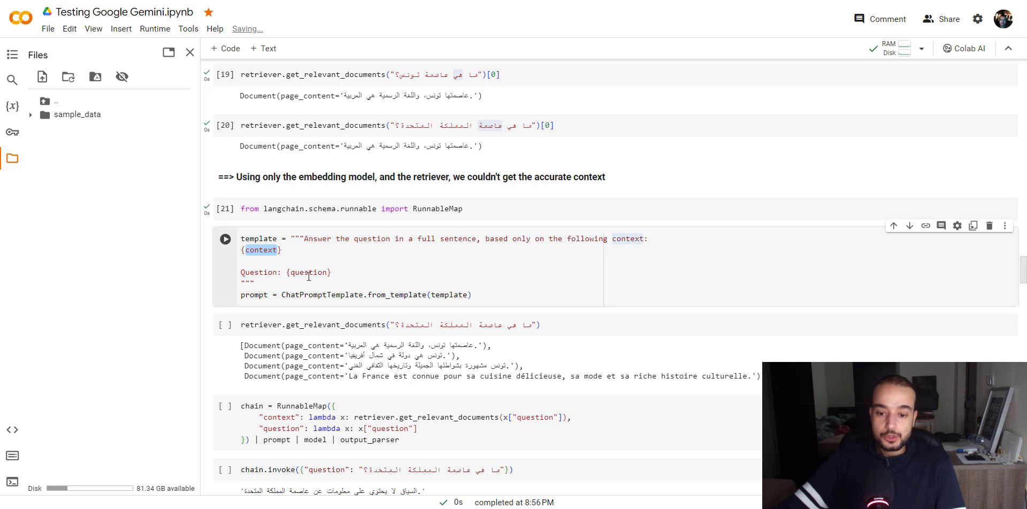
Retrieve documents for the Arabic UK question, define the retriever-prompt chain and invoke it, getting a no-information answer.
left_click(224, 238)
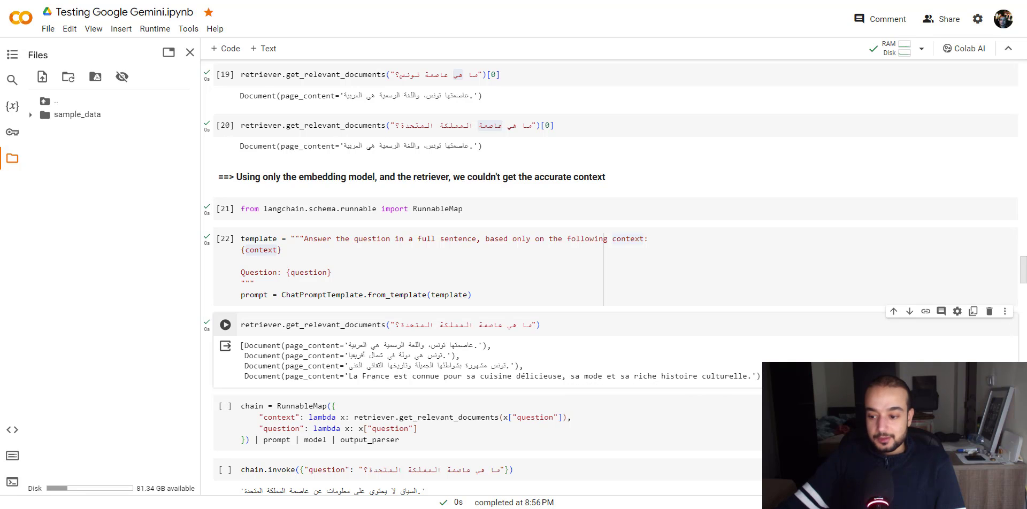
left_click_drag(243, 345, 759, 376)
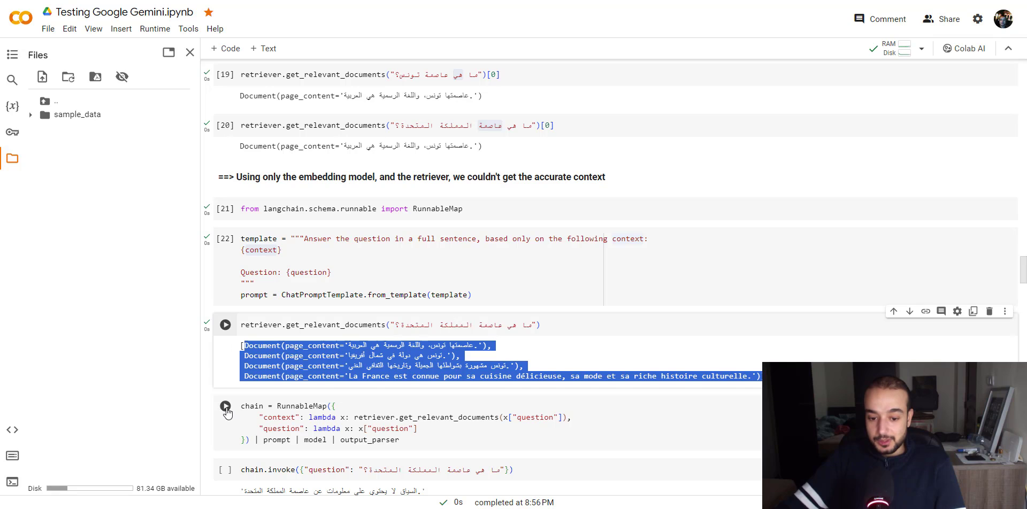
left_click(225, 406)
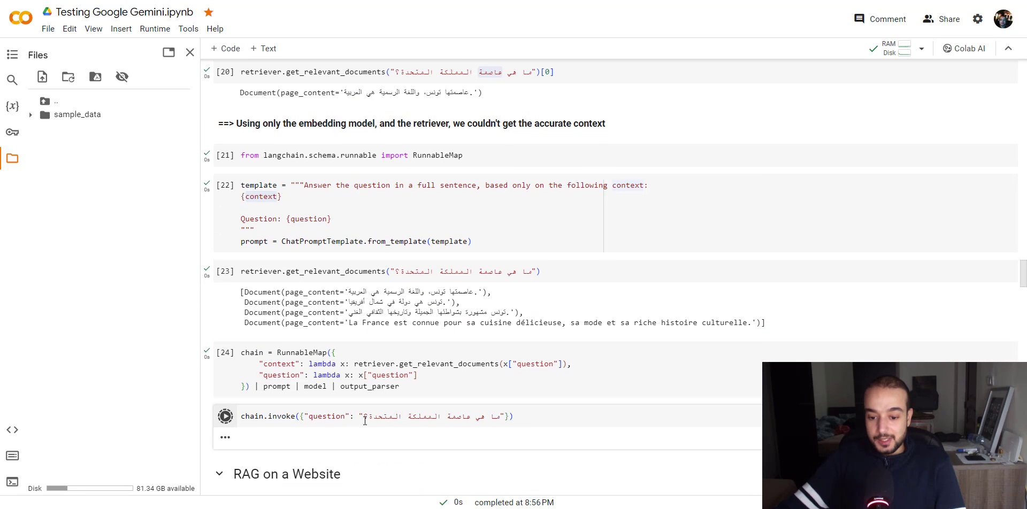
left_click(225, 416)
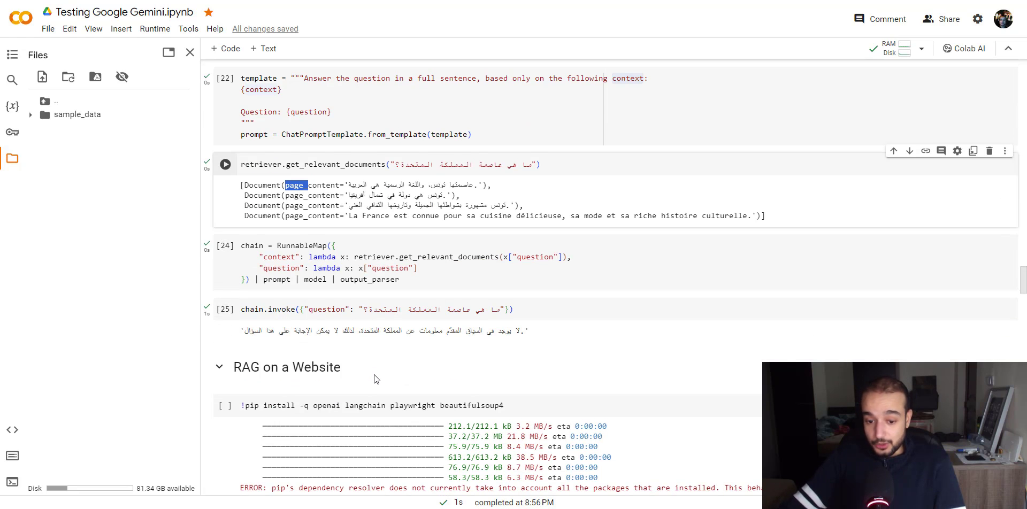
Load the Arabic Wikipedia gravity page with AsyncHtmlLoader and convert its HTML to text with Html2TextTransformer.
scroll("down", 3)
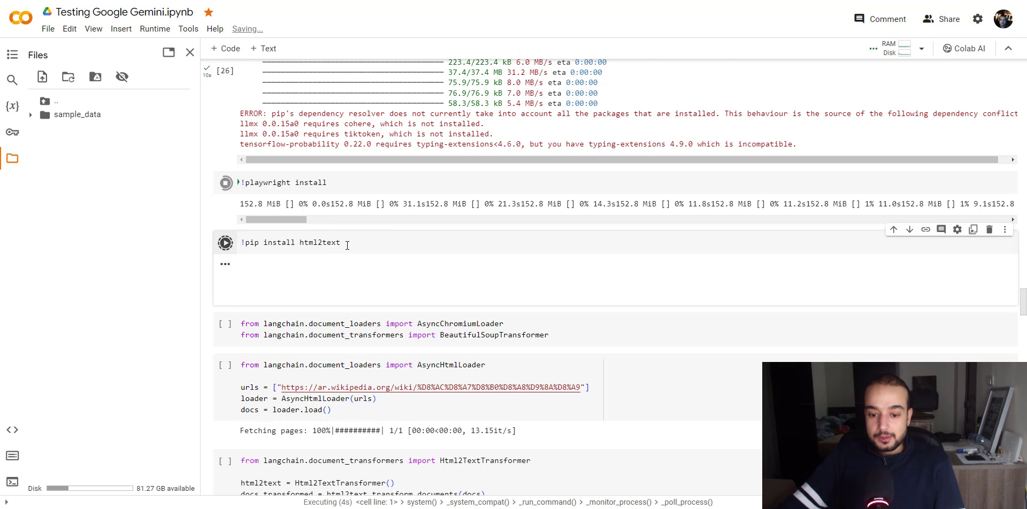
scroll("down", 3)
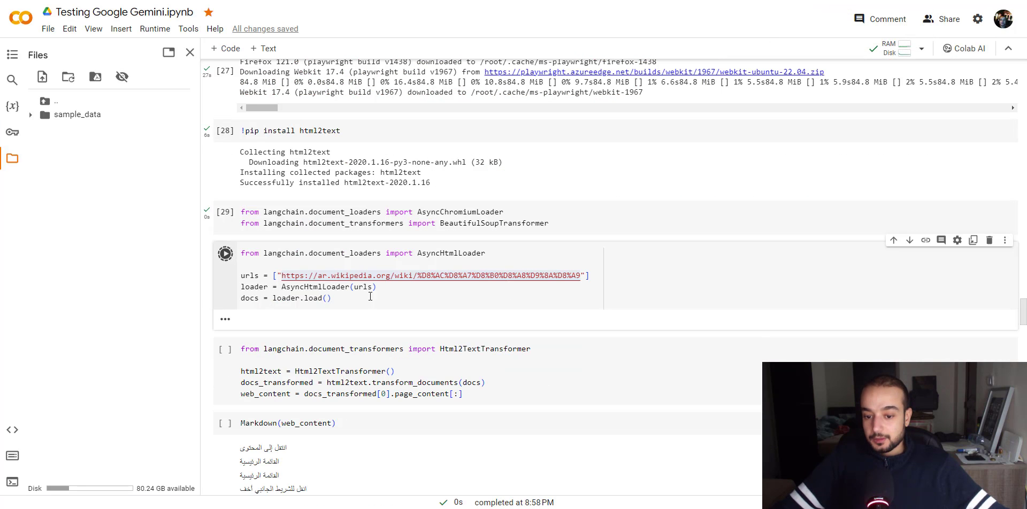
left_click(224, 254)
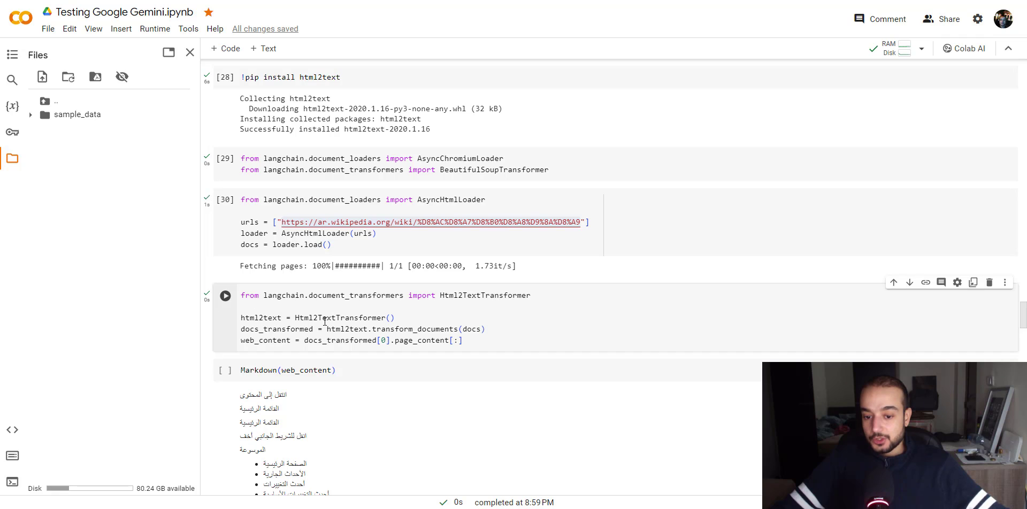
left_click(225, 370)
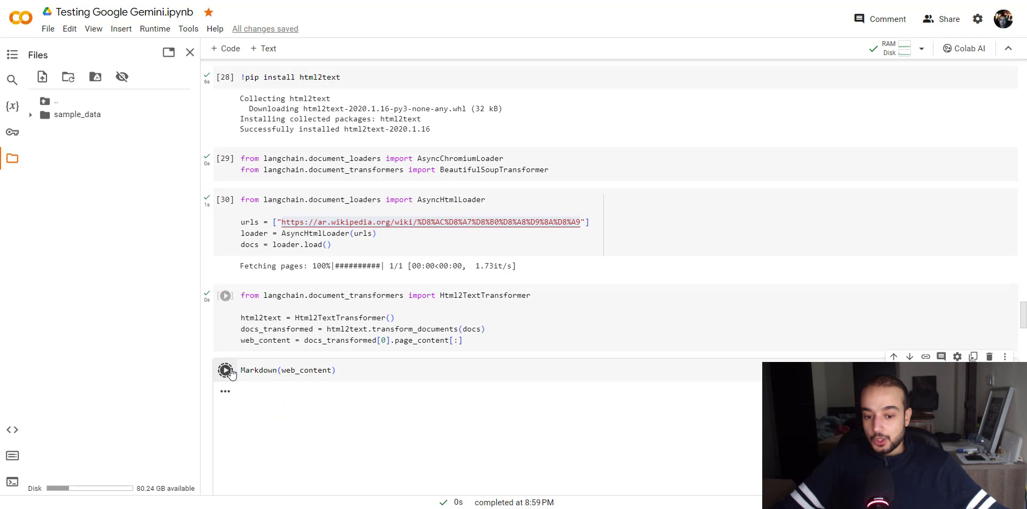
Render web_content as Markdown and scroll through the page's Arabic headings and lists.
left_click(225, 370)
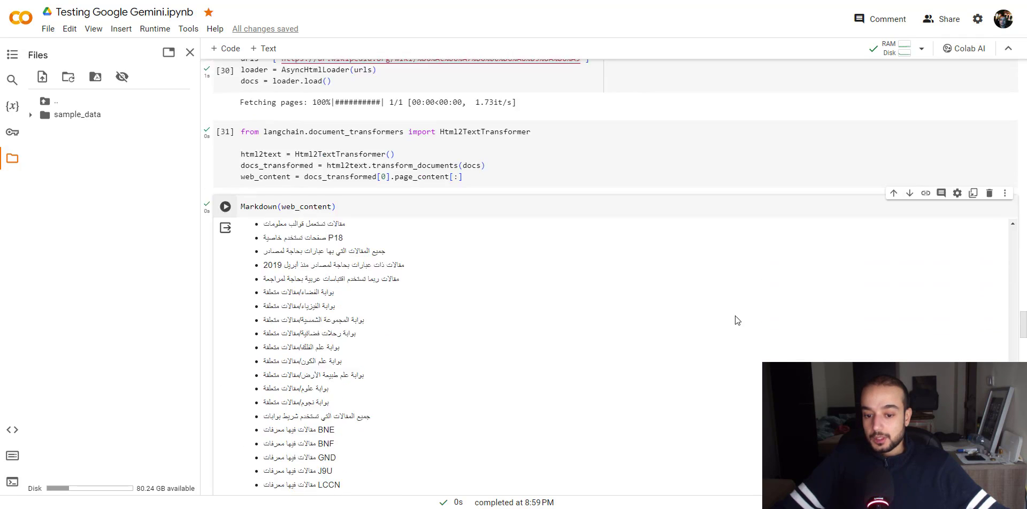
scroll("down", 3)
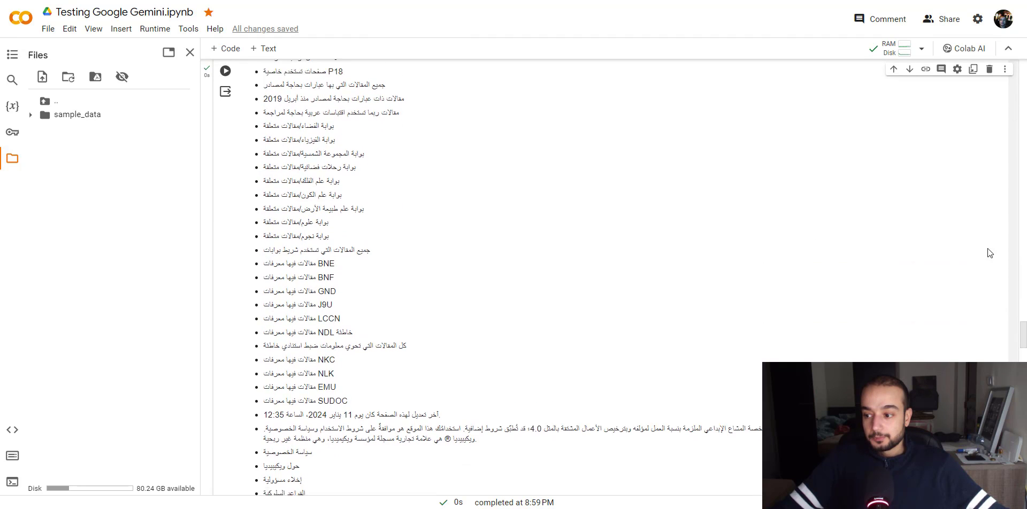
scroll("down", 3)
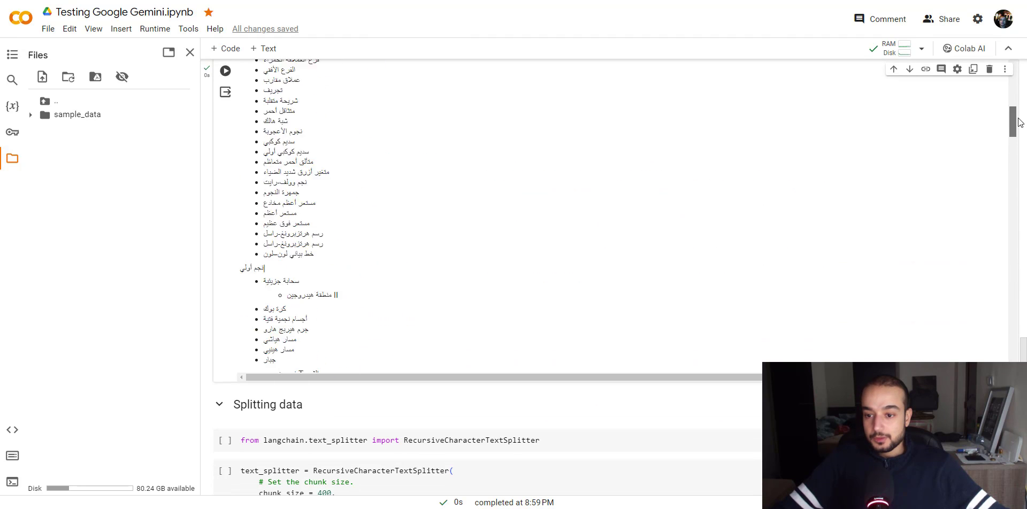
scroll("down", 3)
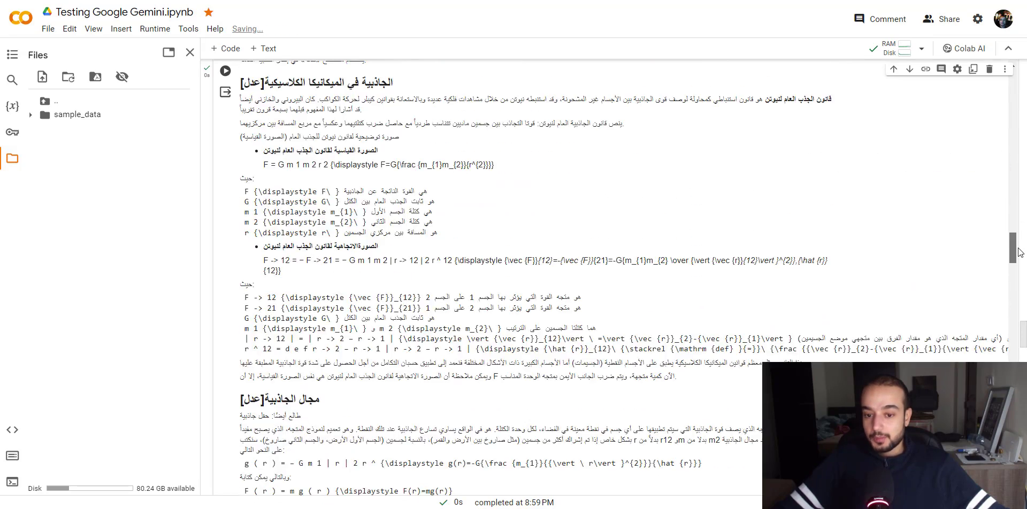
scroll("down", 3)
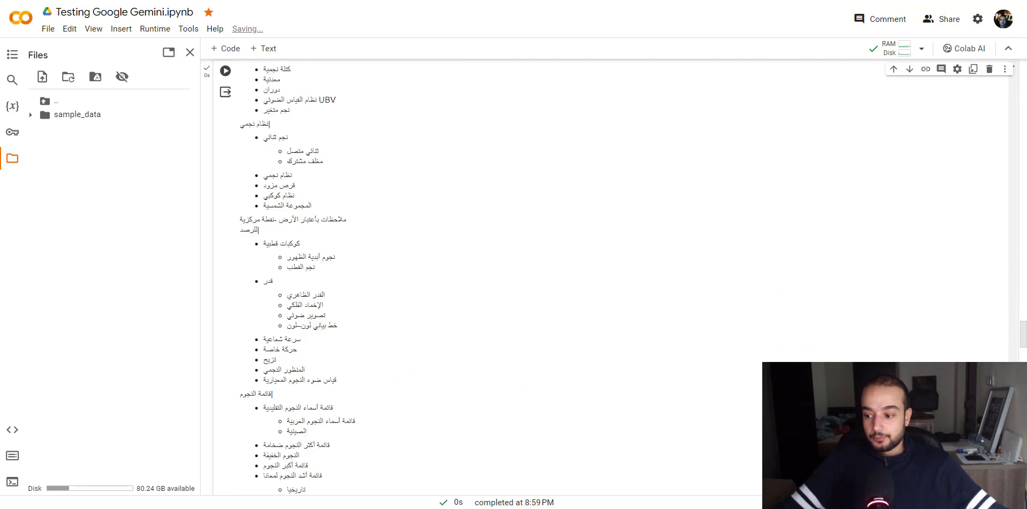
Split the page text into 400-character chunks and print a sample chunk with the total of 94 chunks.
scroll("down", 3)
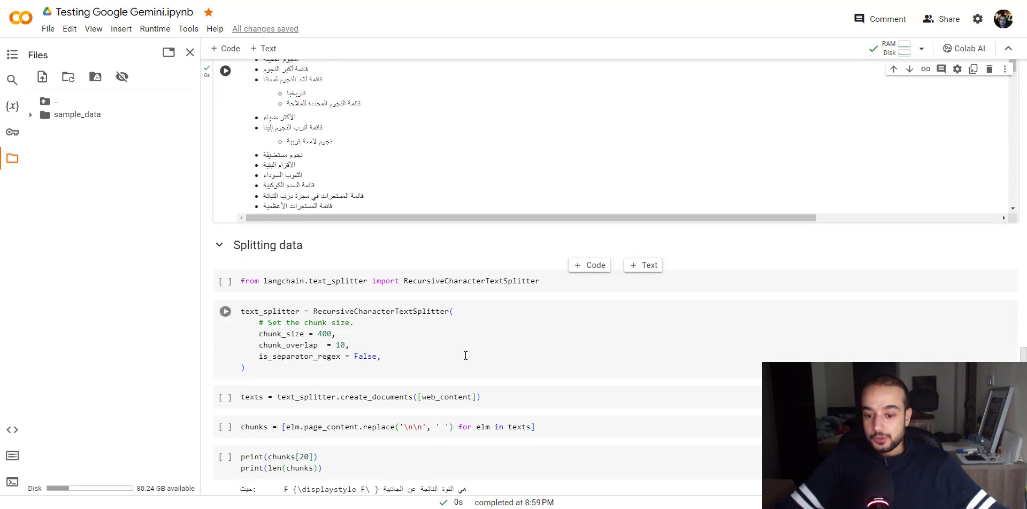
double_click(458, 280)
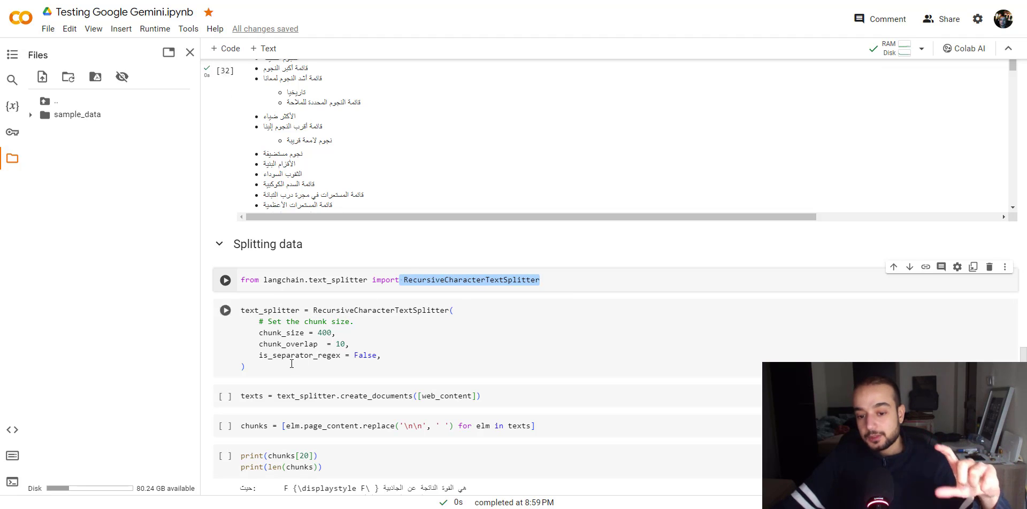
double_click(325, 332)
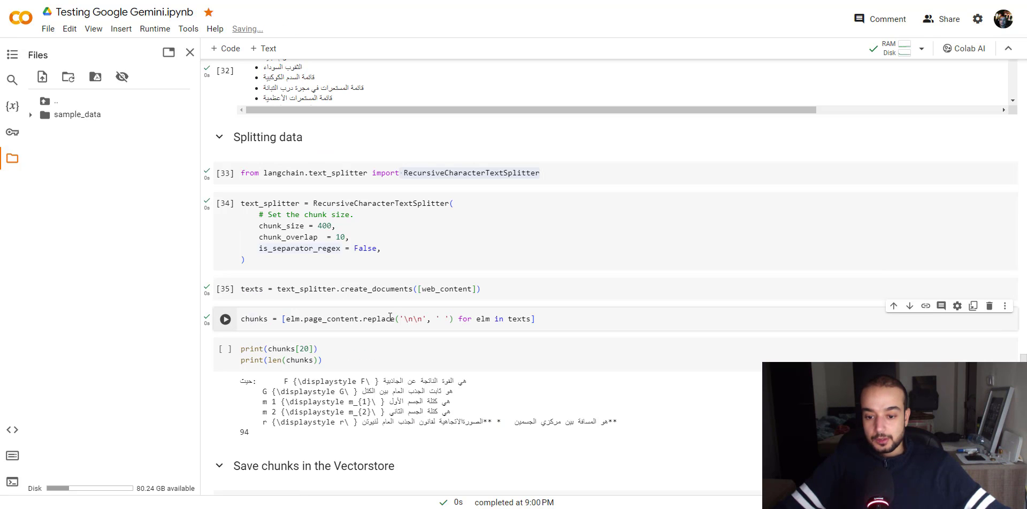
double_click(413, 319)
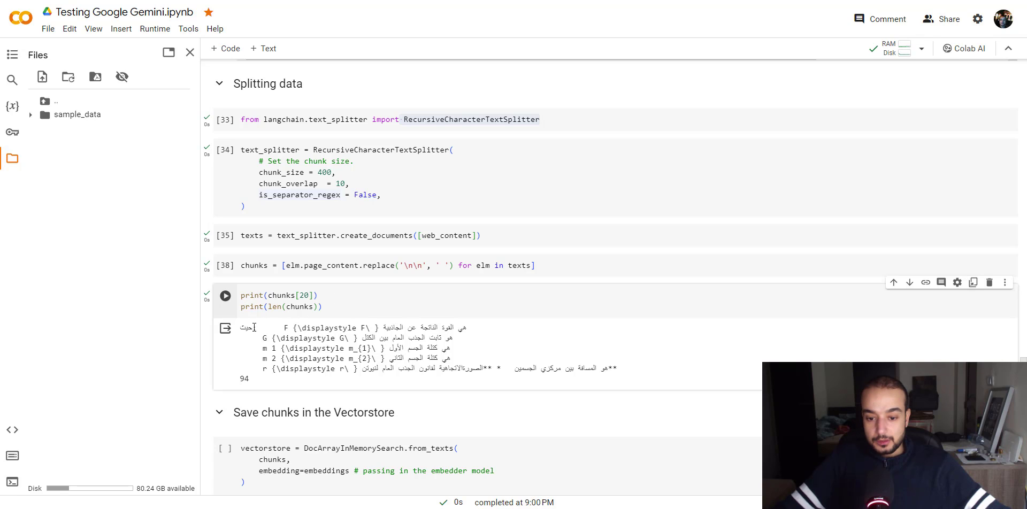
Change the printed chunk index from 20 to 29 and re-run the print cell.
left_click_drag(243, 328, 616, 368)
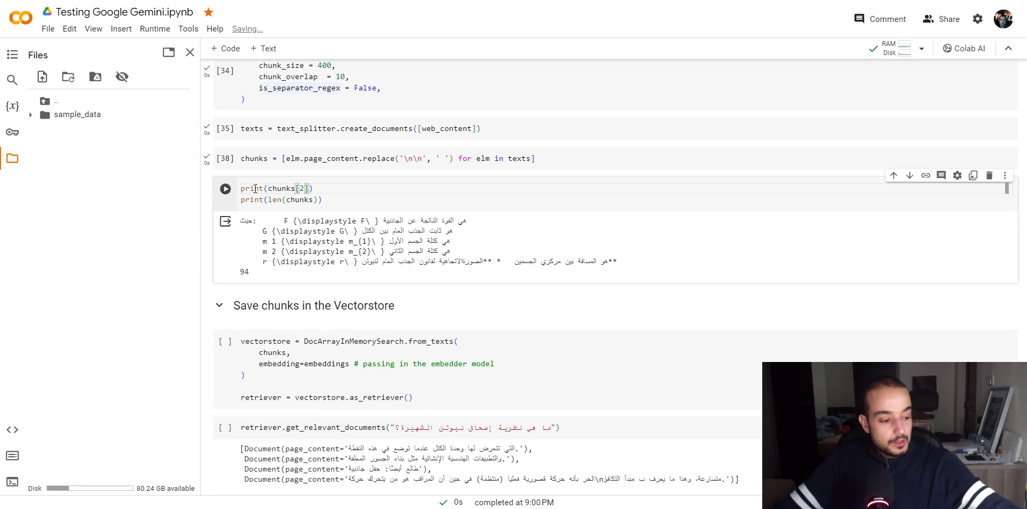
type("9")
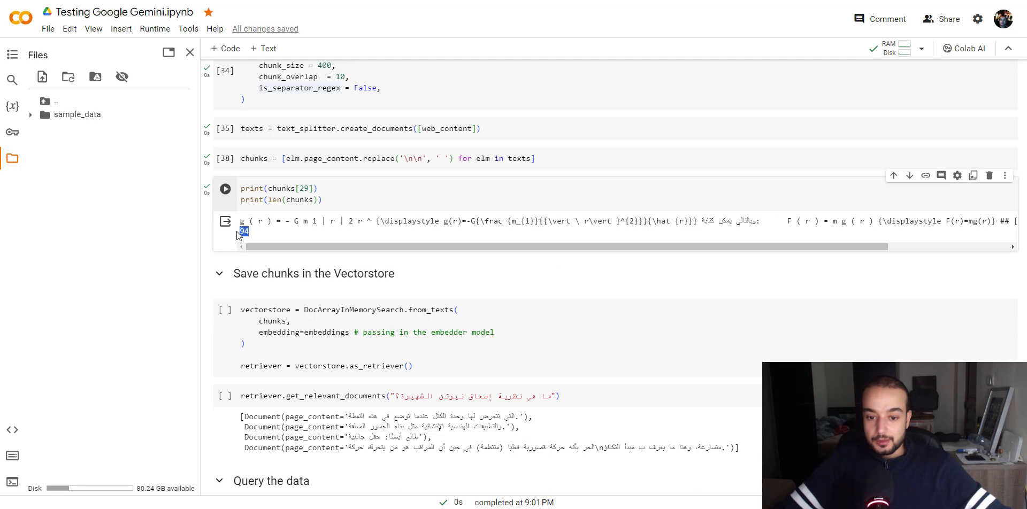
scroll("down", 3)
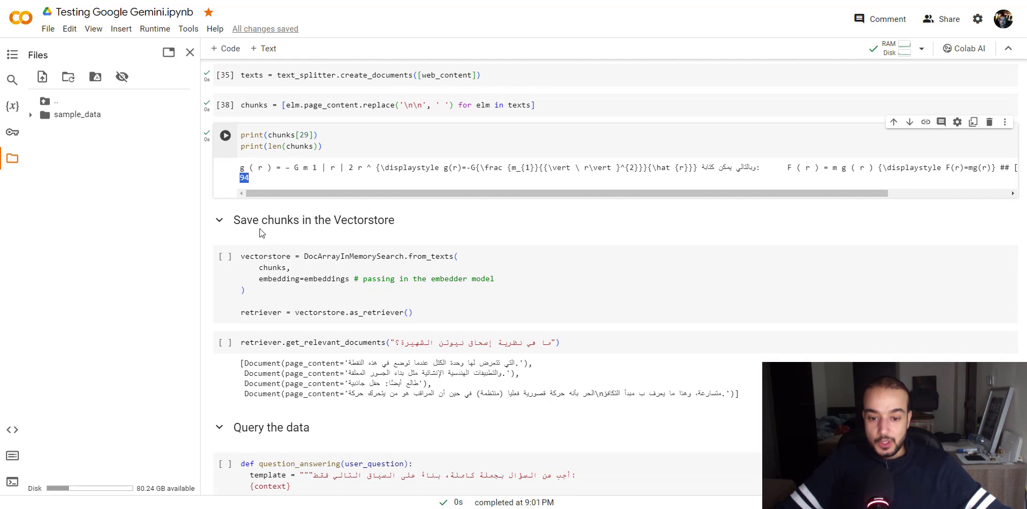
mouse_move(285, 239)
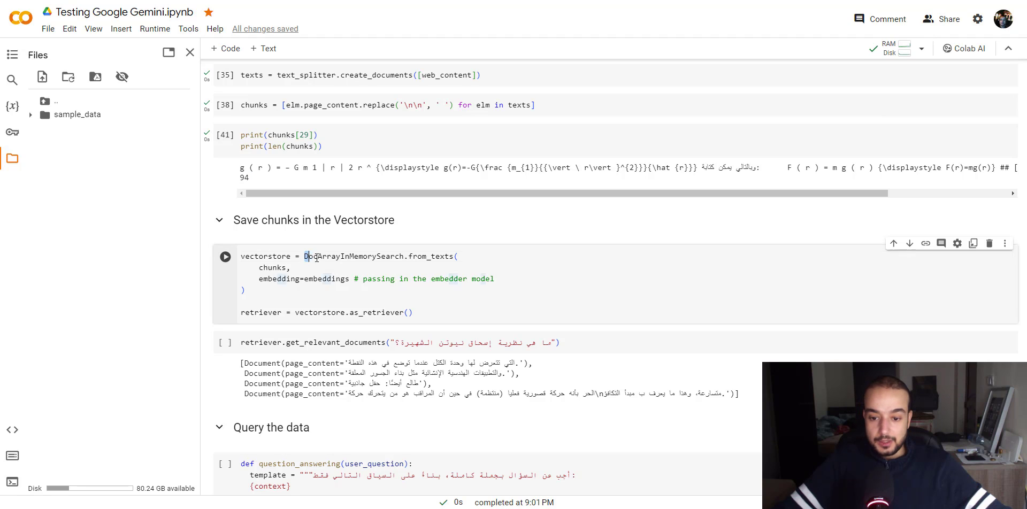
Build the DocArrayInMemorySearch store from the chunks and retrieve Arabic passages for the Newton theory question.
double_click(352, 256)
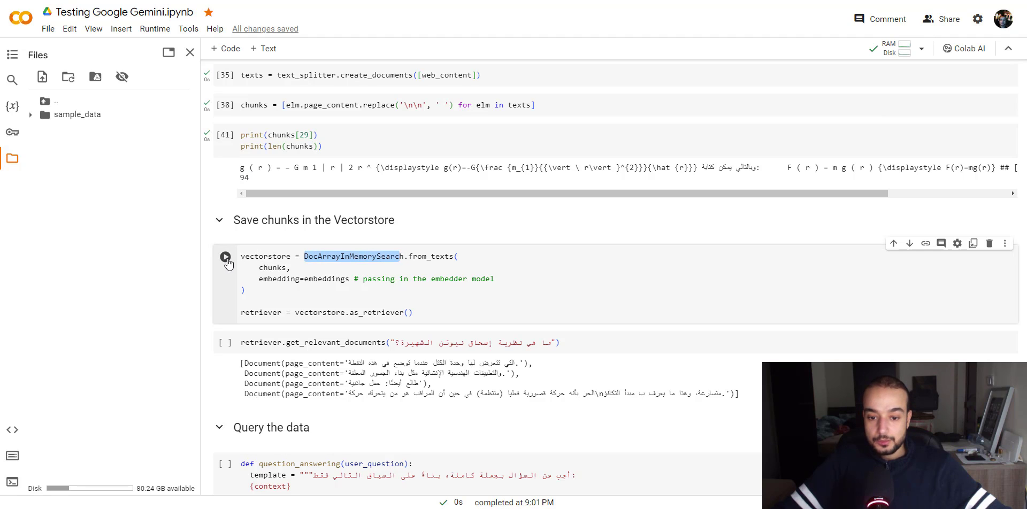
left_click(225, 257)
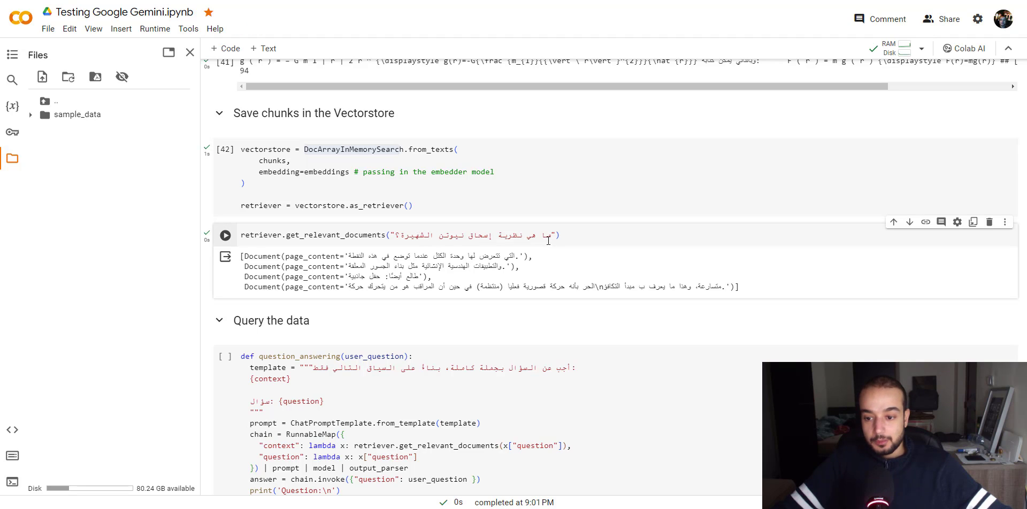
mouse_move(490, 260)
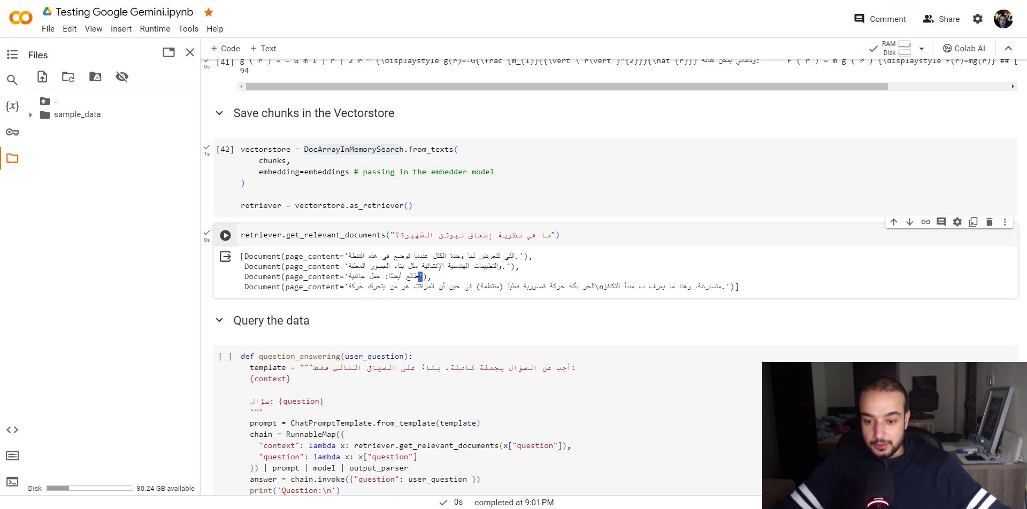
double_click(358, 276)
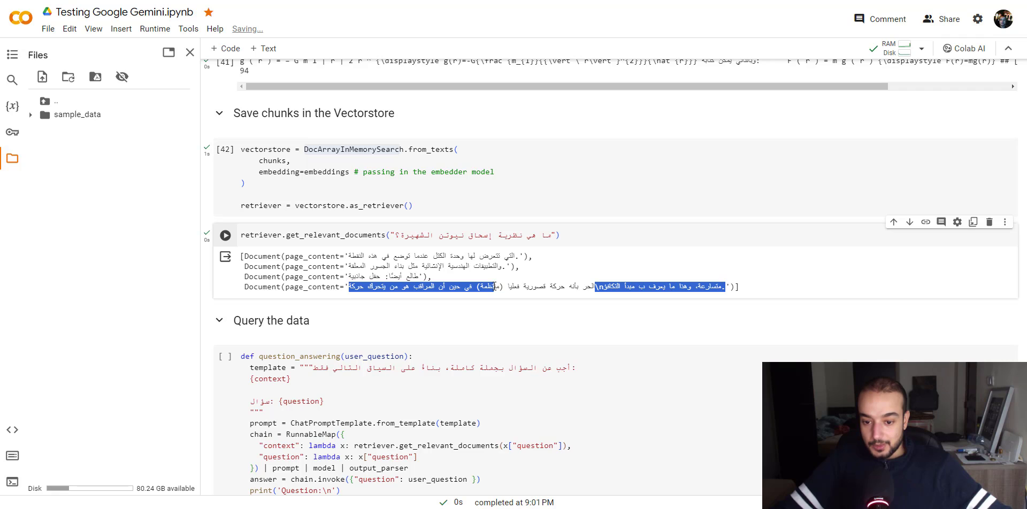
scroll("down", 3)
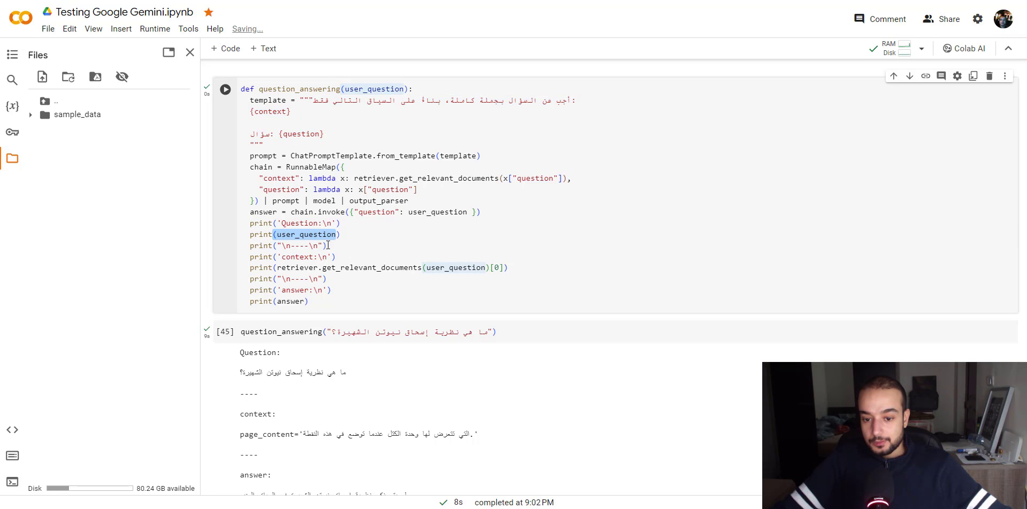
left_click(495, 267)
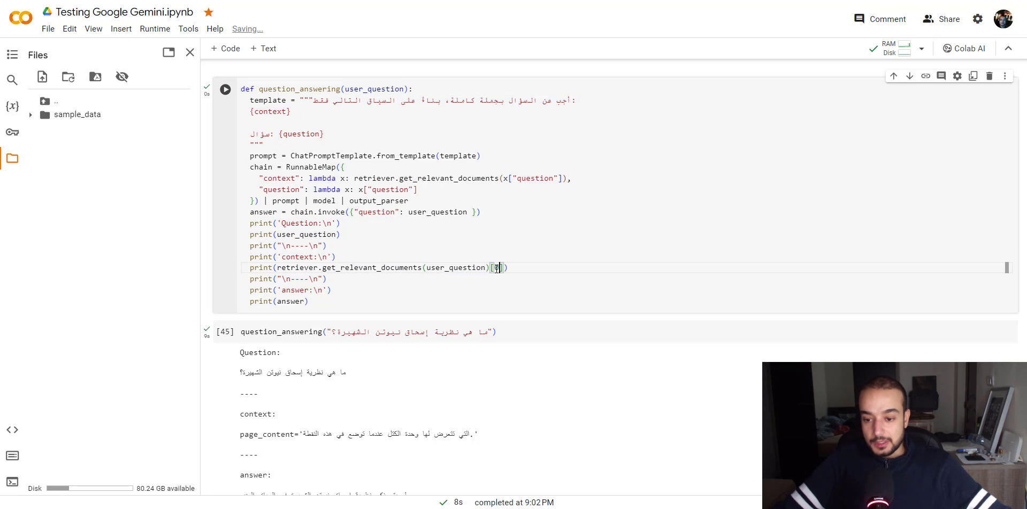
type("0")
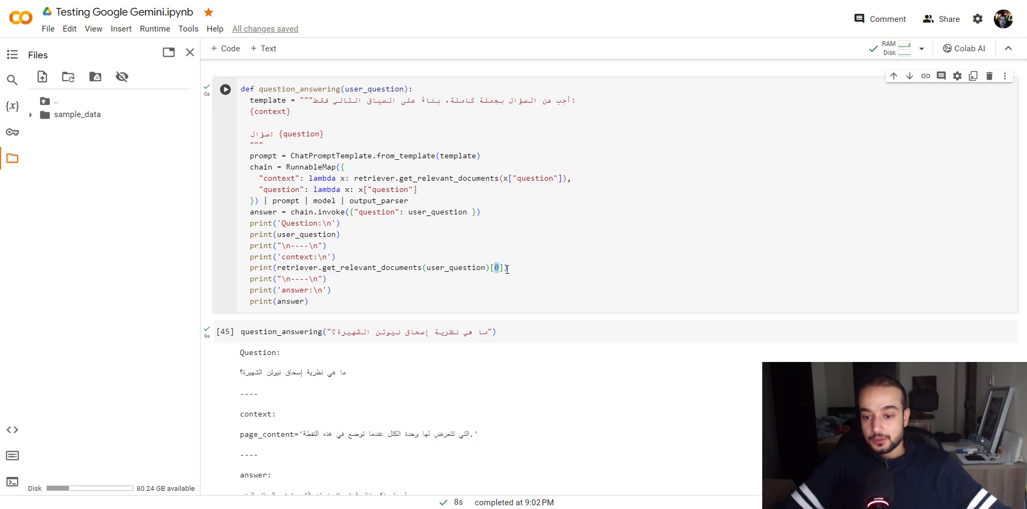
double_click(287, 301)
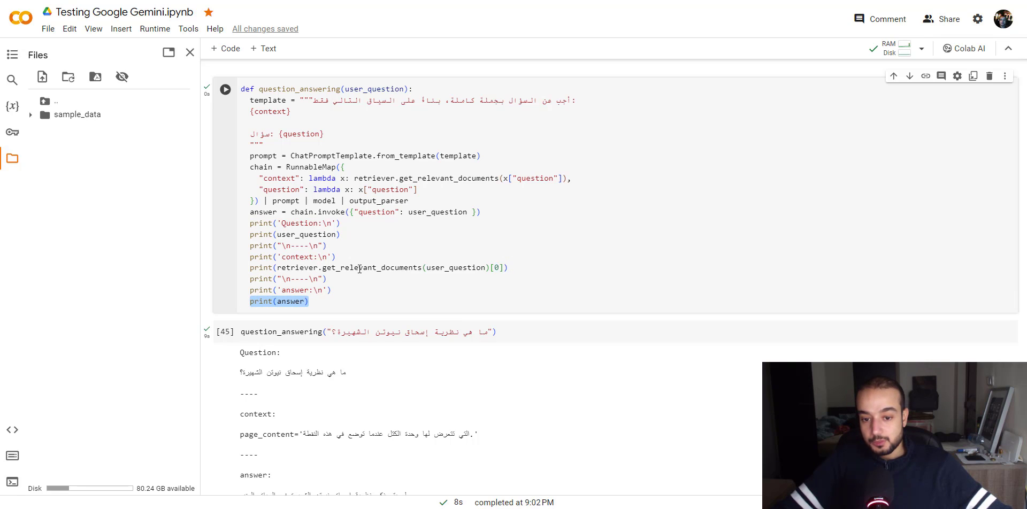
scroll("down", 3)
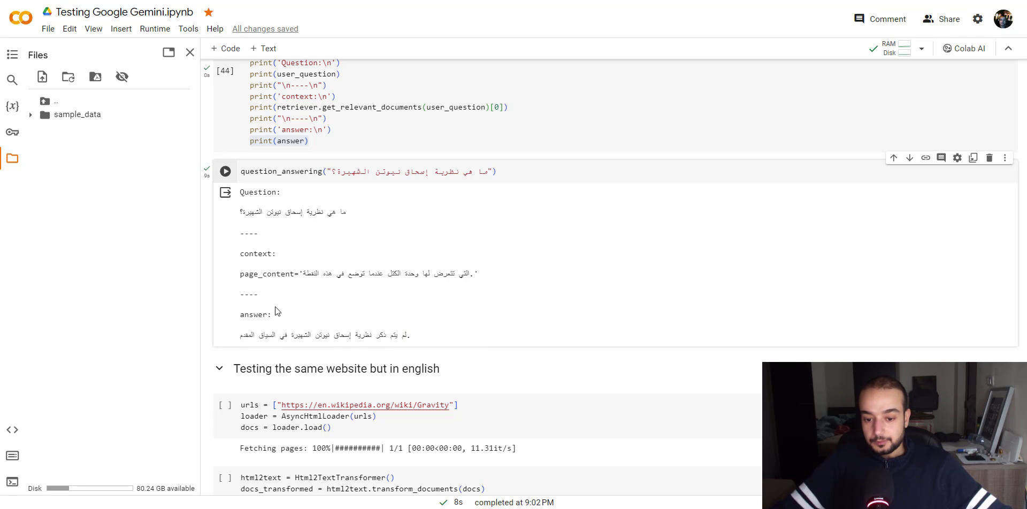
scroll("down", 3)
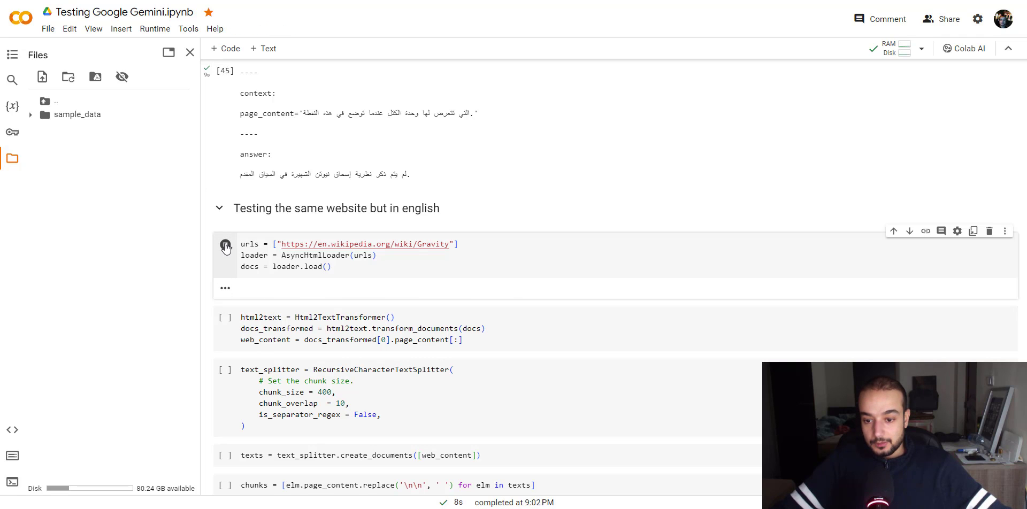
Fetch and clean the English Wikipedia Gravity page chunks, index them and highlight Newton in the retrieved passage.
left_click(226, 246)
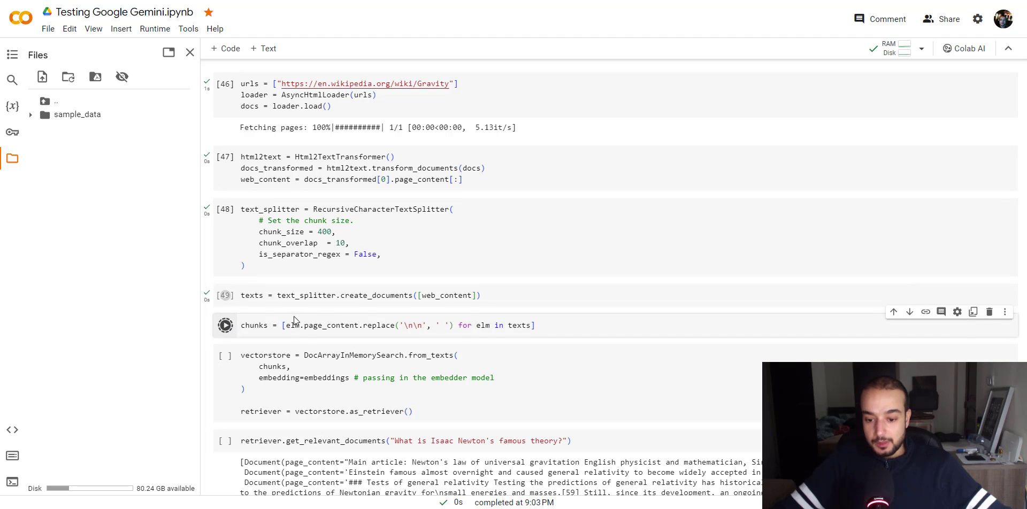
left_click(225, 325)
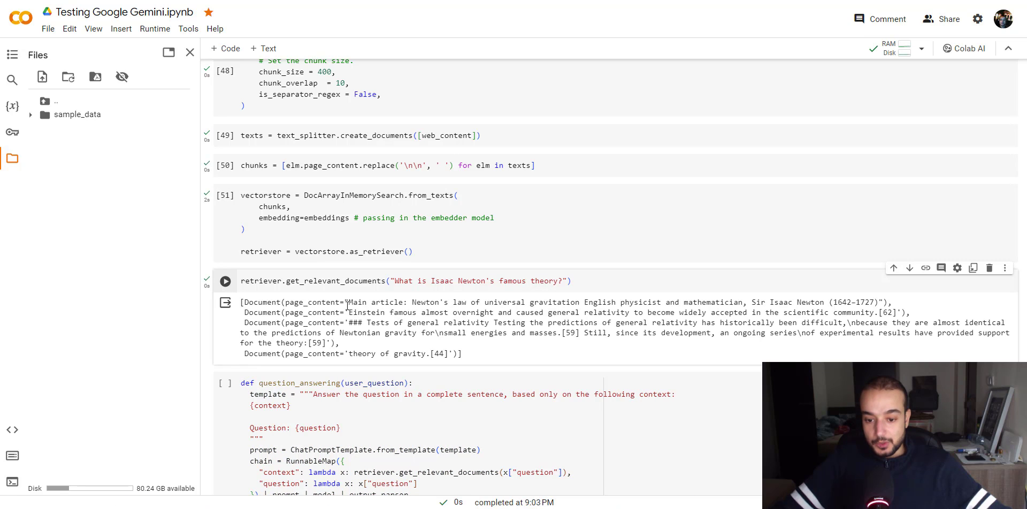
double_click(422, 302)
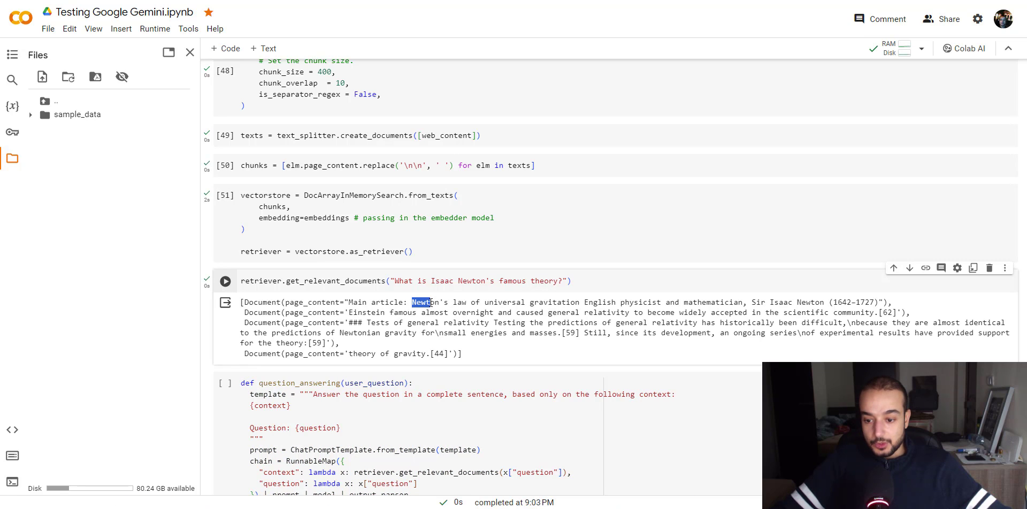
left_click_drag(421, 302, 611, 301)
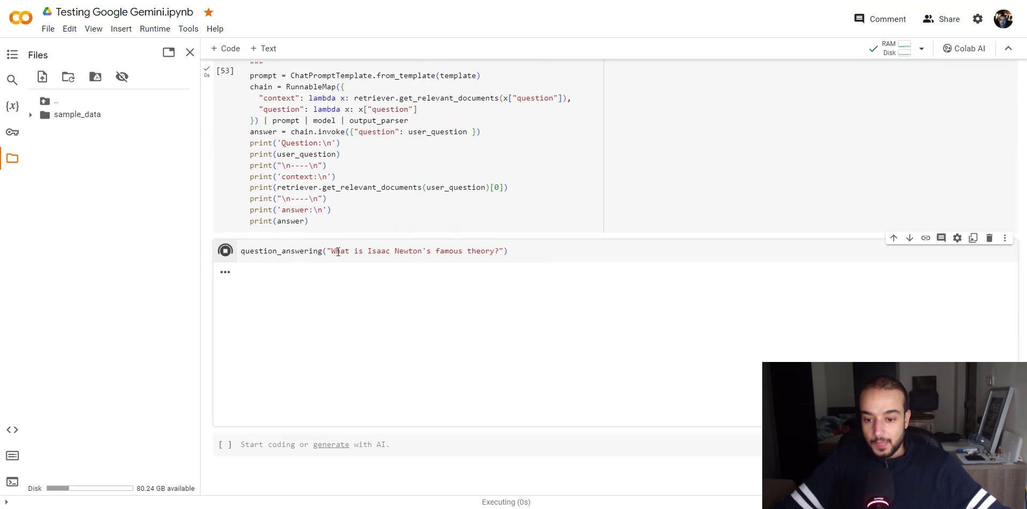
Run question_answering('What is Isaac Newton's famous theory?') and highlight the universal gravitation answer.
left_click(225, 250)
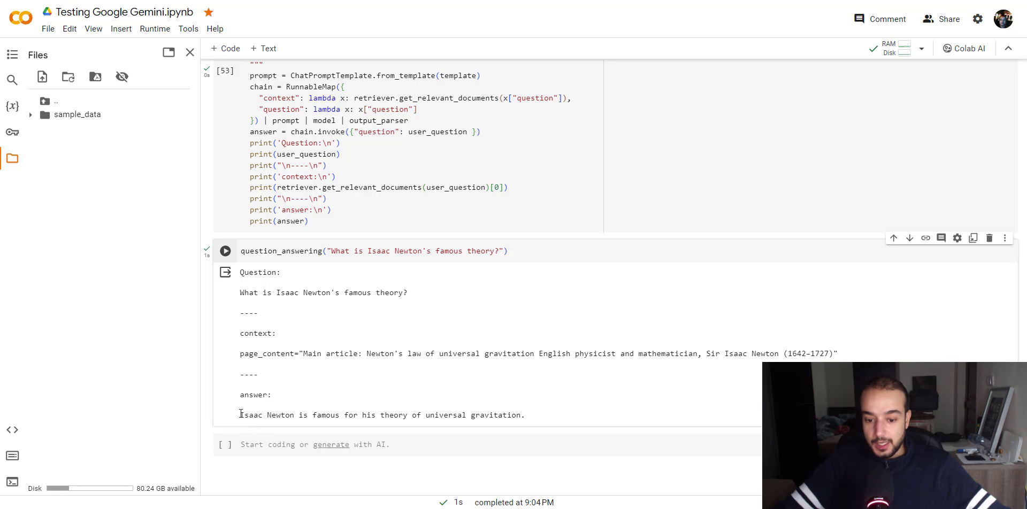
left_click_drag(241, 415, 371, 415)
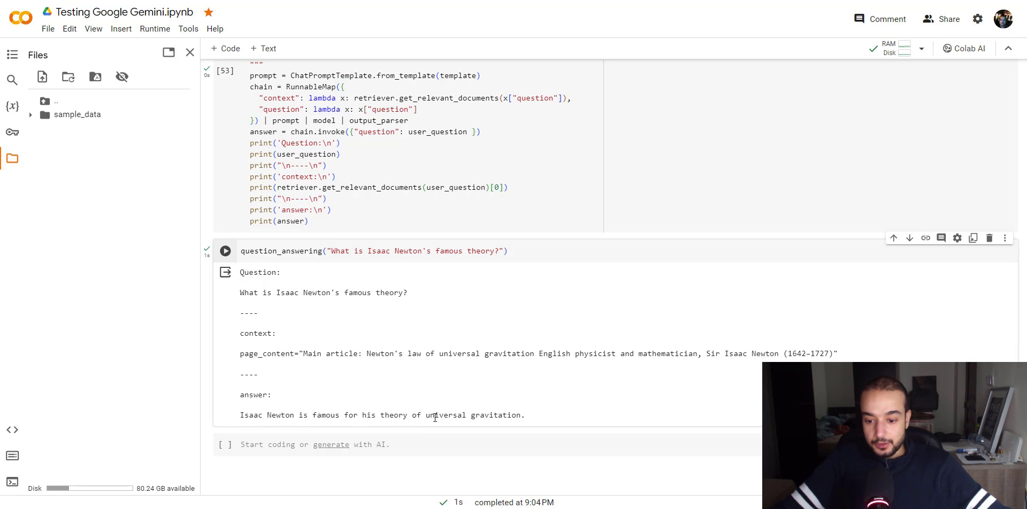
left_click_drag(363, 415, 524, 415)
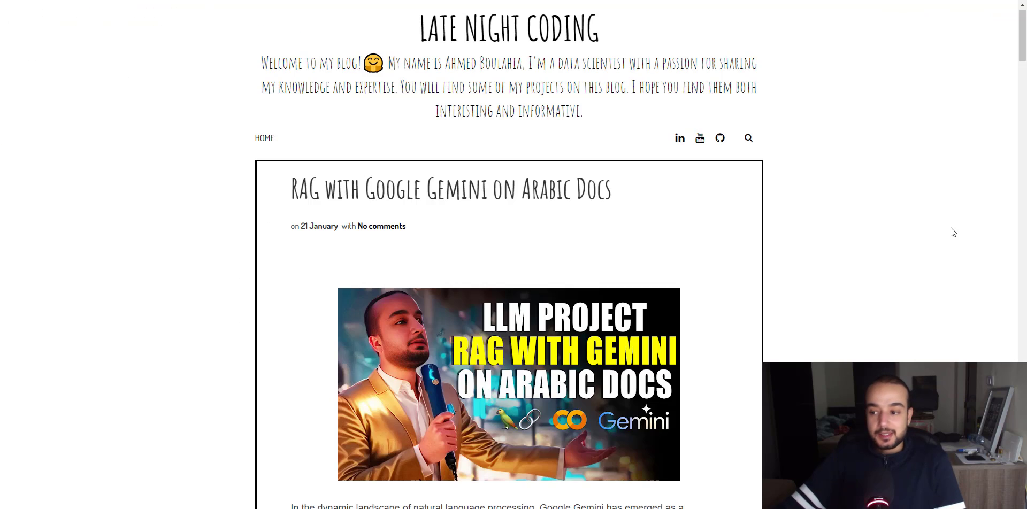
Scroll the blog post to its Finally section and follow the GitHub link to the RAG-with-Gemini repository.
scroll("down", 3)
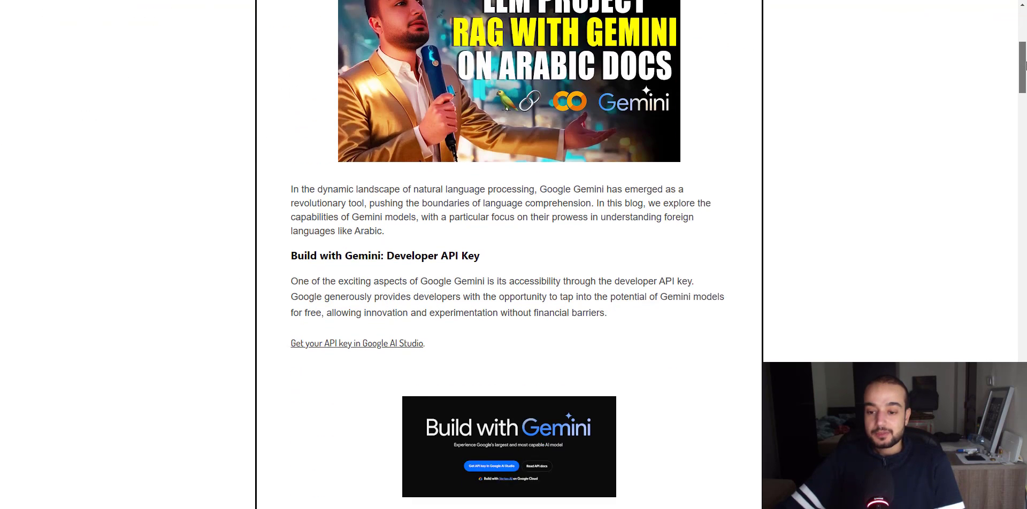
scroll("down", 3)
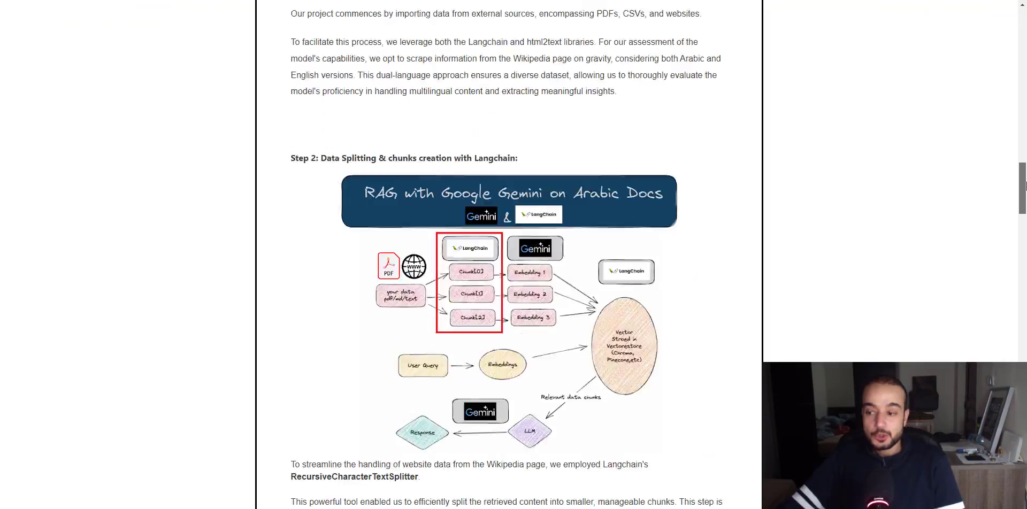
scroll("down", 3)
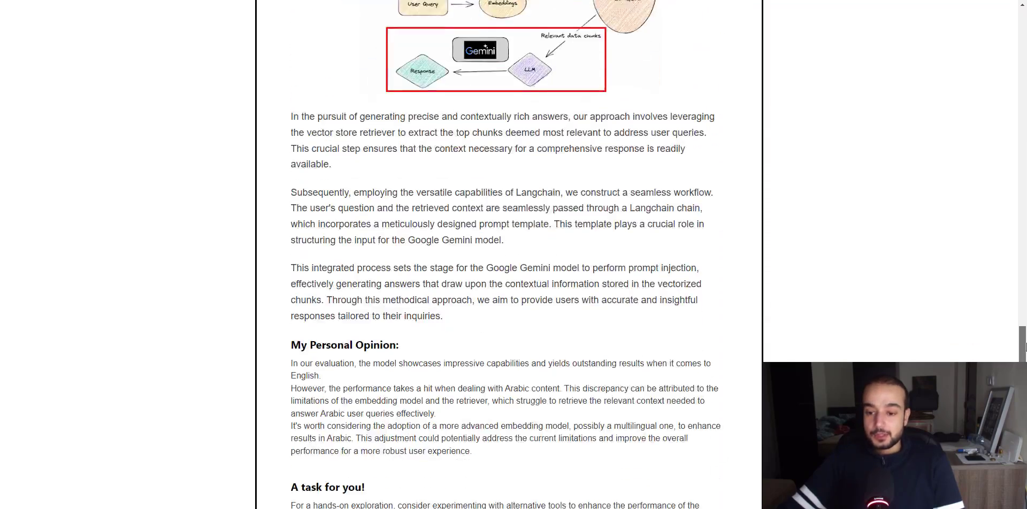
scroll("down", 3)
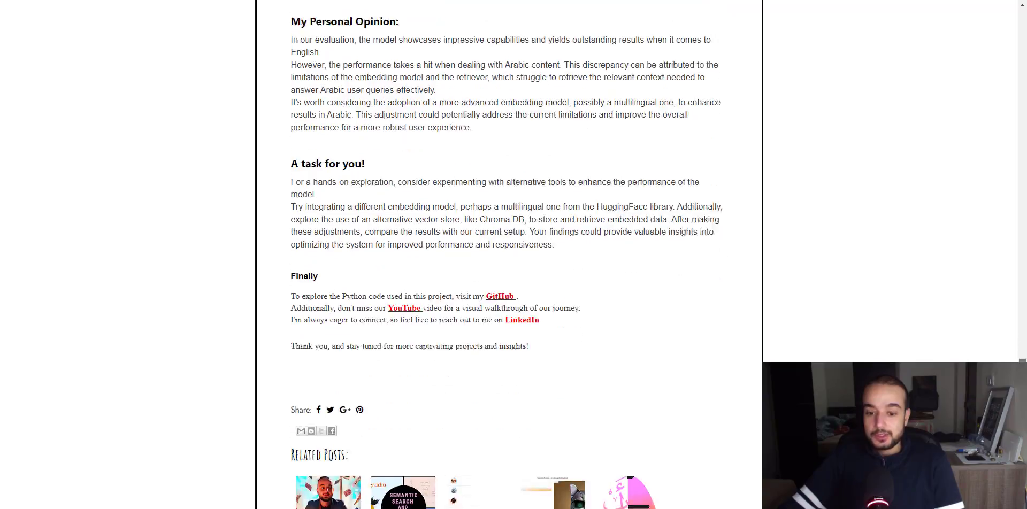
scroll("down", 3)
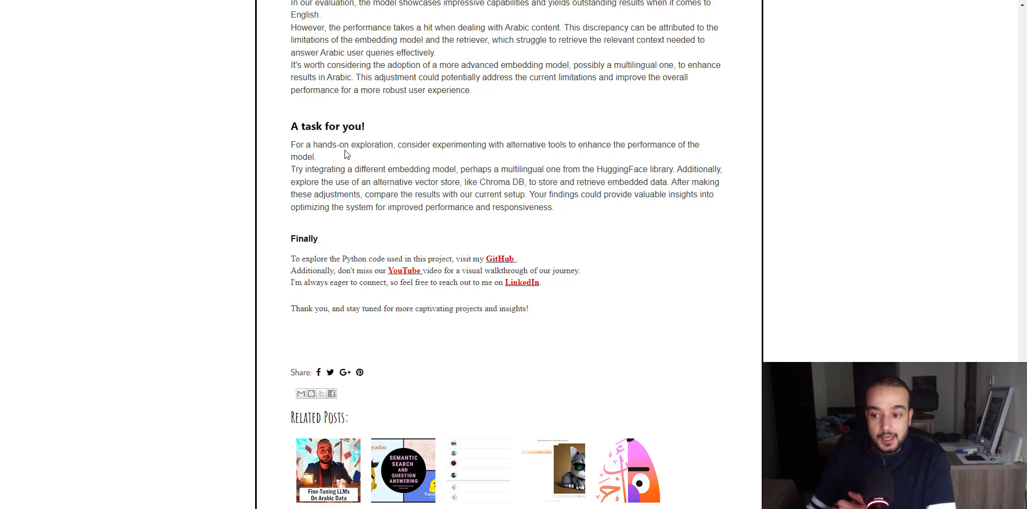
mouse_move(413, 136)
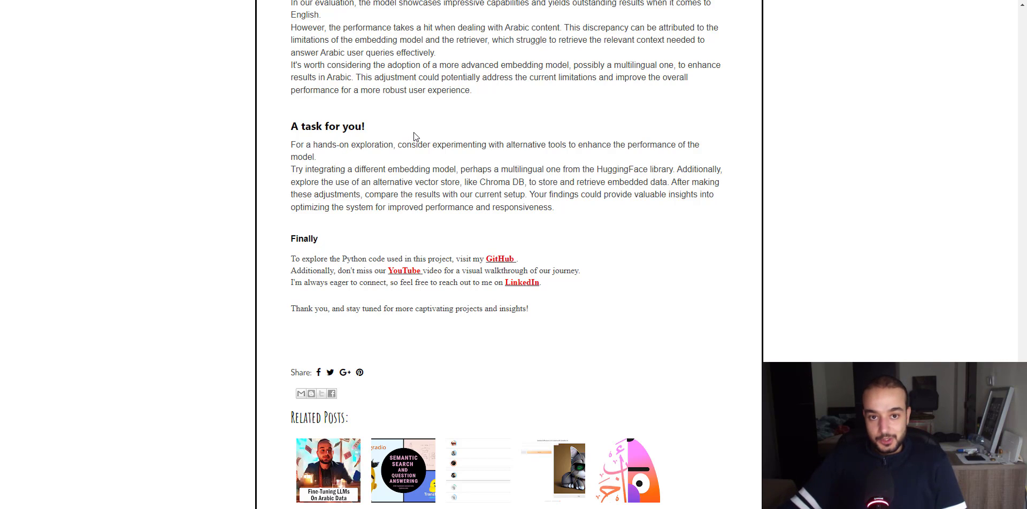
mouse_move(442, 251)
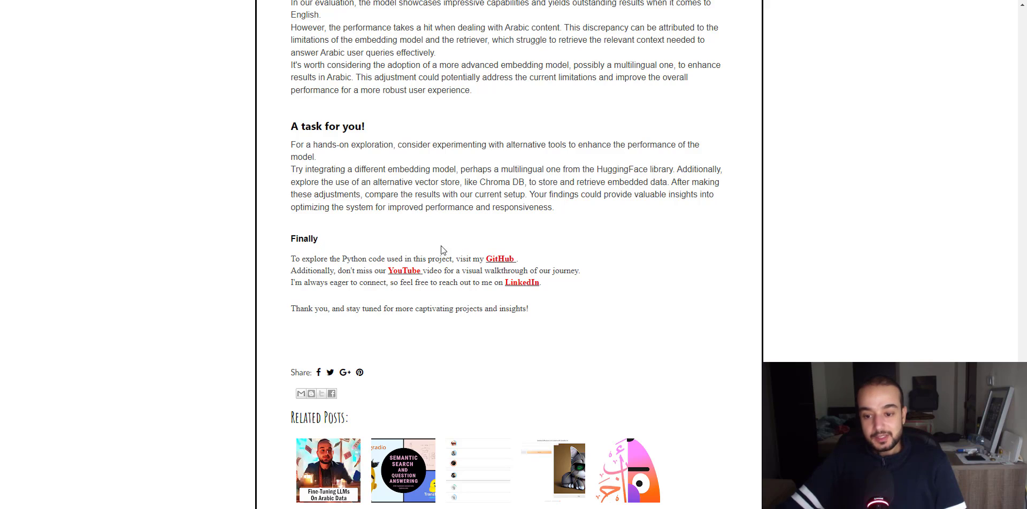
mouse_move(408, 260)
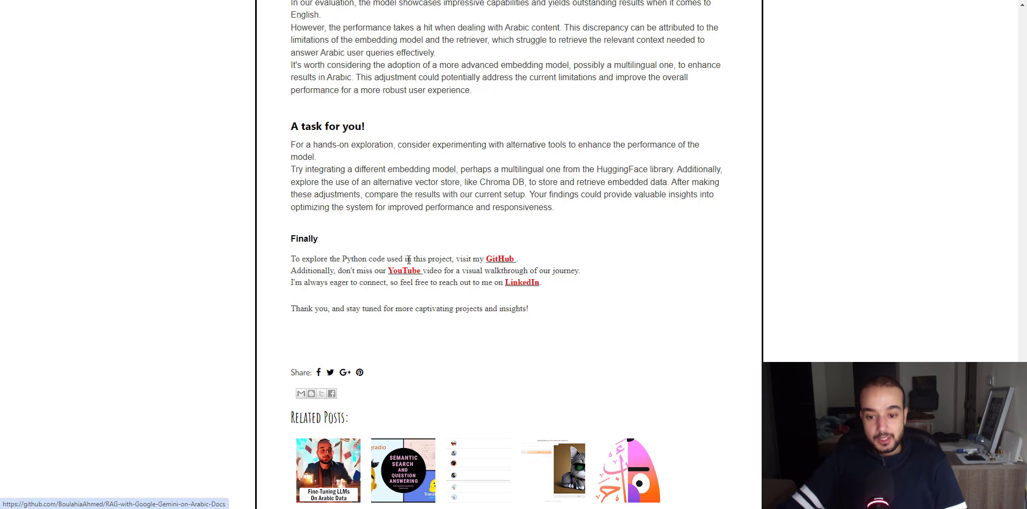
mouse_move(413, 270)
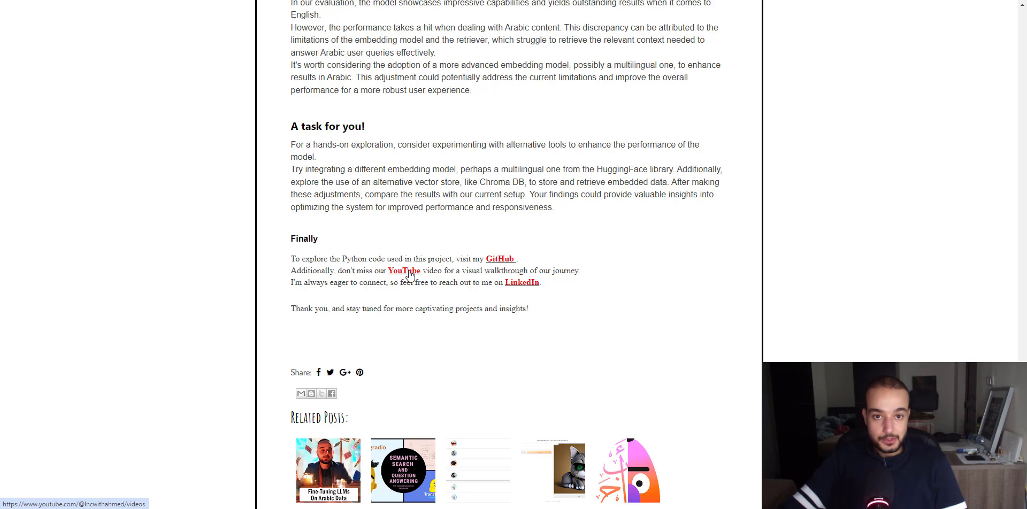
mouse_move(449, 281)
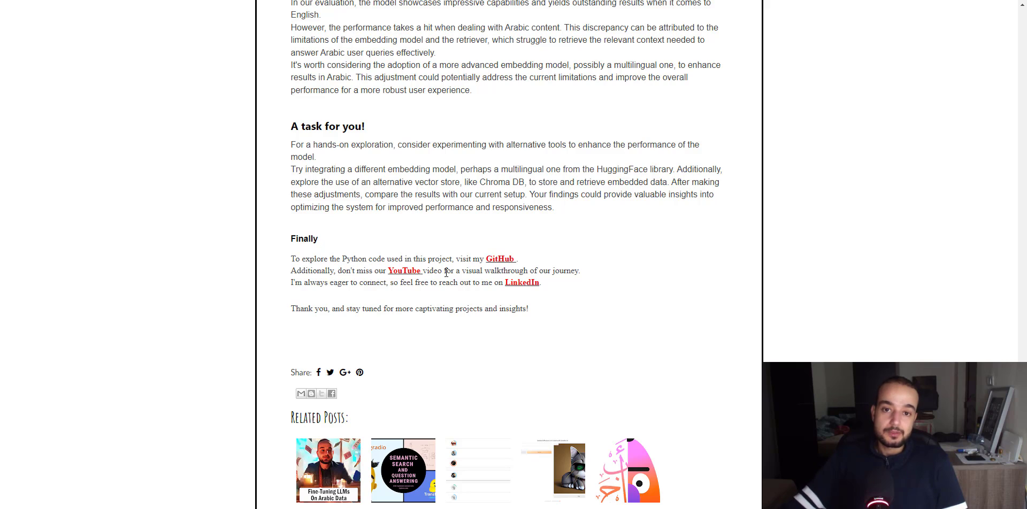
mouse_move(488, 293)
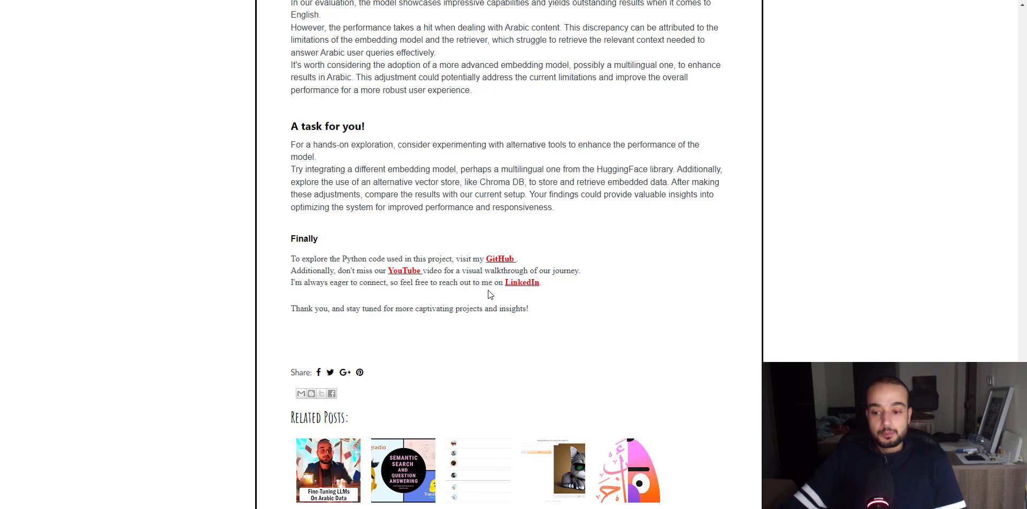
left_click(522, 281)
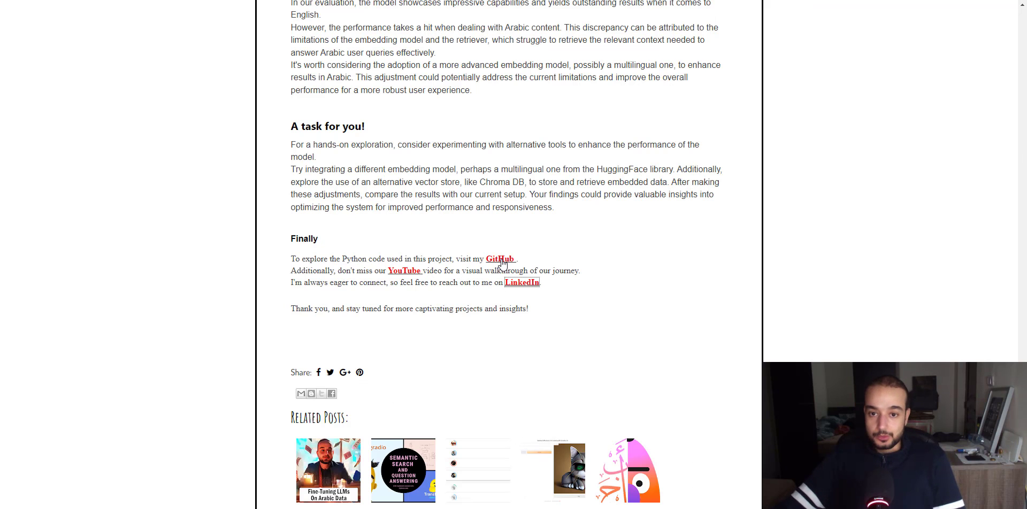
left_click(499, 257)
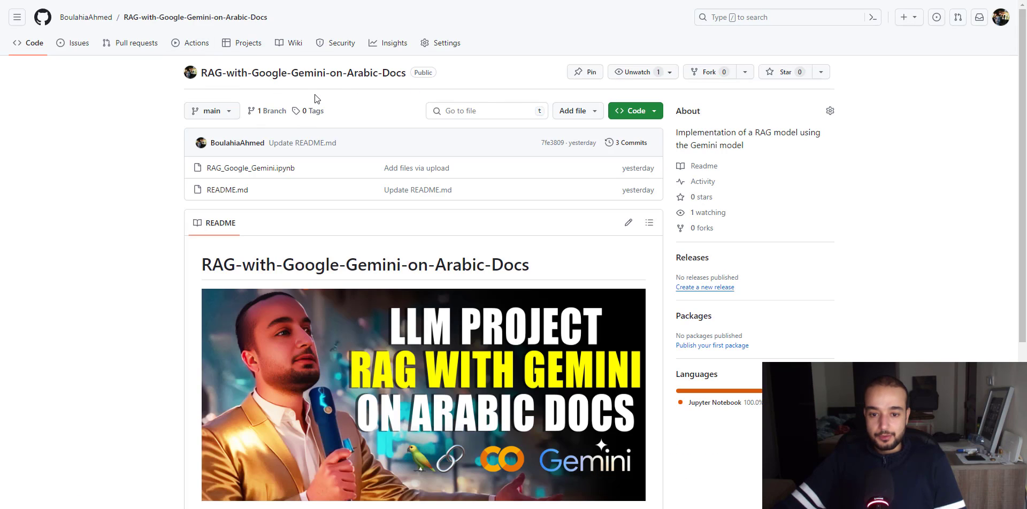
scroll("down", 3)
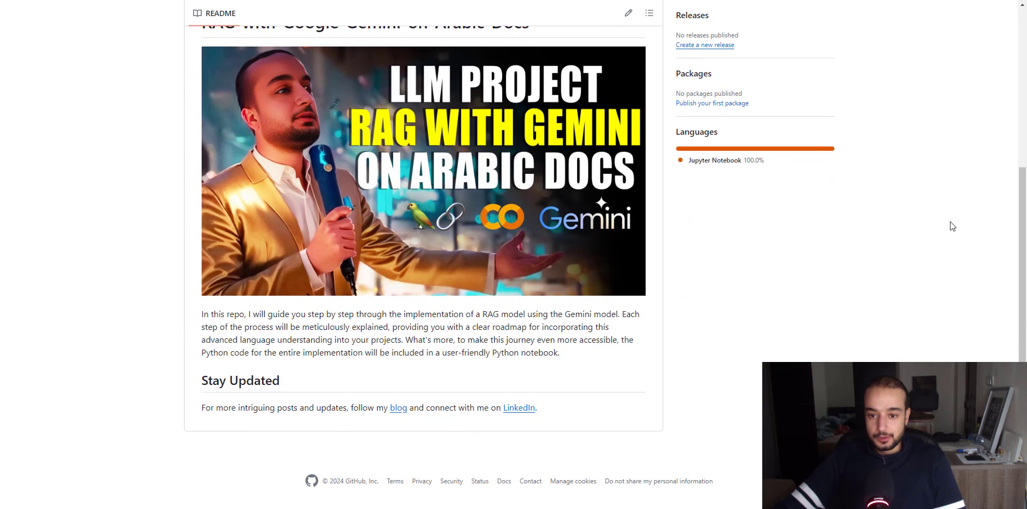